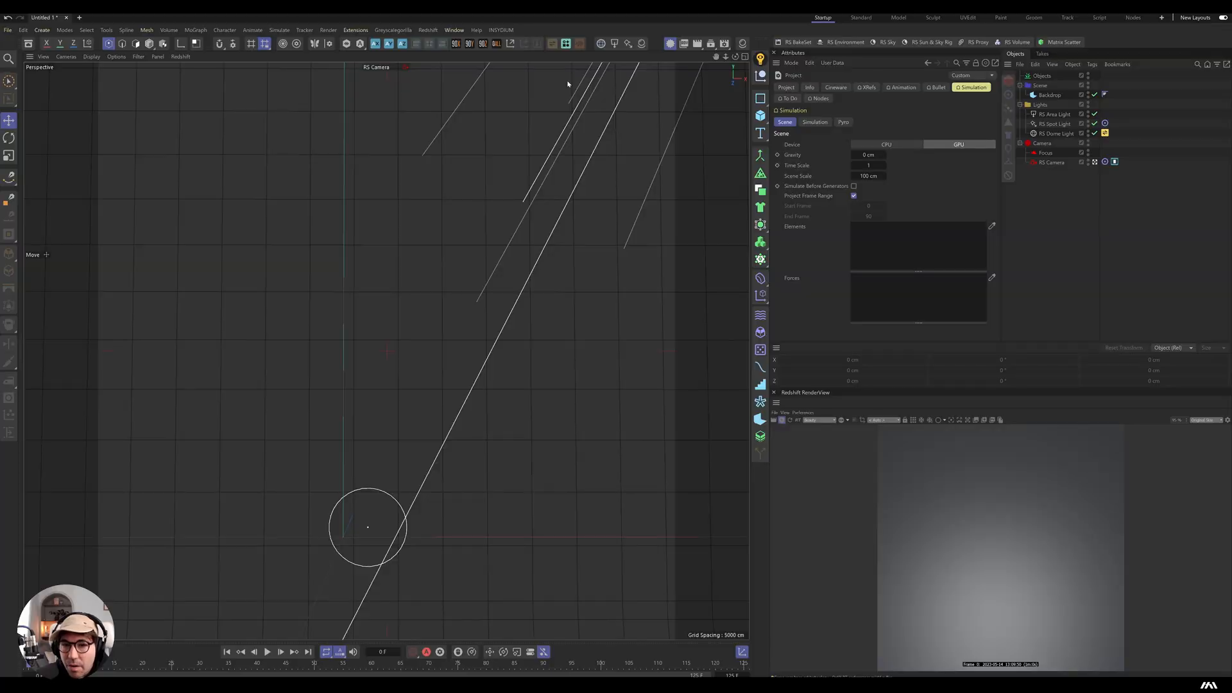
{"action": "mouse_move", "coordinate": [567, 85]}
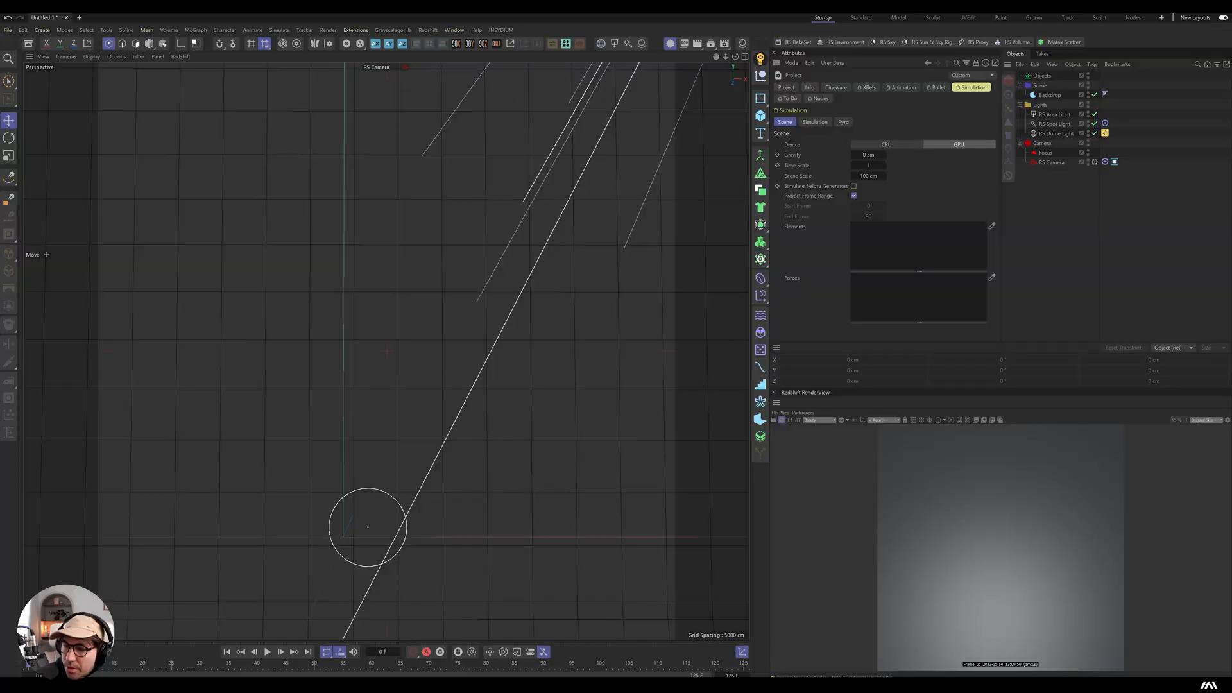
{"action": "mouse_move", "coordinate": [670, 44]}
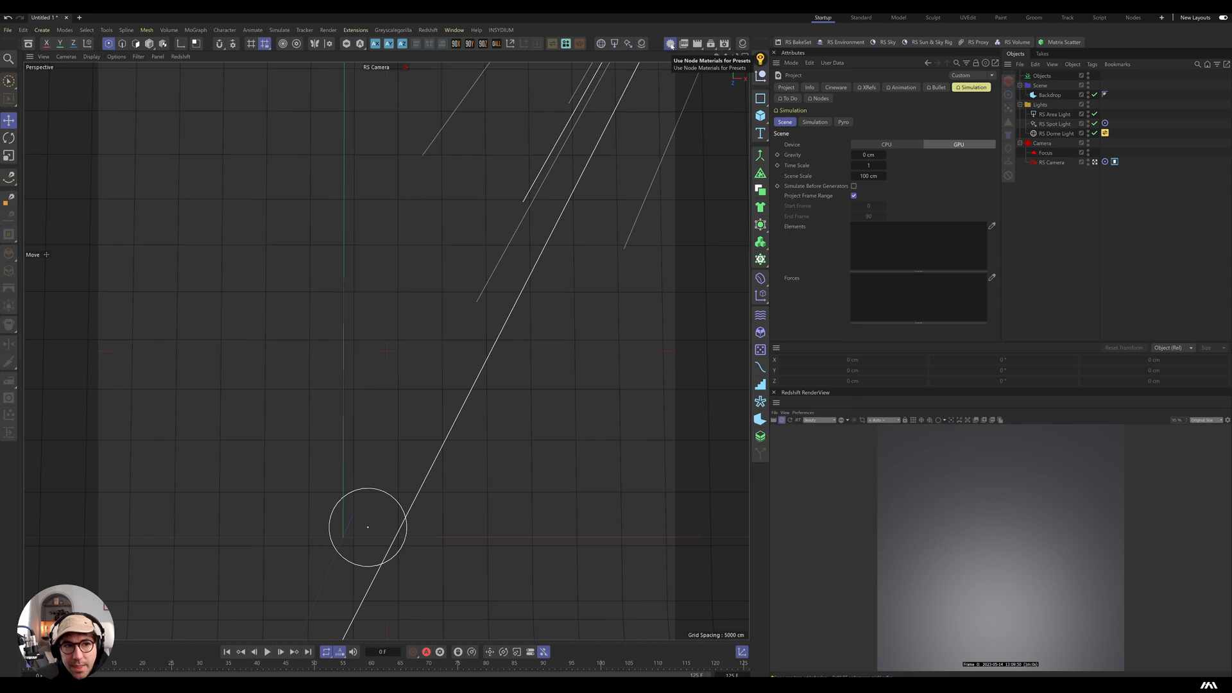
{"action": "mouse_move", "coordinate": [670, 43]}
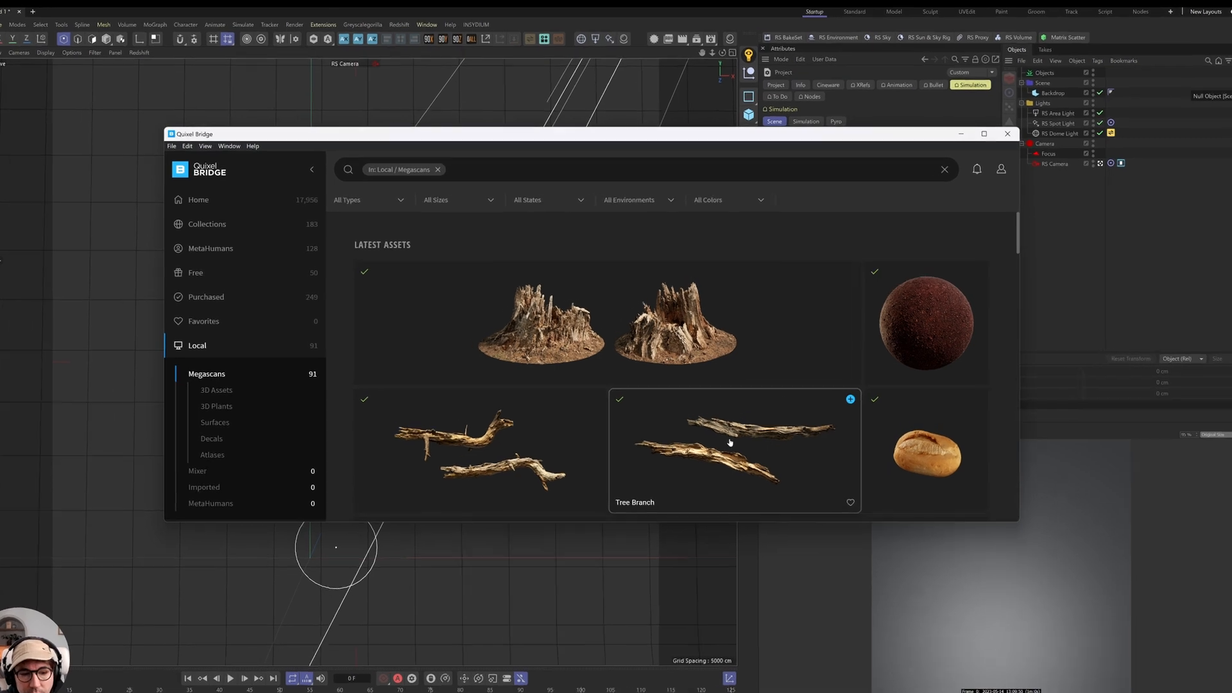
Step: Export the Tree Branch asset from Bridge into the scene and select the imported branch
{"action": "left_click", "coordinate": [850, 399]}
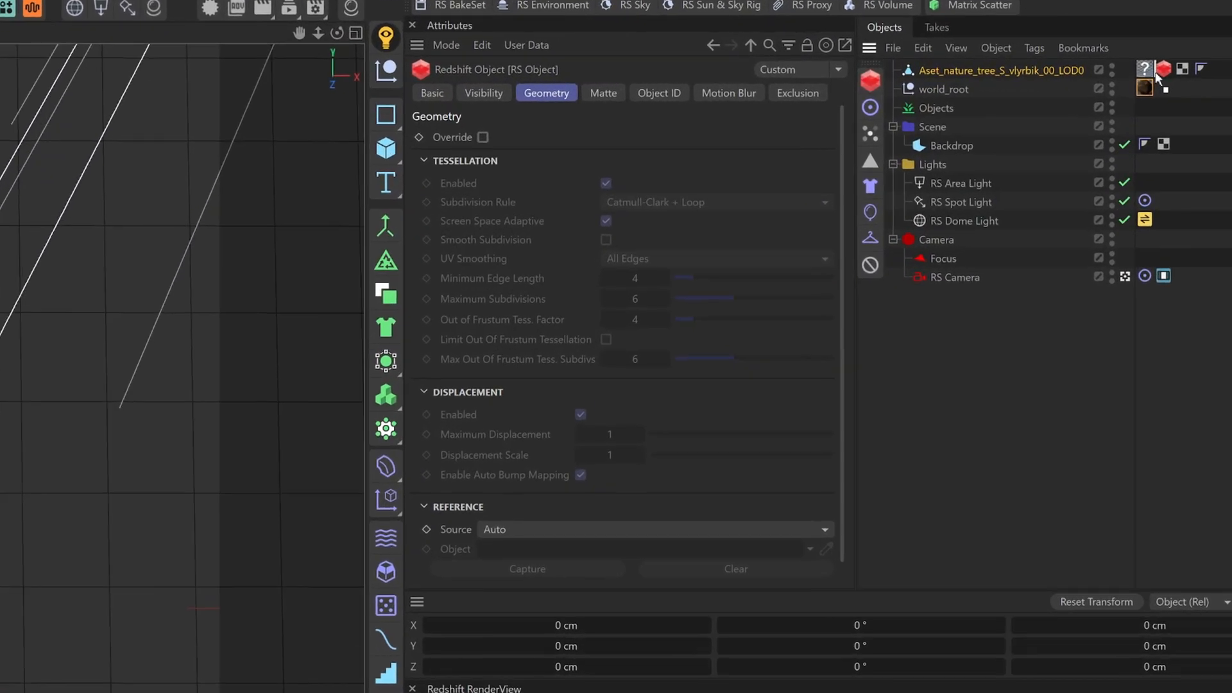
{"action": "left_click", "coordinate": [1164, 69]}
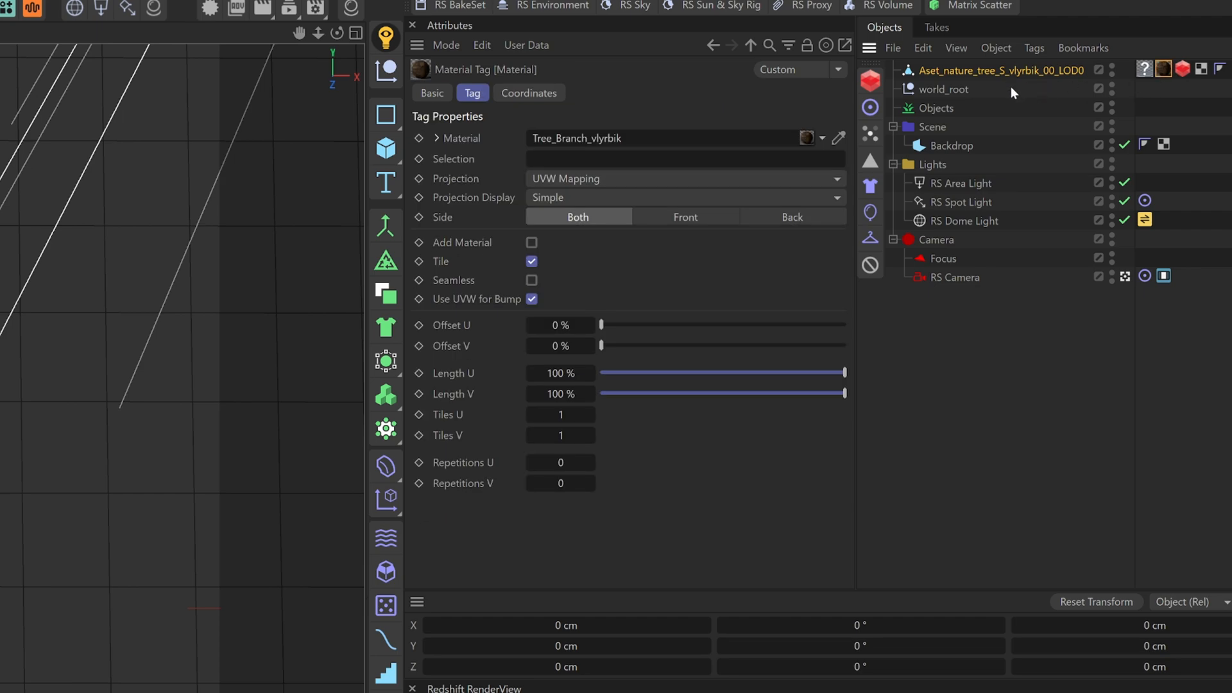
{"action": "left_click", "coordinate": [944, 89]}
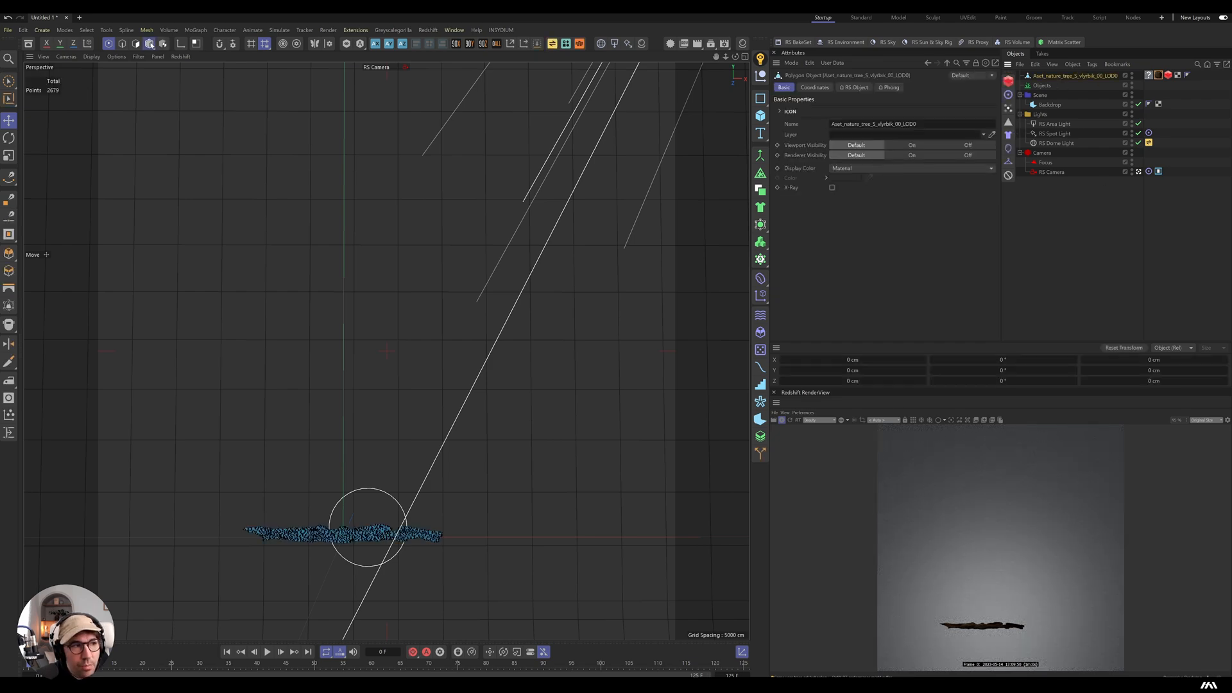
Step: Rotate and scale the branch so it runs diagonally across the camera frame
{"action": "left_click", "coordinate": [9, 138]}
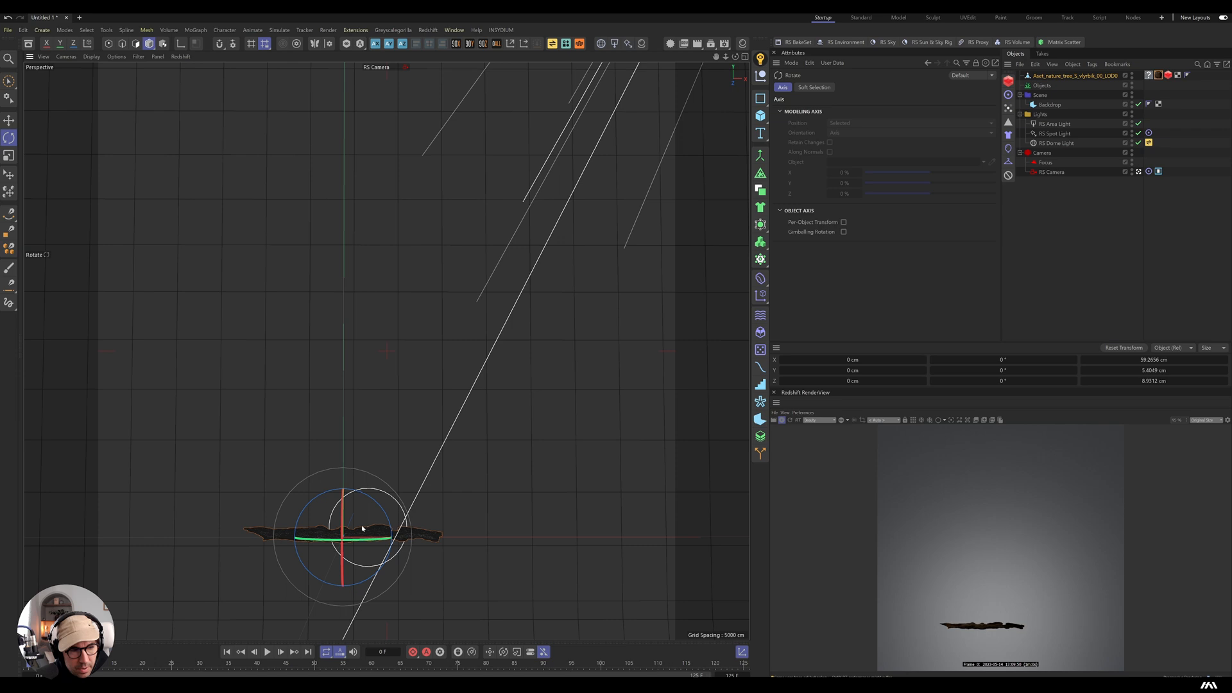
{"action": "left_click", "coordinate": [9, 121]}
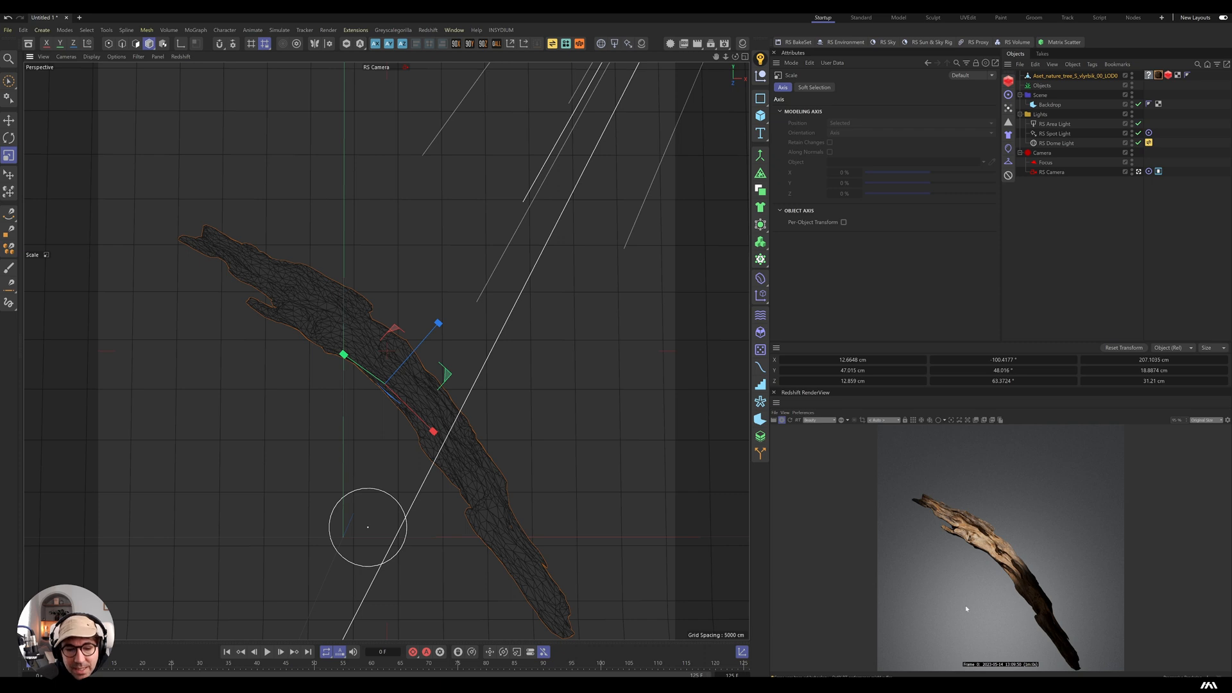
{"action": "mouse_move", "coordinate": [238, 307]}
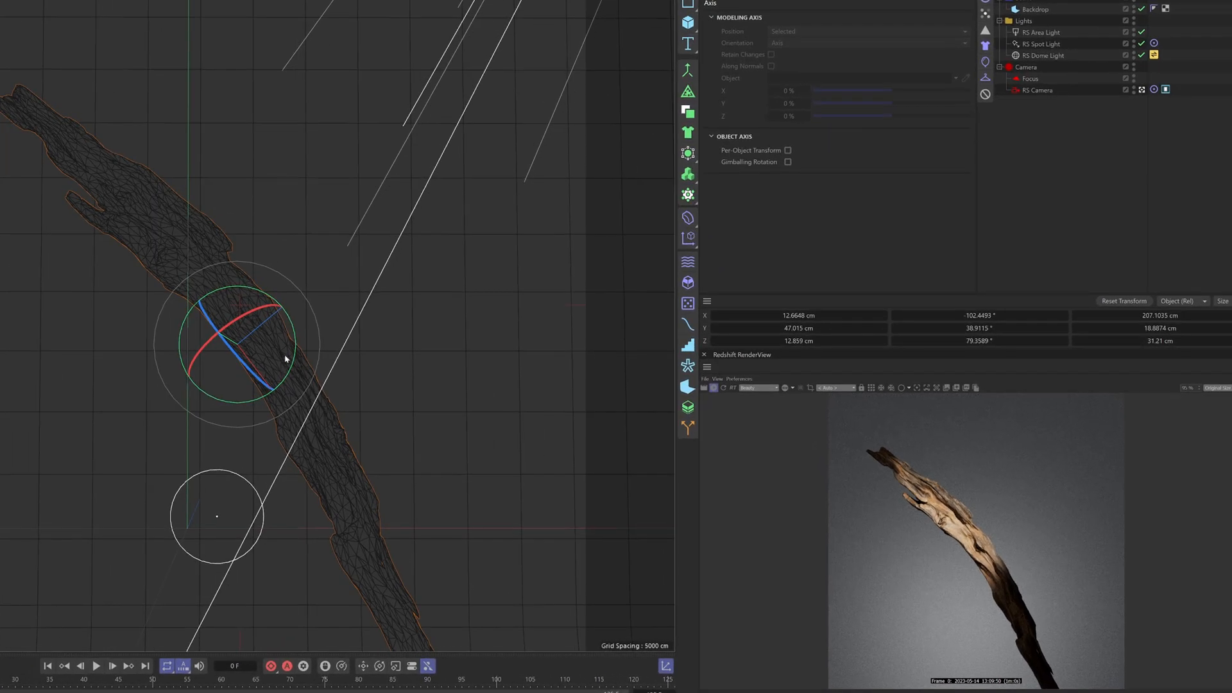
{"action": "mouse_move", "coordinate": [286, 349]}
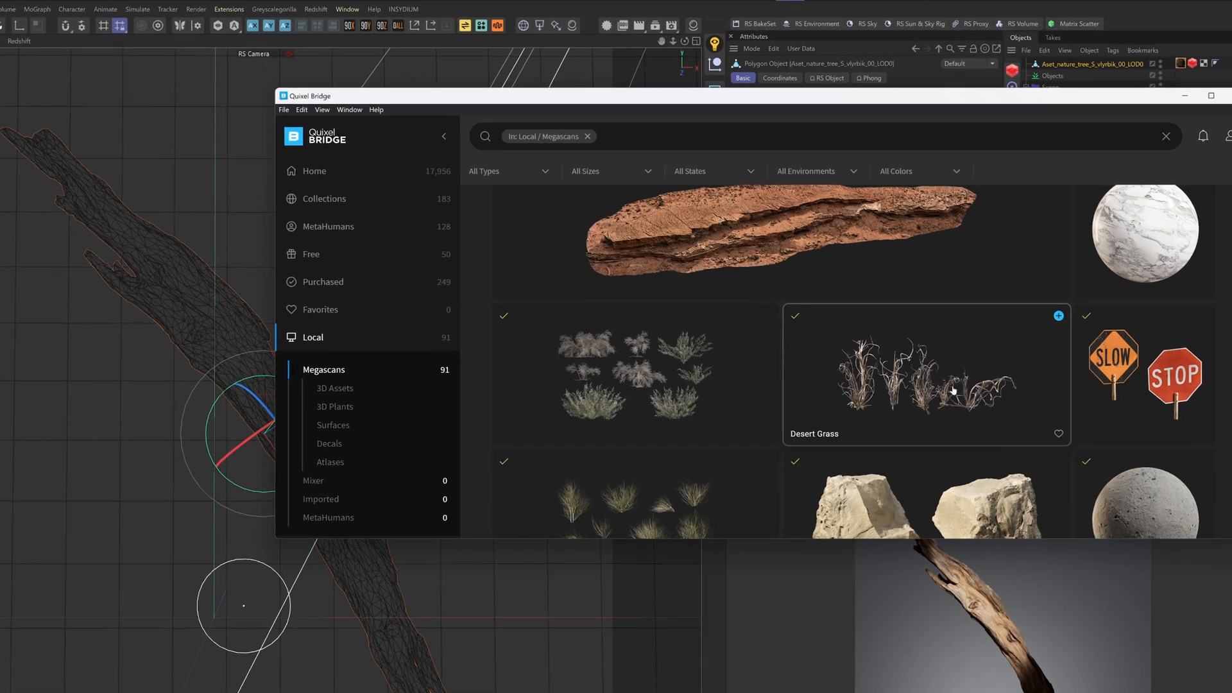
Step: Export the Desert Grass asset from Bridge into the scene
{"action": "left_click", "coordinate": [1057, 315]}
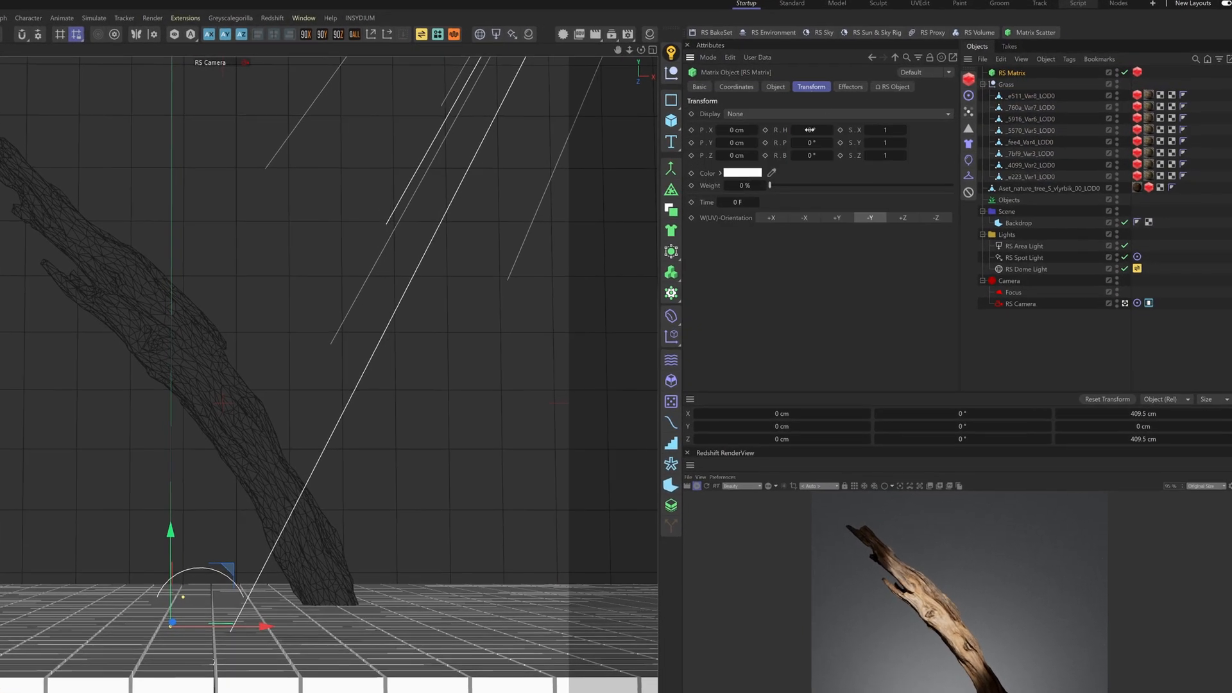
Step: Set the RS Matrix distribution to Object mode using the tree branch
{"action": "left_click", "coordinate": [776, 86]}
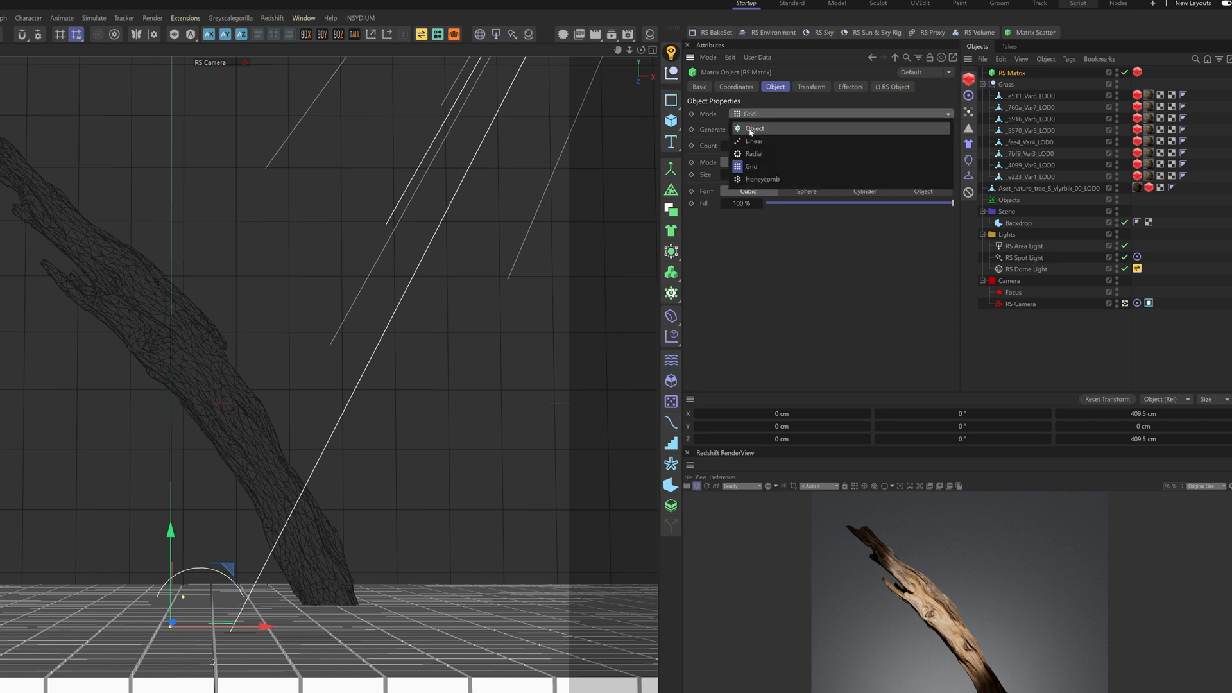
{"action": "left_click", "coordinate": [754, 128]}
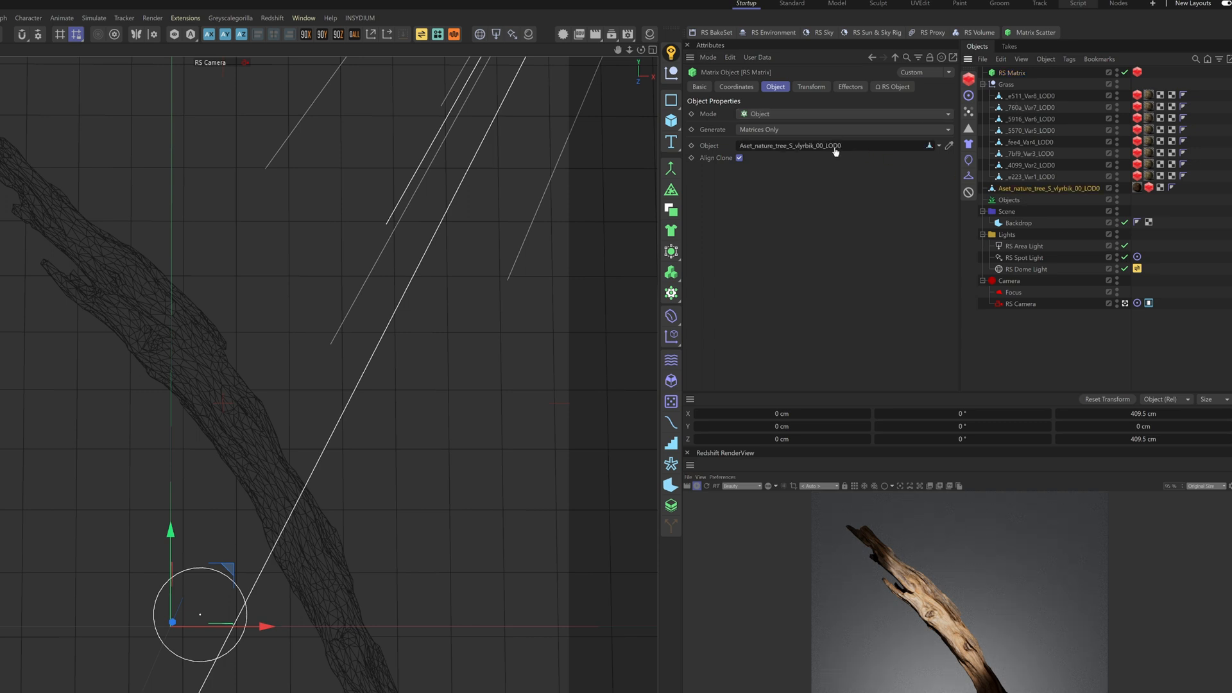
{"action": "left_click", "coordinate": [703, 145]}
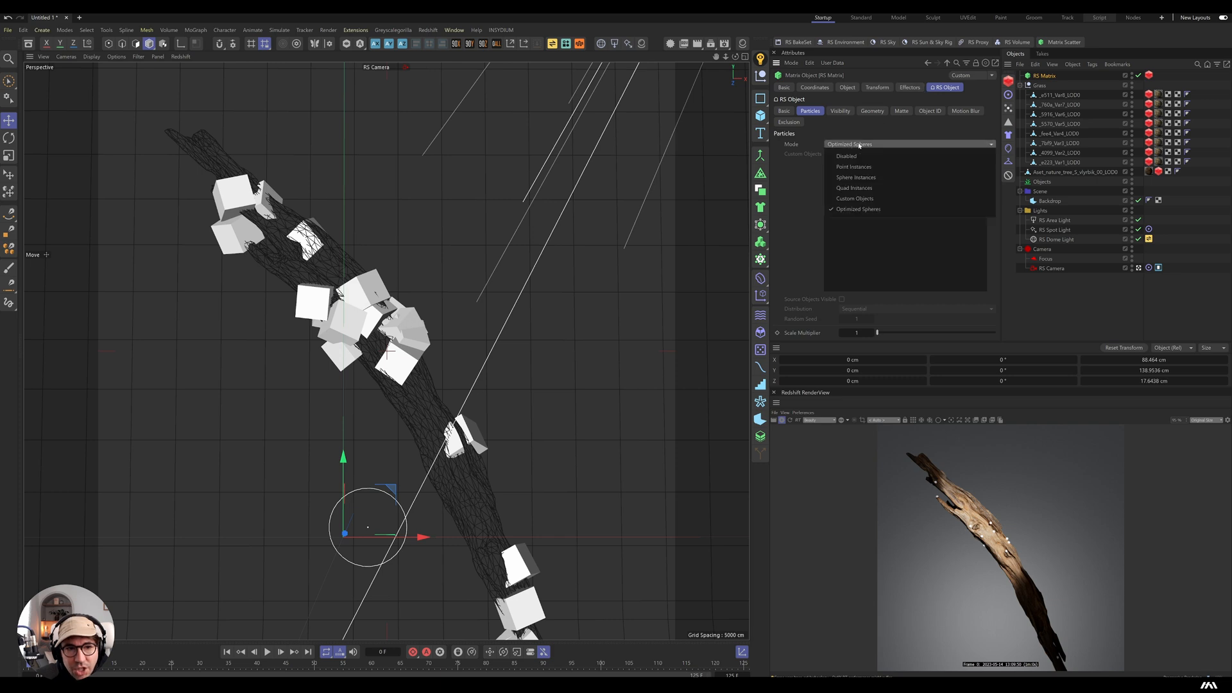
Step: Set the RS Object tag particles to Custom Objects and add the grass variants
{"action": "left_click", "coordinate": [855, 198]}
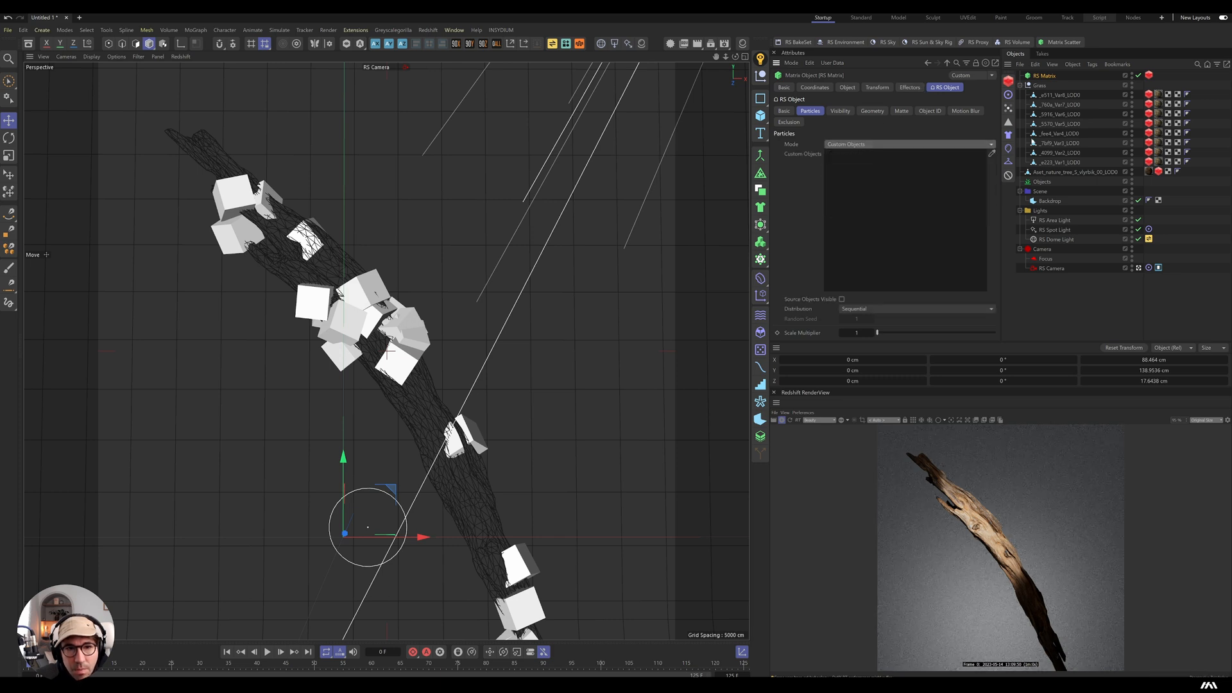
{"action": "left_click", "coordinate": [1059, 94]}
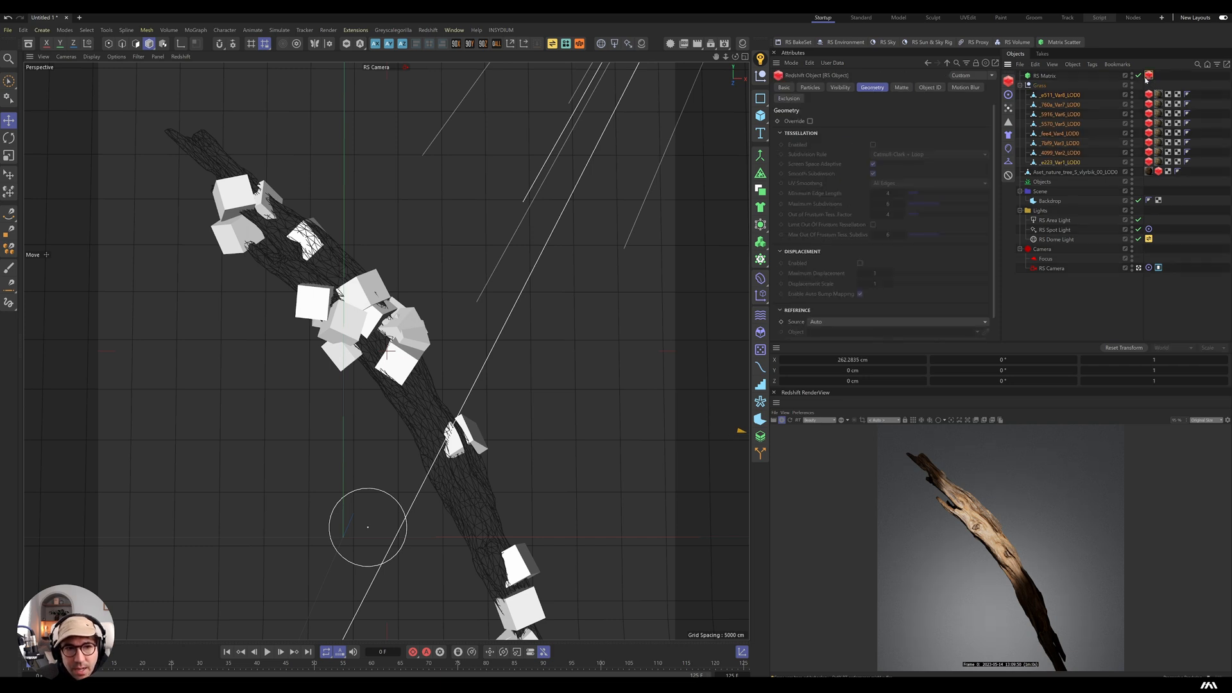
{"action": "left_click", "coordinate": [810, 87]}
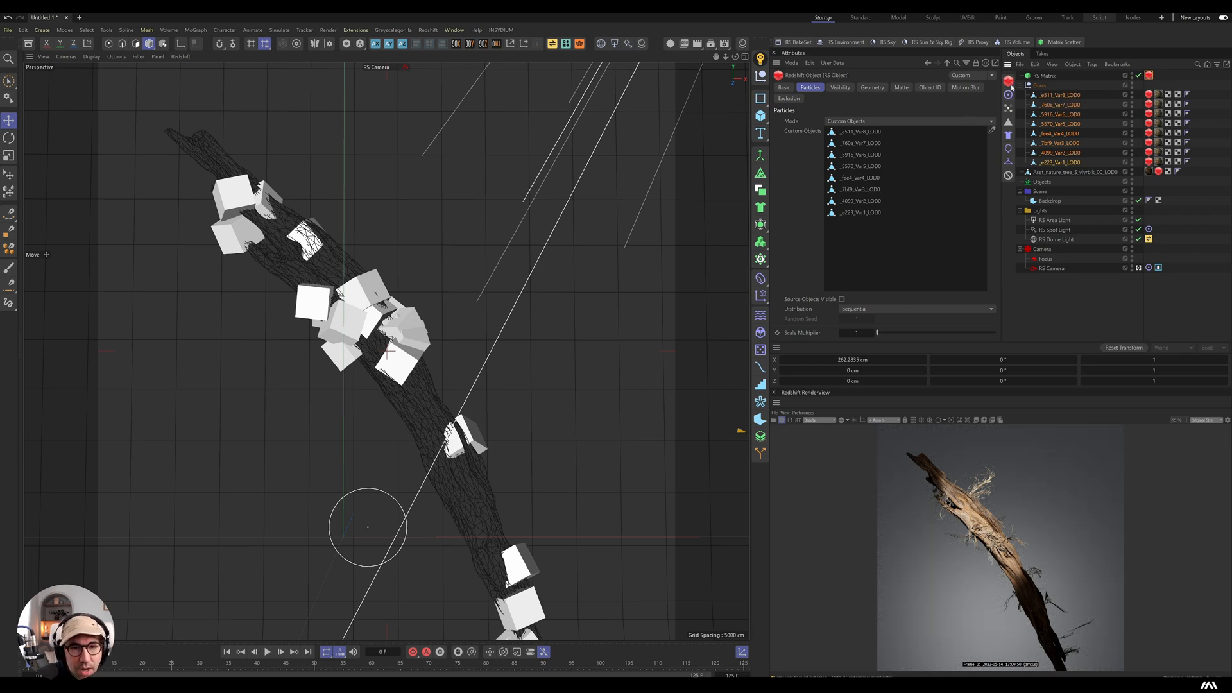
{"action": "left_click", "coordinate": [1019, 85]}
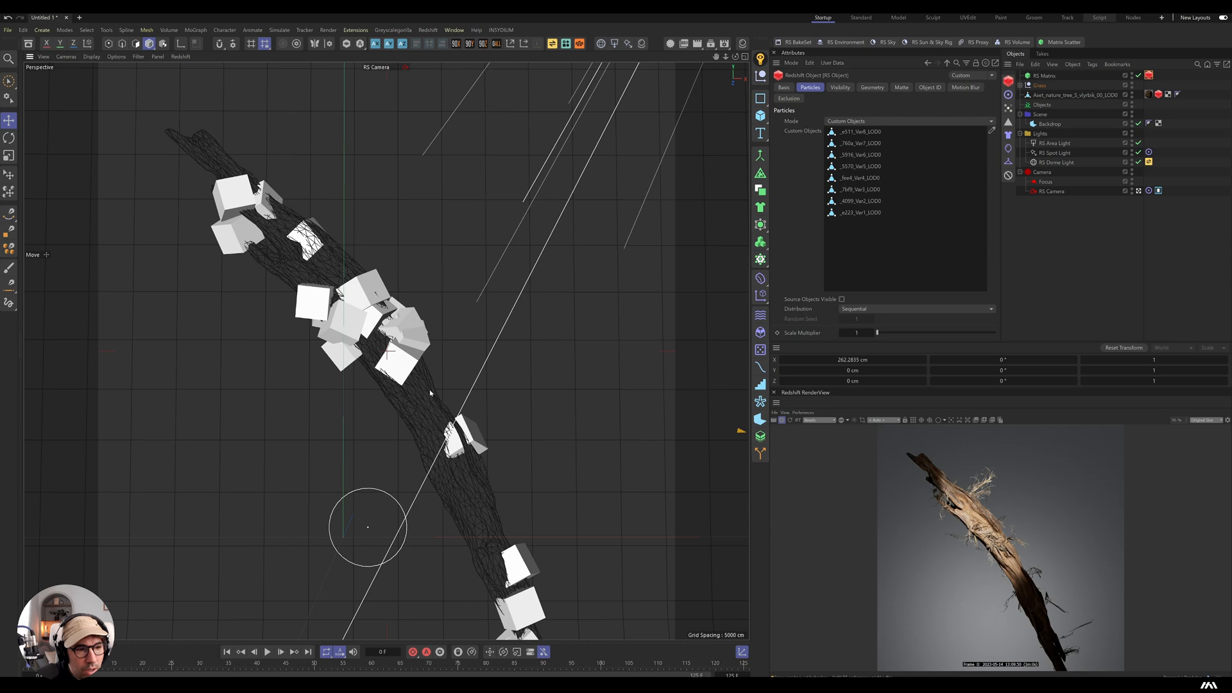
Step: Select the tree branch to paint a vertex map across its surface
{"action": "left_click", "coordinate": [9, 138]}
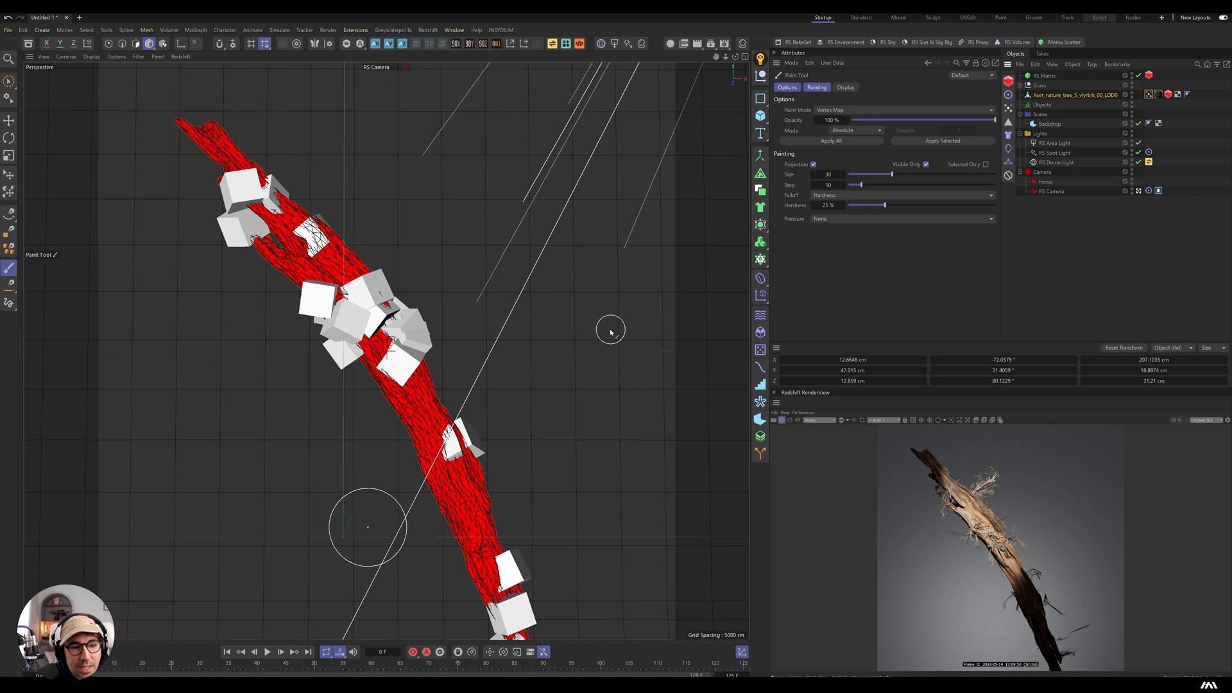
{"action": "mouse_move", "coordinate": [604, 325]}
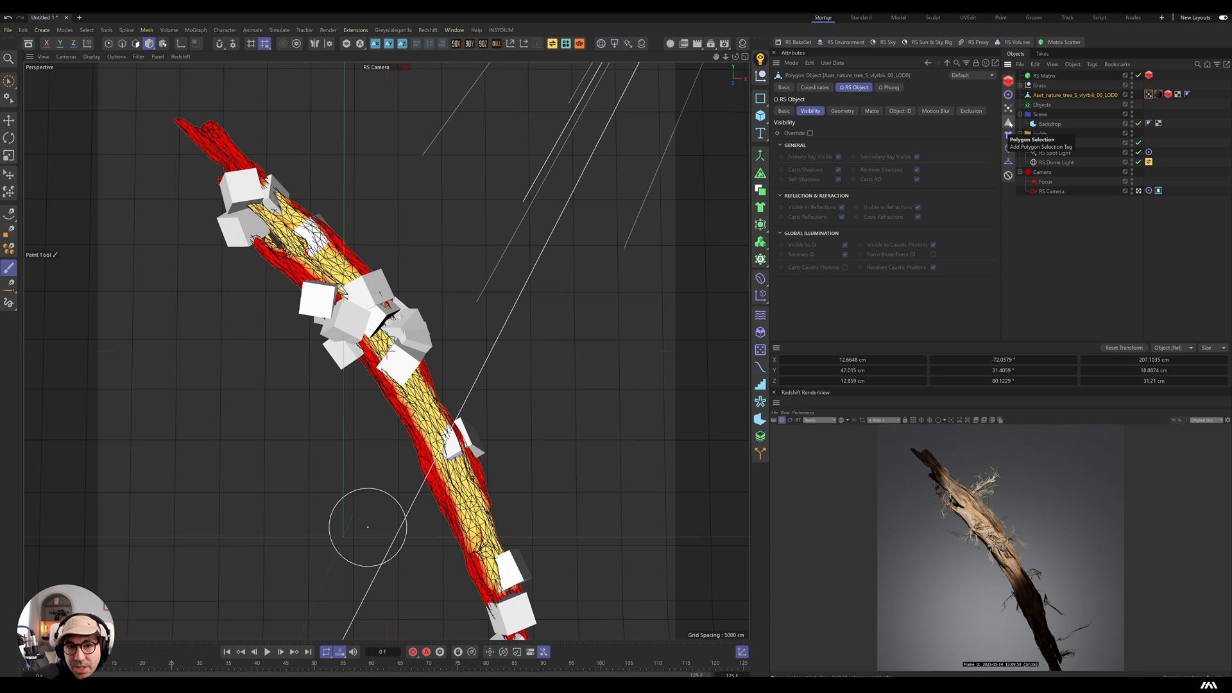
Step: Add a Polygon Selection tag to the branch with Use Fields driven by the vertex map
{"action": "right_click", "coordinate": [1066, 94]}
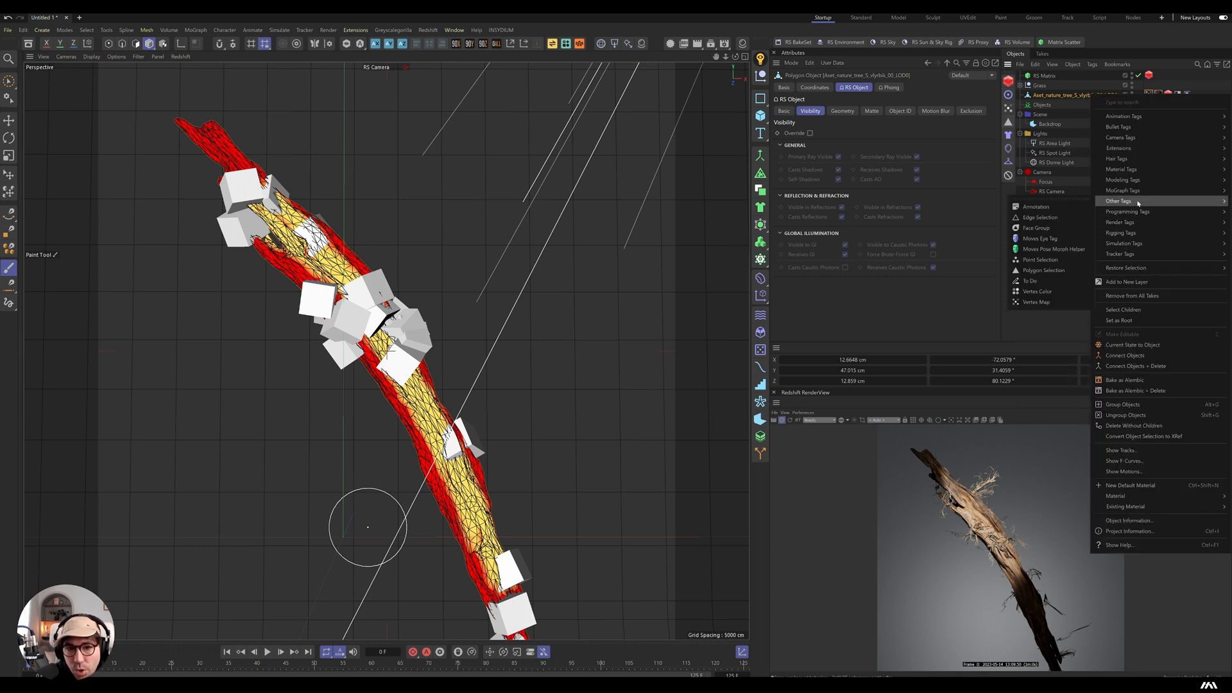
{"action": "mouse_move", "coordinate": [1044, 271]}
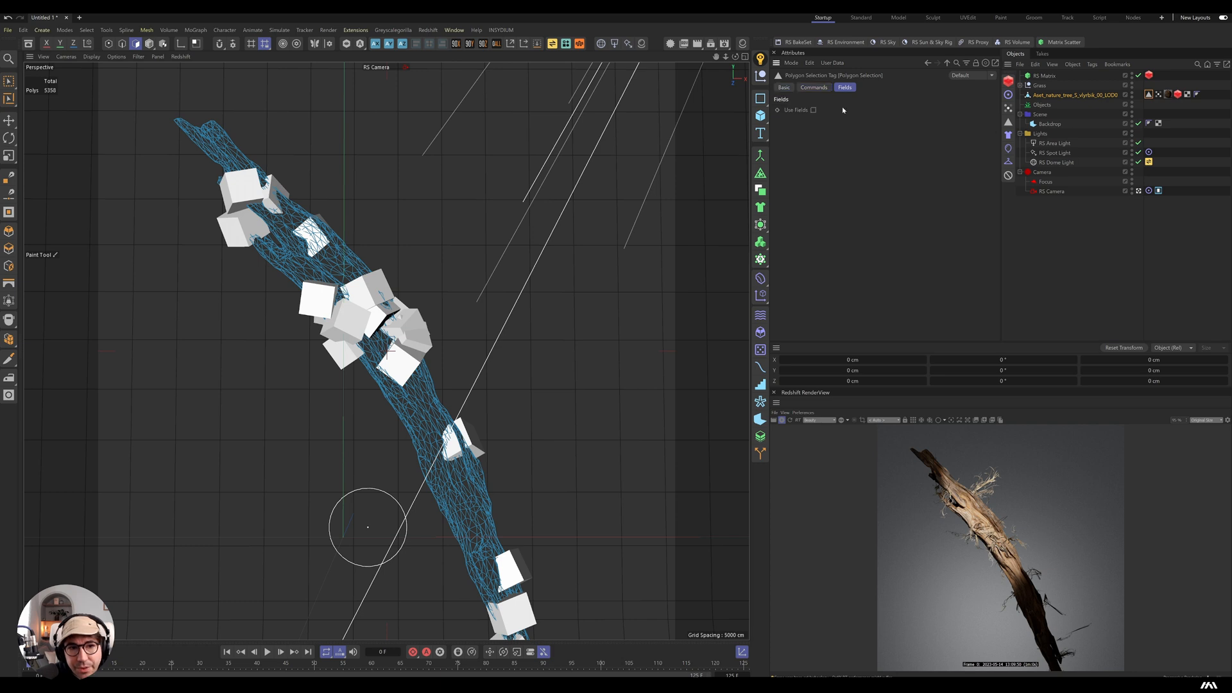
{"action": "left_click", "coordinate": [814, 109]}
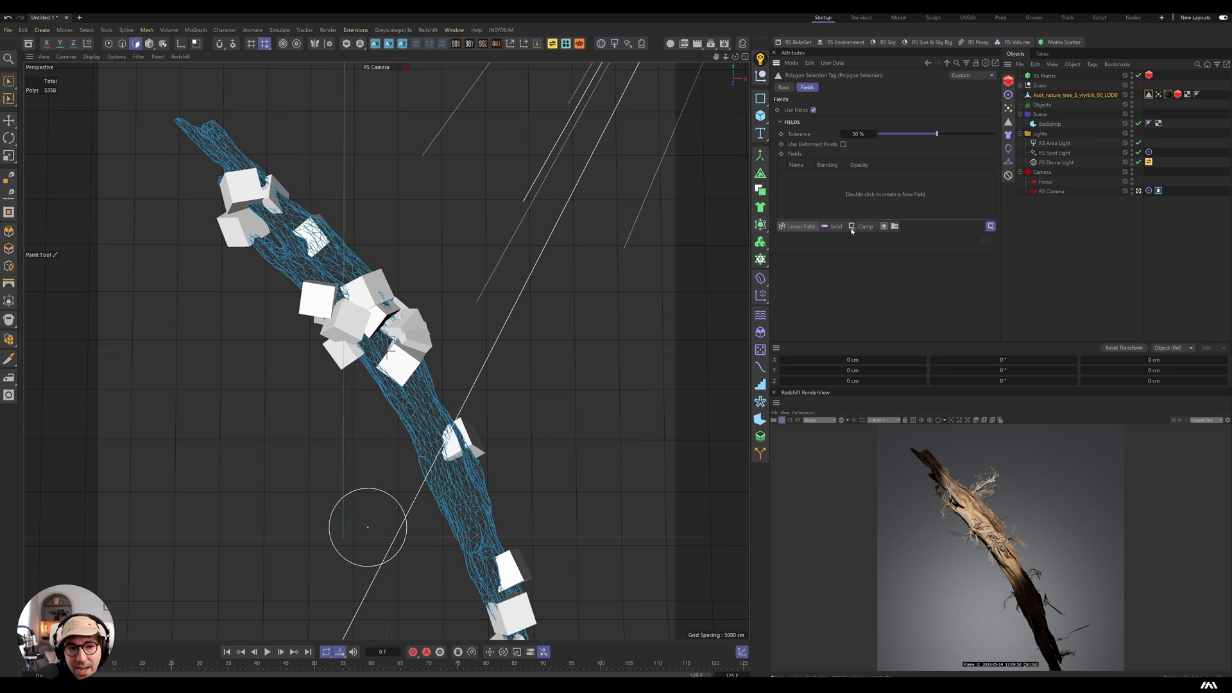
{"action": "mouse_move", "coordinate": [1157, 96]}
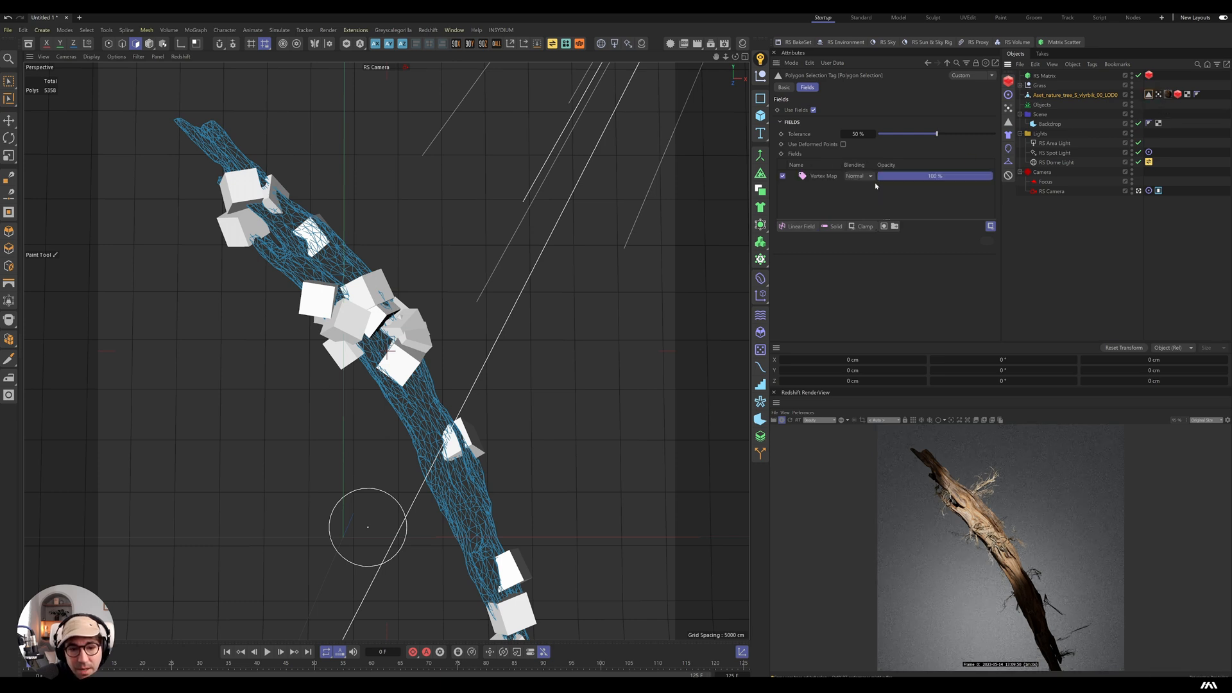
{"action": "left_click", "coordinate": [1048, 74]}
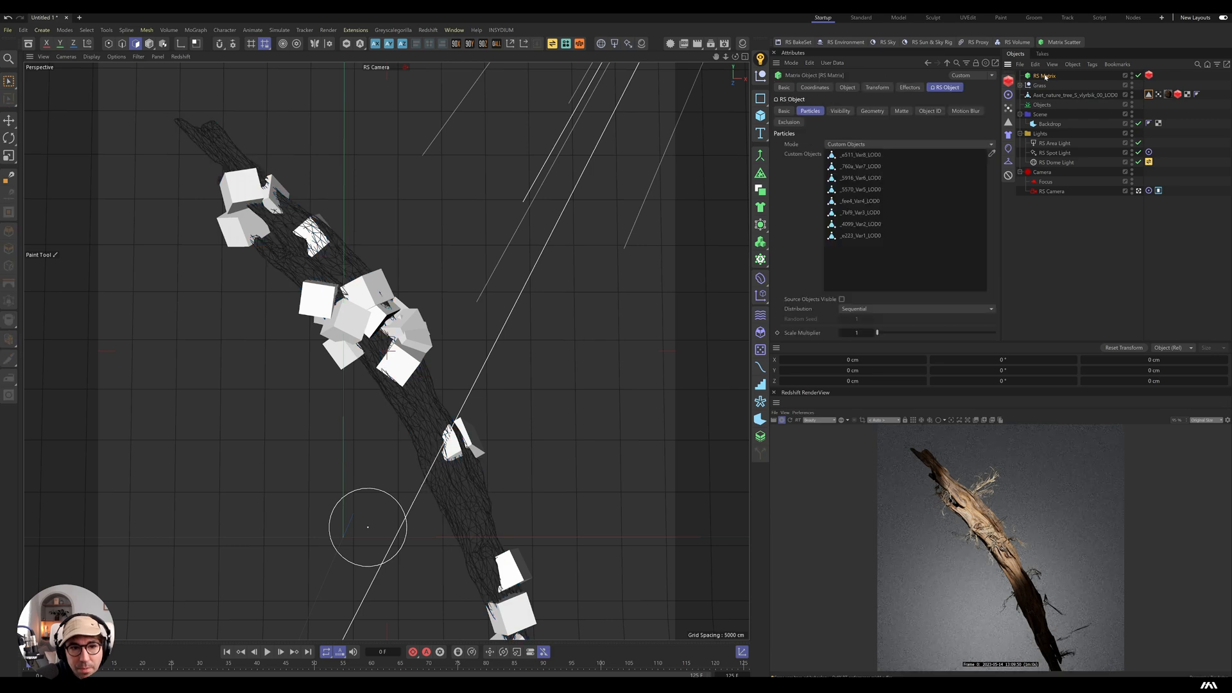
Step: Raise the matrix clone count and set the RS Object scale multiplier to 0.2
{"action": "left_click", "coordinate": [847, 88]}
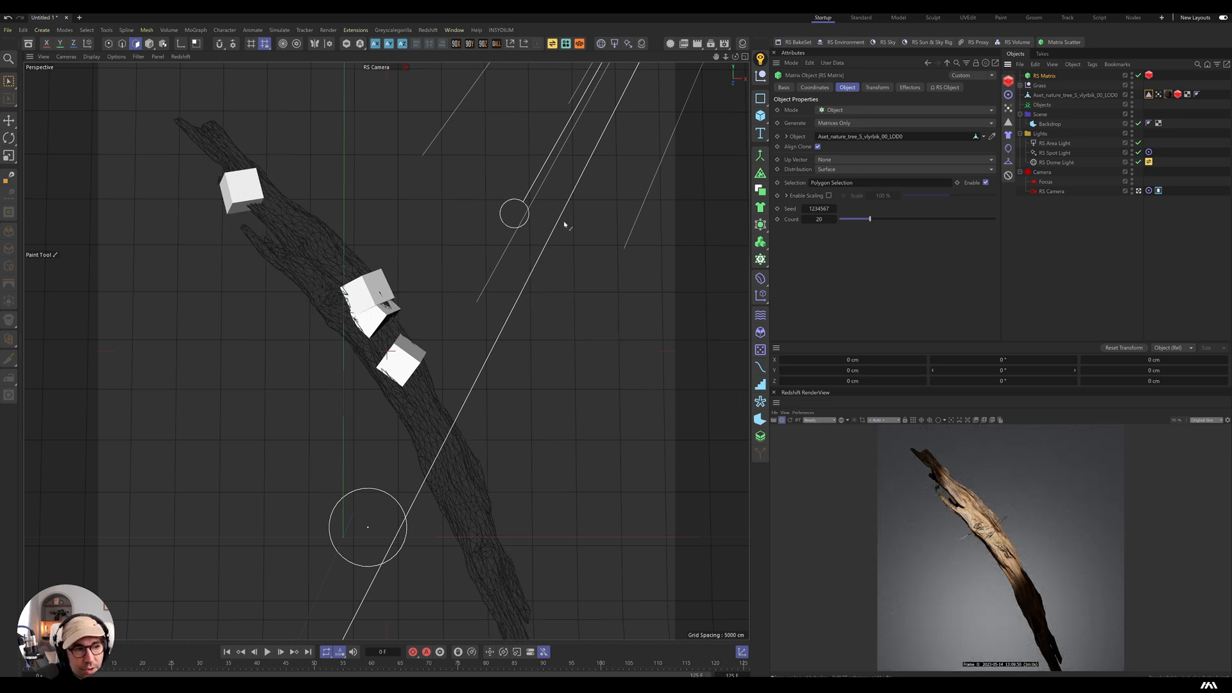
{"action": "triple_click", "coordinate": [820, 218]}
{"action": "type", "text": "6000"}
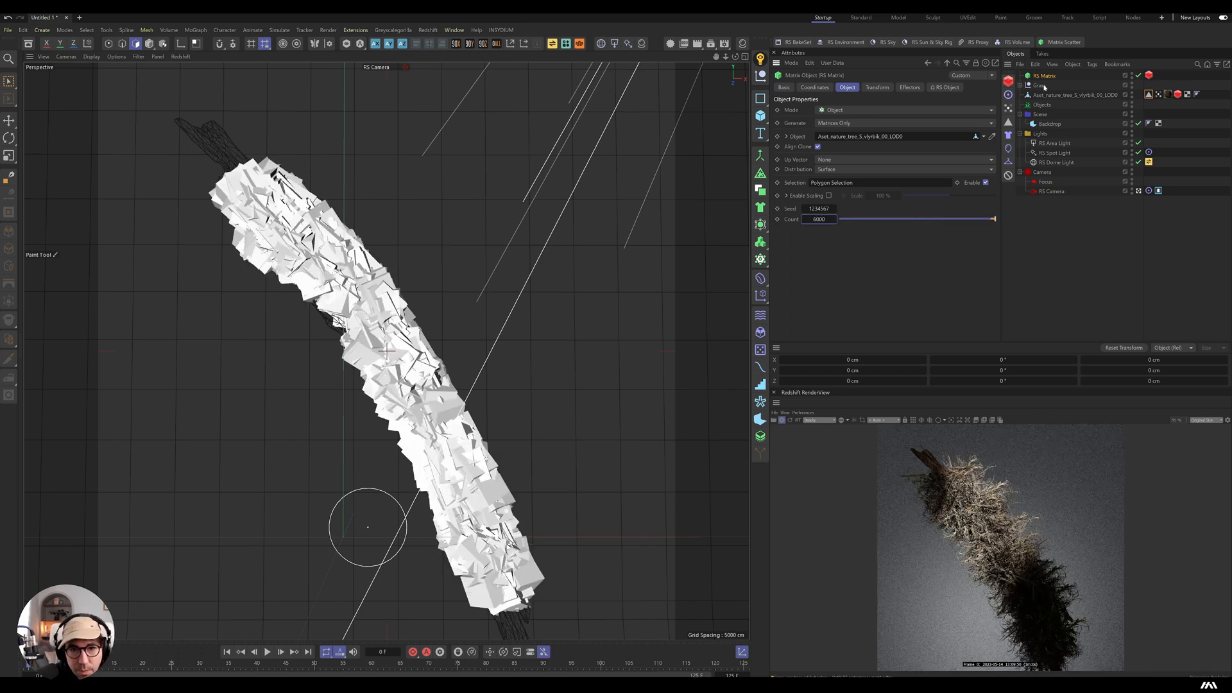
{"action": "left_click", "coordinate": [946, 87]}
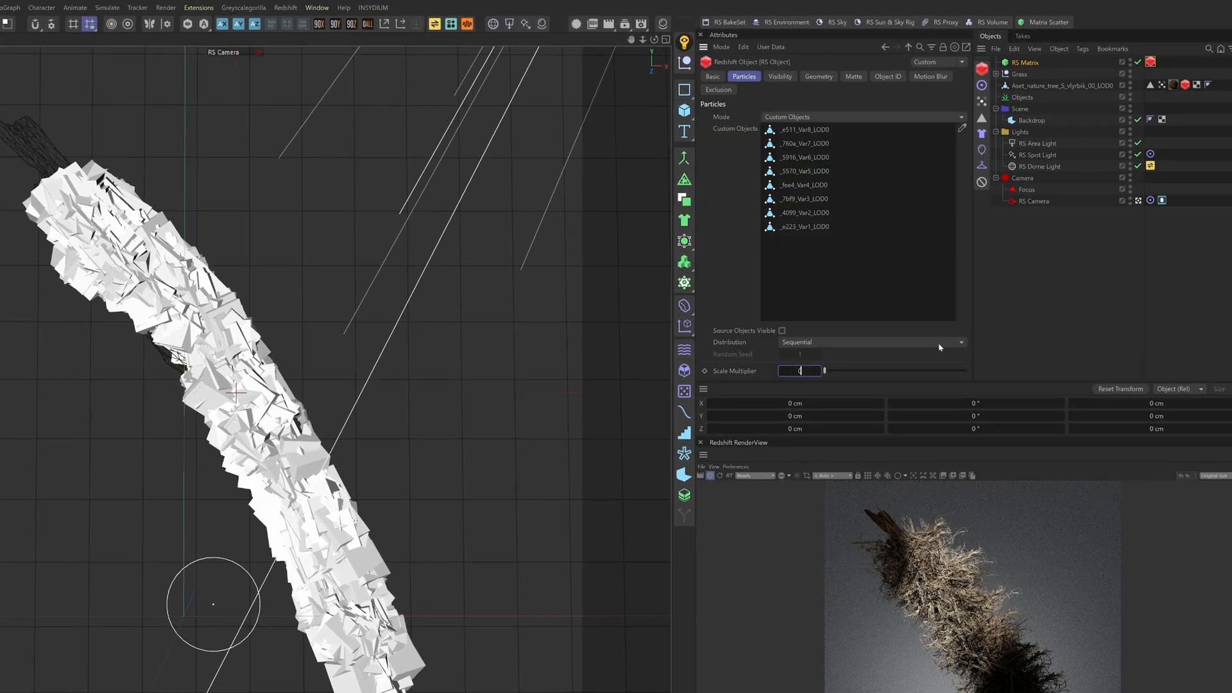
{"action": "type", "text": "0.2"}
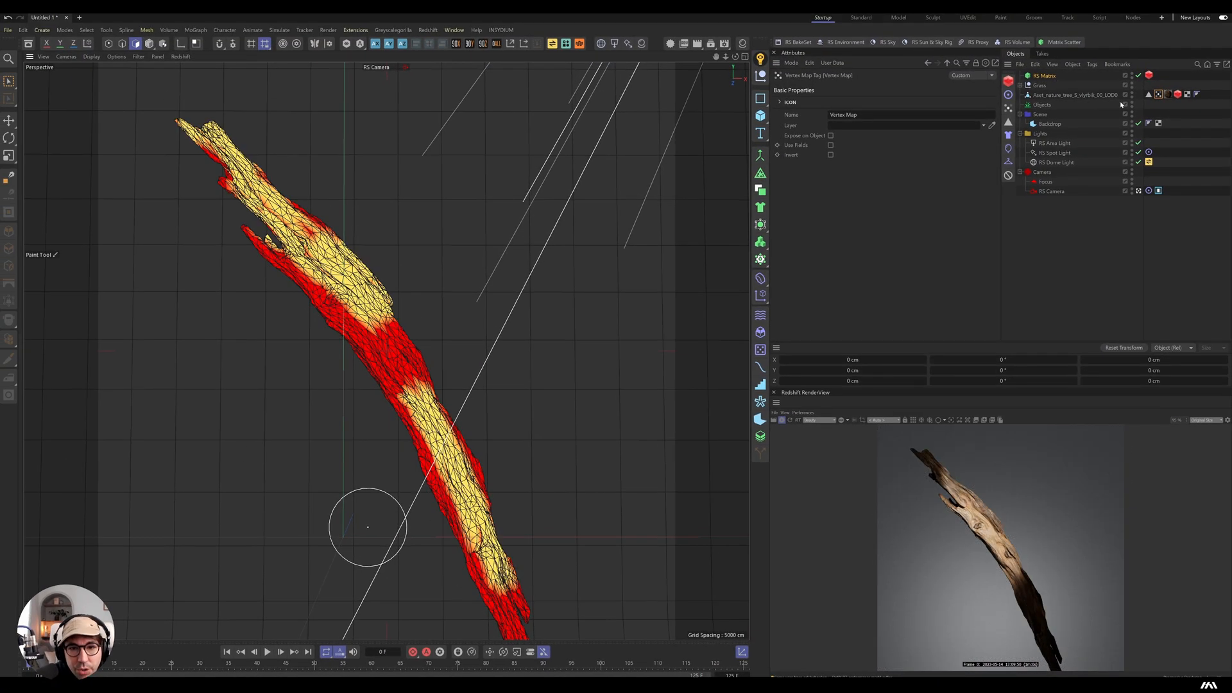
Step: Set the RS Matrix count to 50000, densely covering the painted branch area
{"action": "left_click", "coordinate": [1044, 74]}
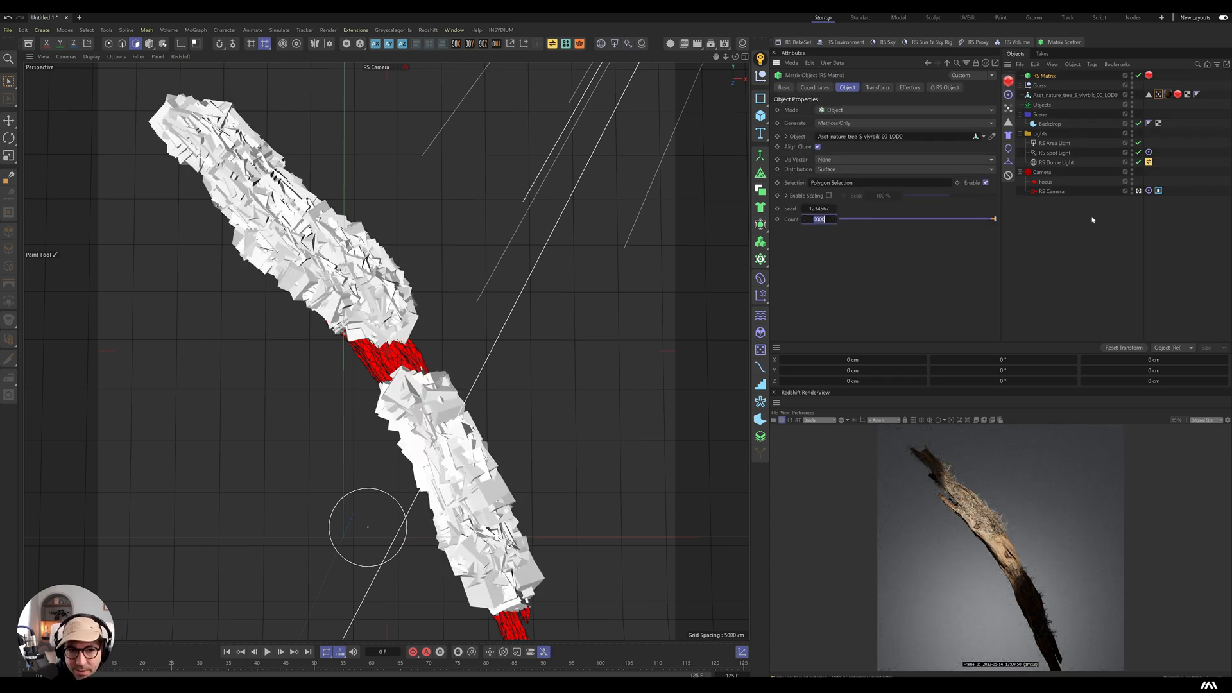
{"action": "type", "text": "50000"}
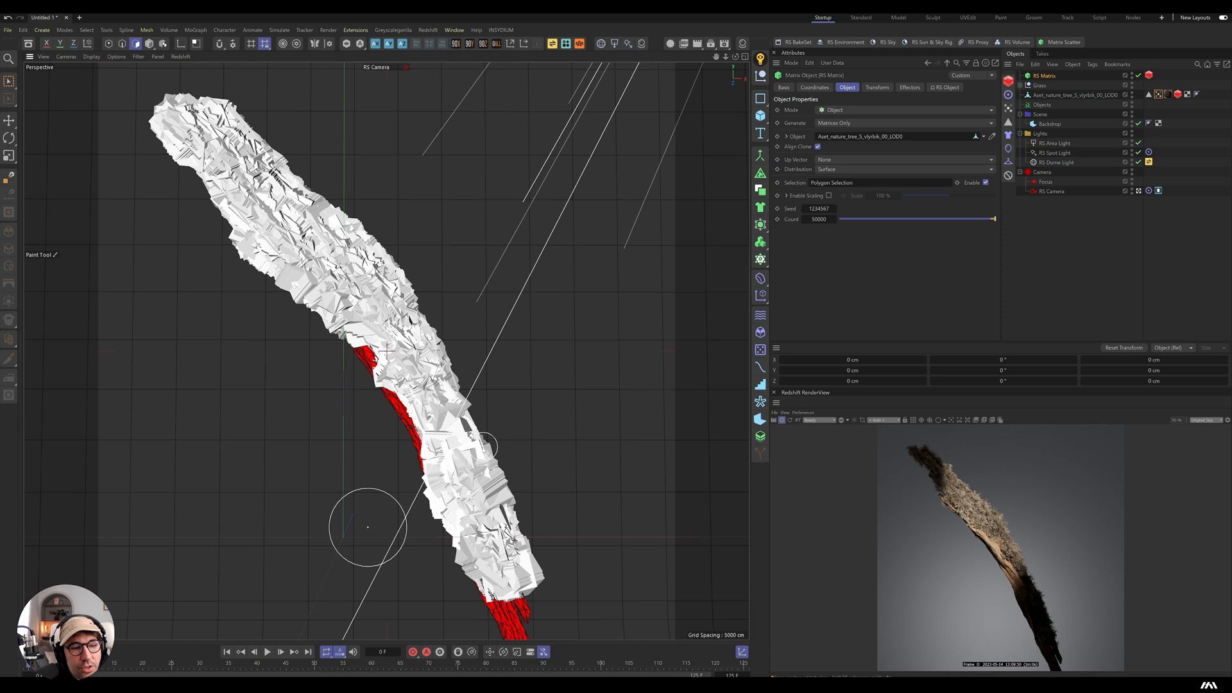
{"action": "left_click", "coordinate": [1070, 94]}
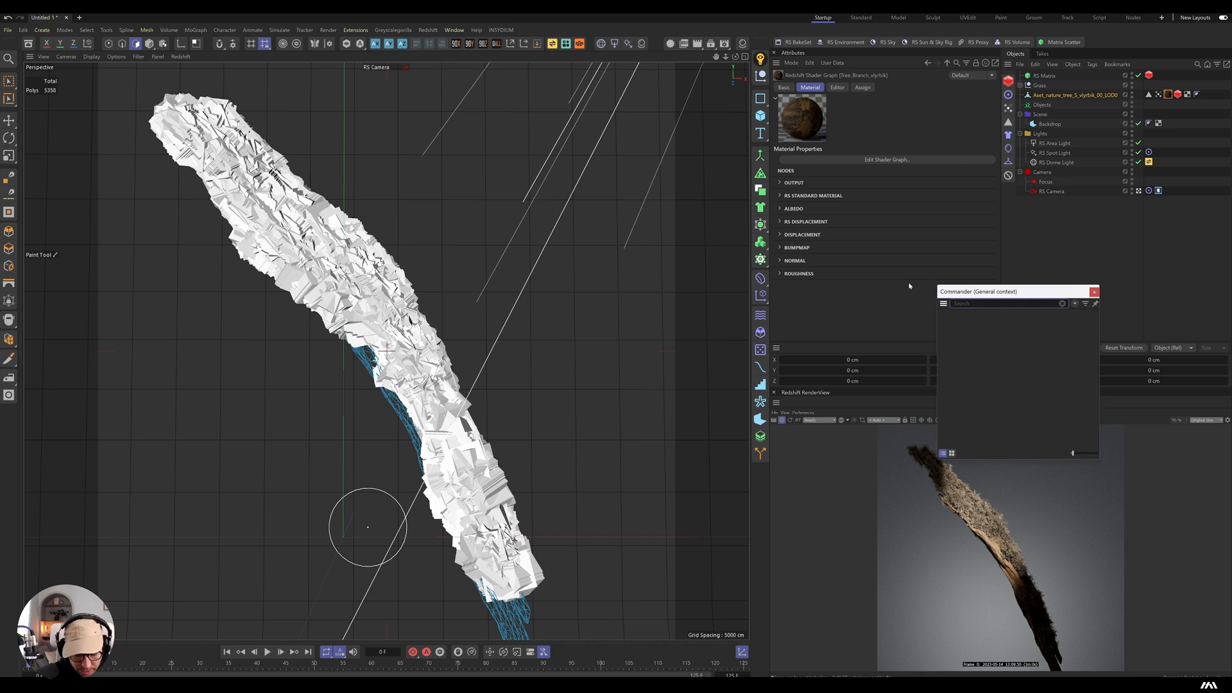
Step: Convert all materials to nodes and show the grass surface shader in the Node Editor
{"action": "type", "text": "convert"}
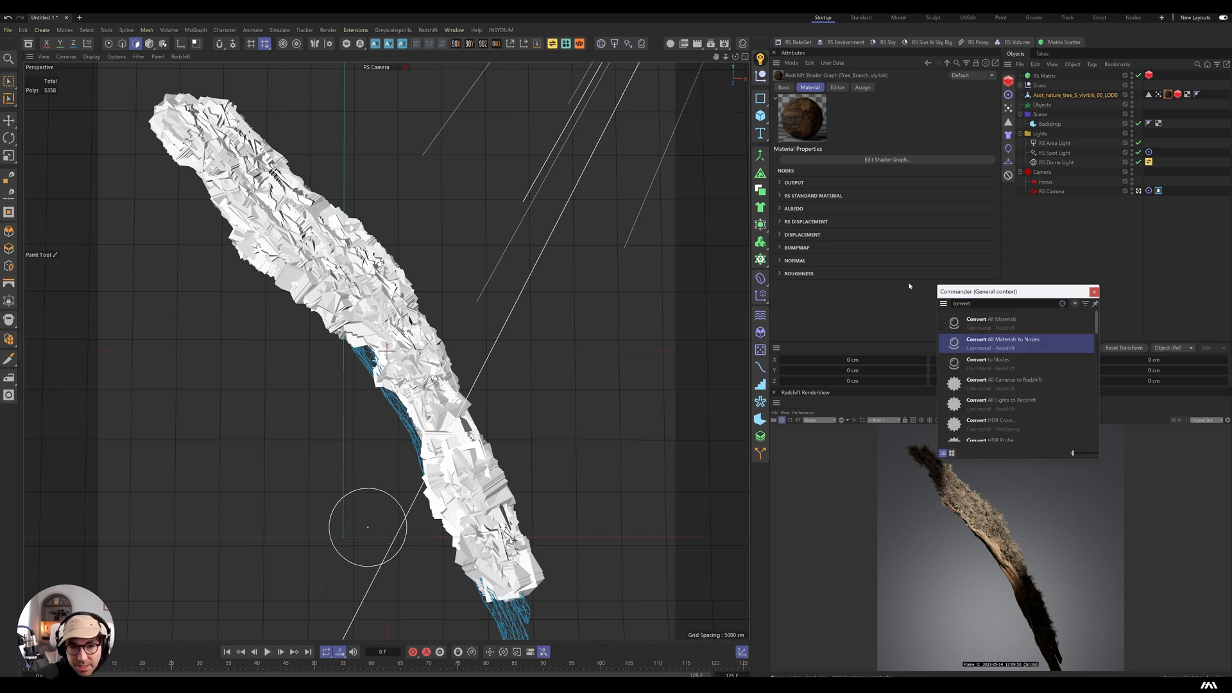
{"action": "left_click", "coordinate": [1003, 342]}
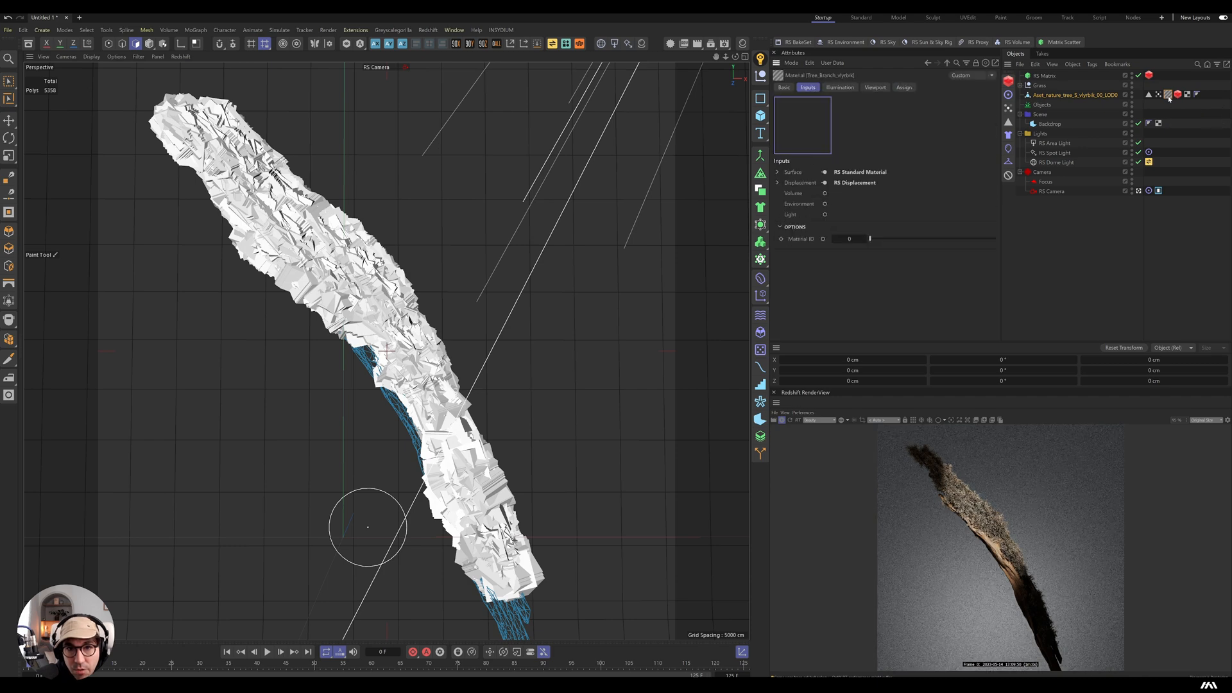
{"action": "right_click", "coordinate": [825, 172]}
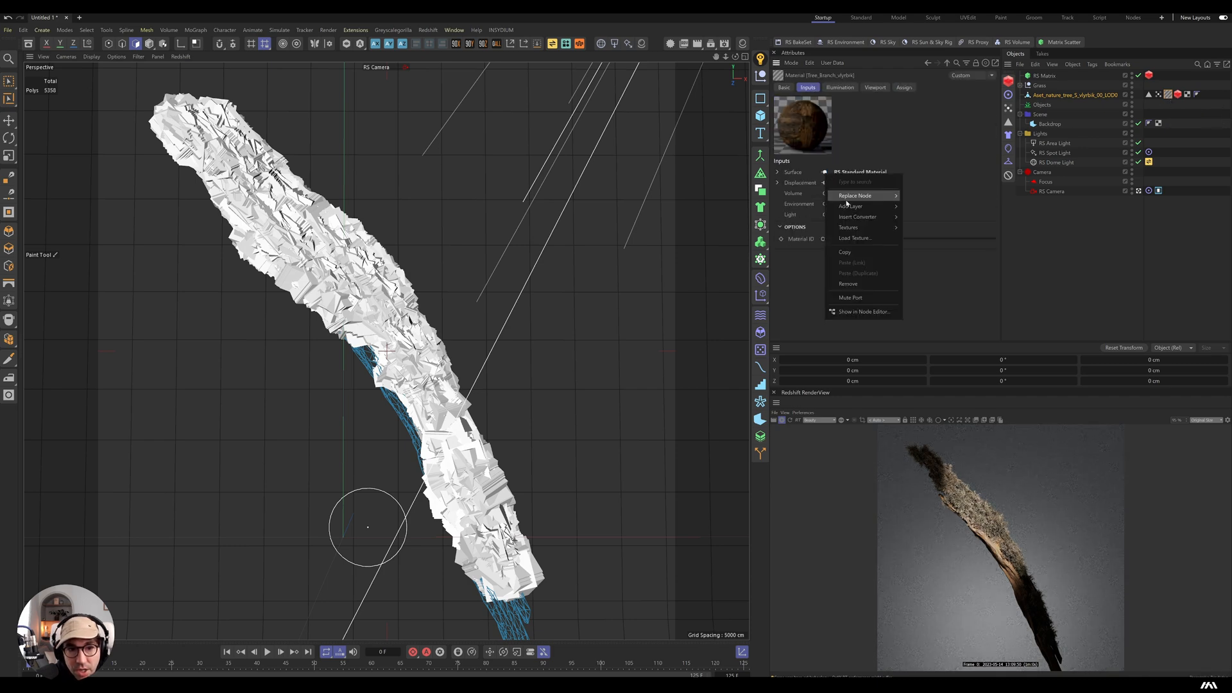
{"action": "left_click", "coordinate": [863, 310]}
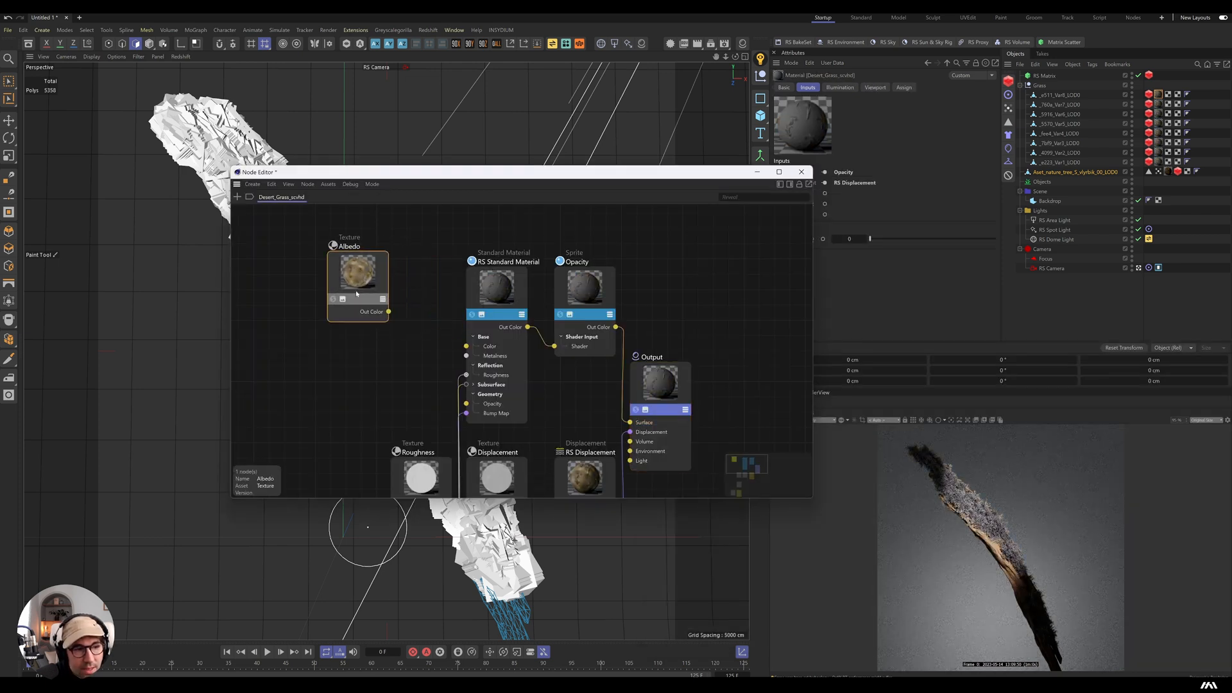
Step: Drive the Standard Material base colour with a Color User Data node set to red
{"action": "left_click", "coordinate": [498, 289]}
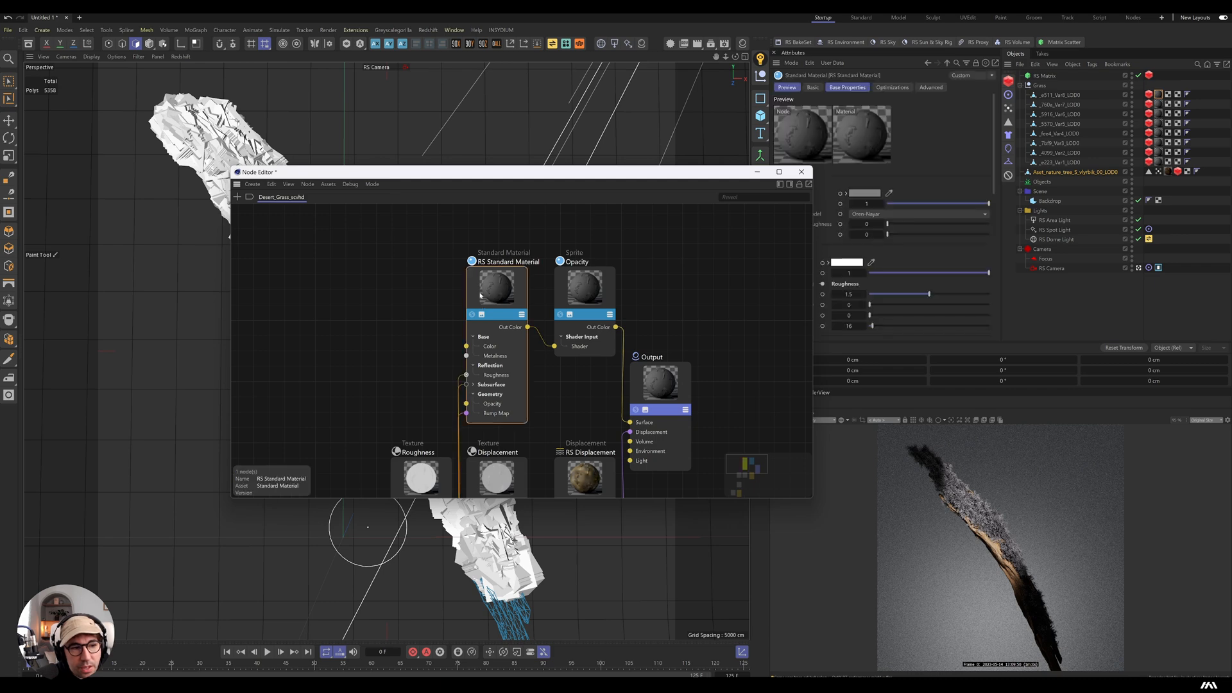
{"action": "left_click", "coordinate": [863, 194]}
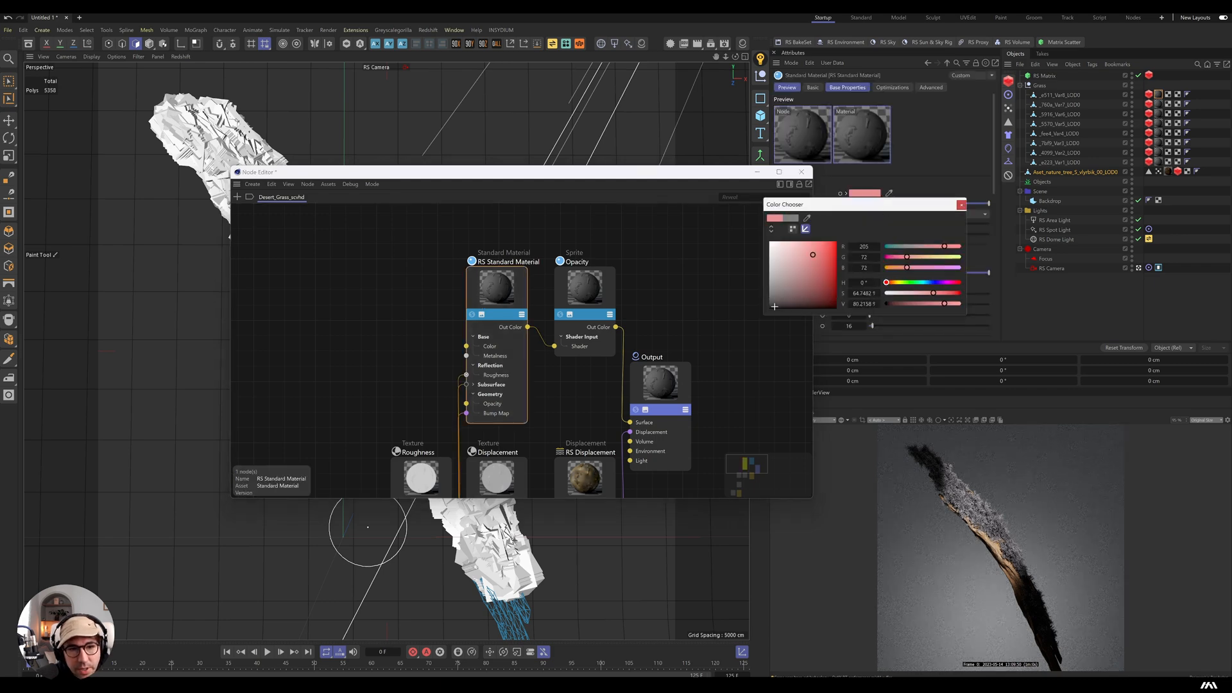
{"action": "left_click", "coordinate": [960, 204]}
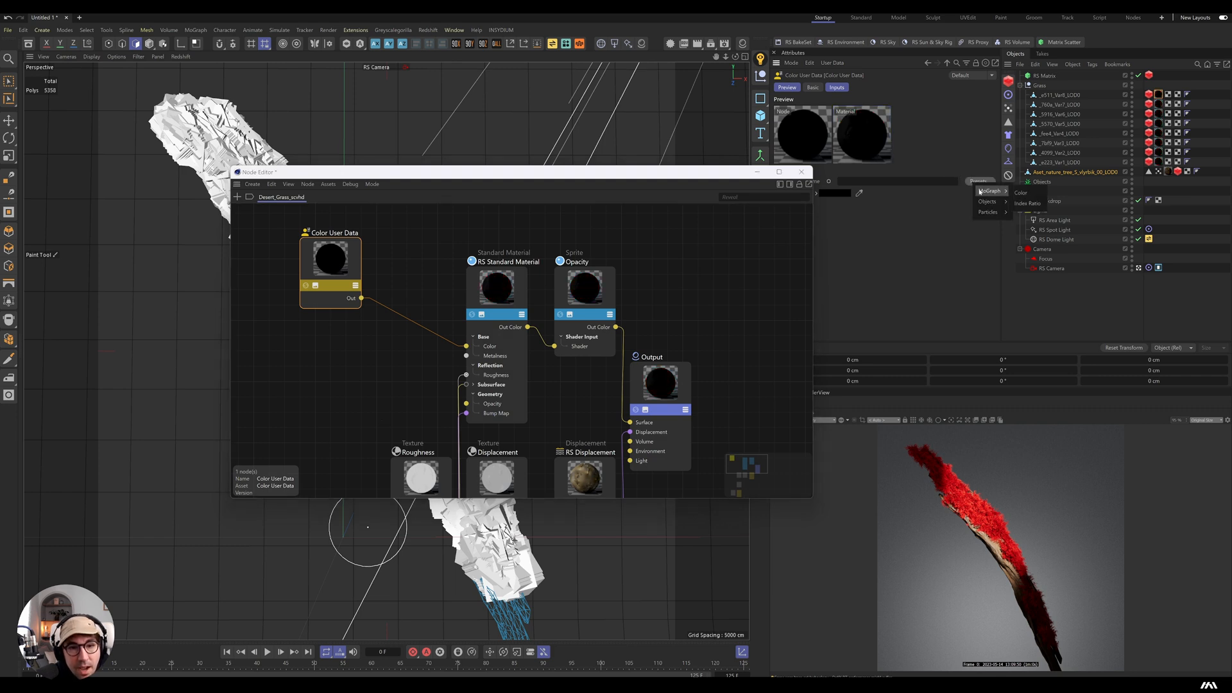
Step: Point the Color User Data node at the RSMGColor particle attribute and add a Plain effector
{"action": "left_click", "coordinate": [1020, 192]}
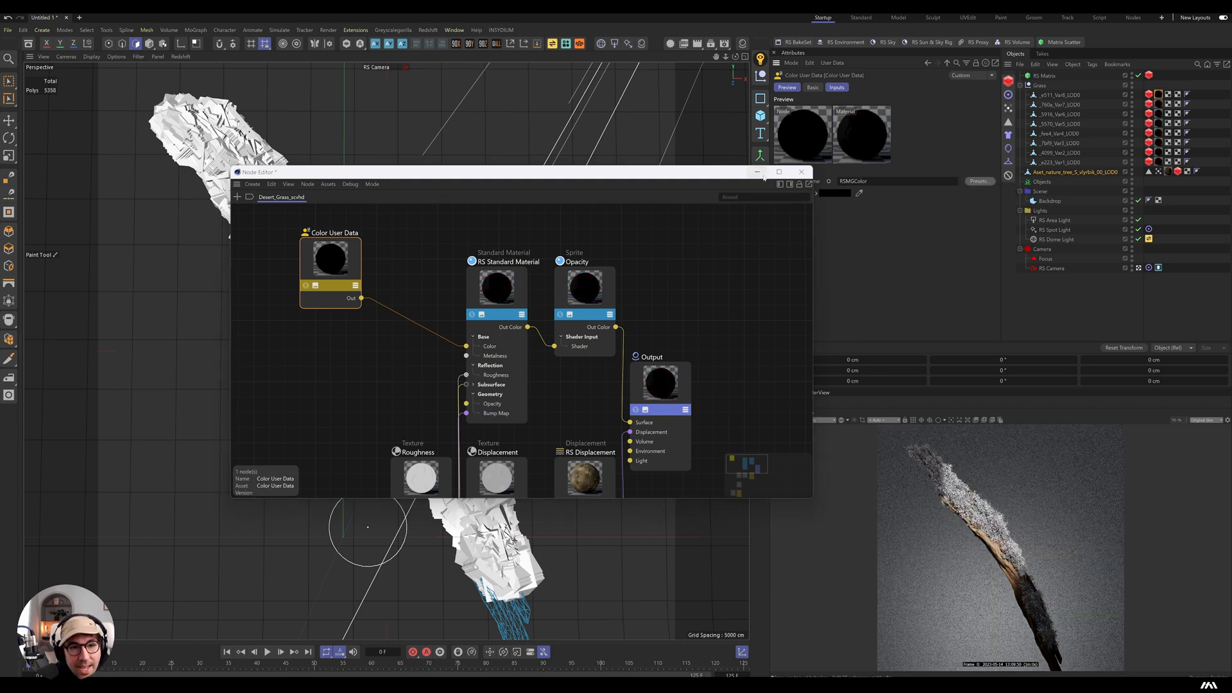
{"action": "left_click", "coordinate": [800, 171]}
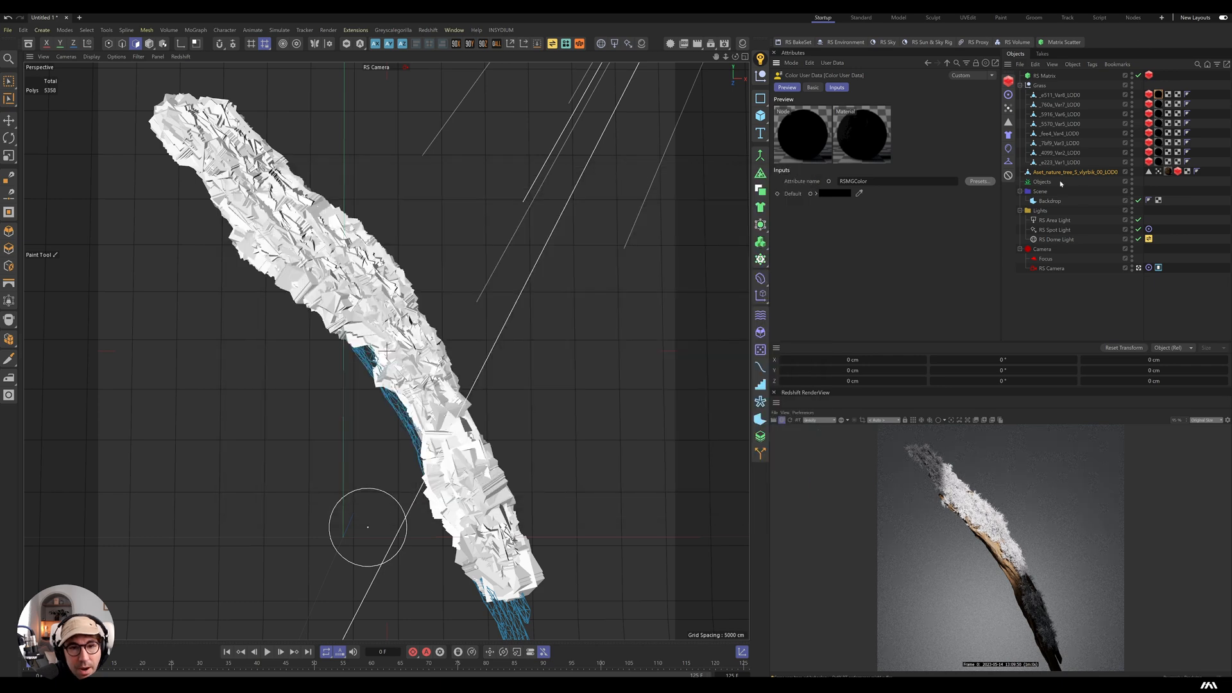
{"action": "left_click", "coordinate": [1046, 76]}
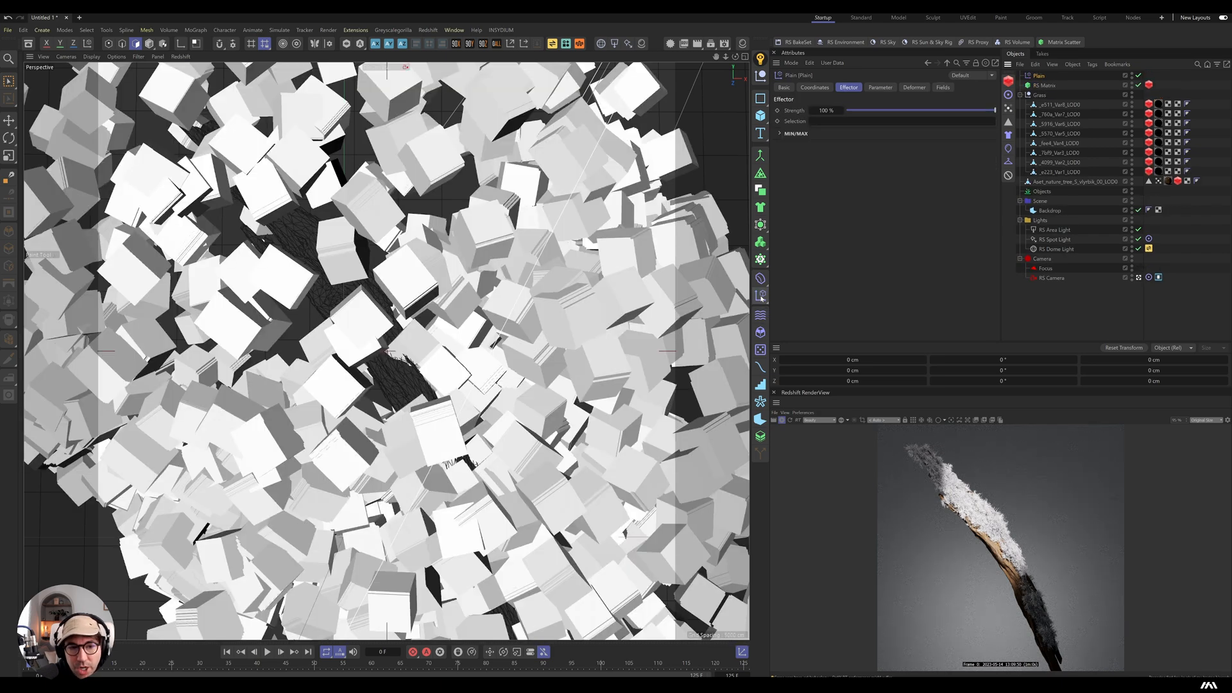
Step: Add a Linear Field to the Plain effector with Gradient colour remap and a purple knot
{"action": "left_click", "coordinate": [914, 86]}
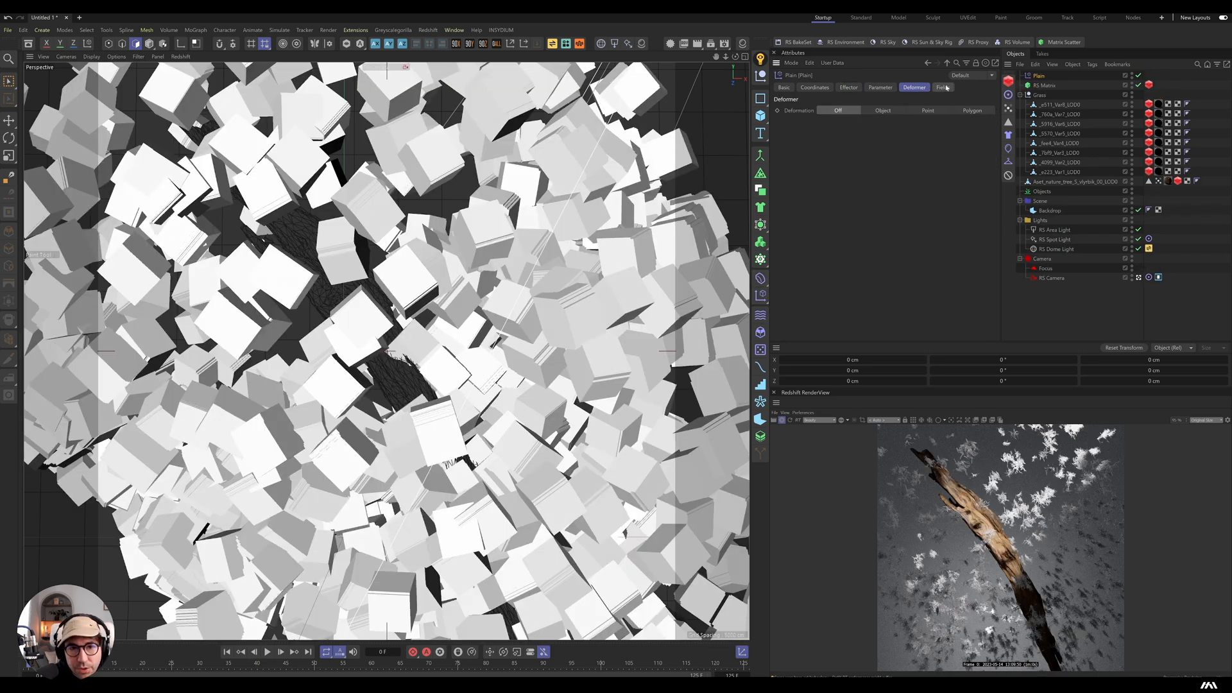
{"action": "left_click", "coordinate": [942, 88]}
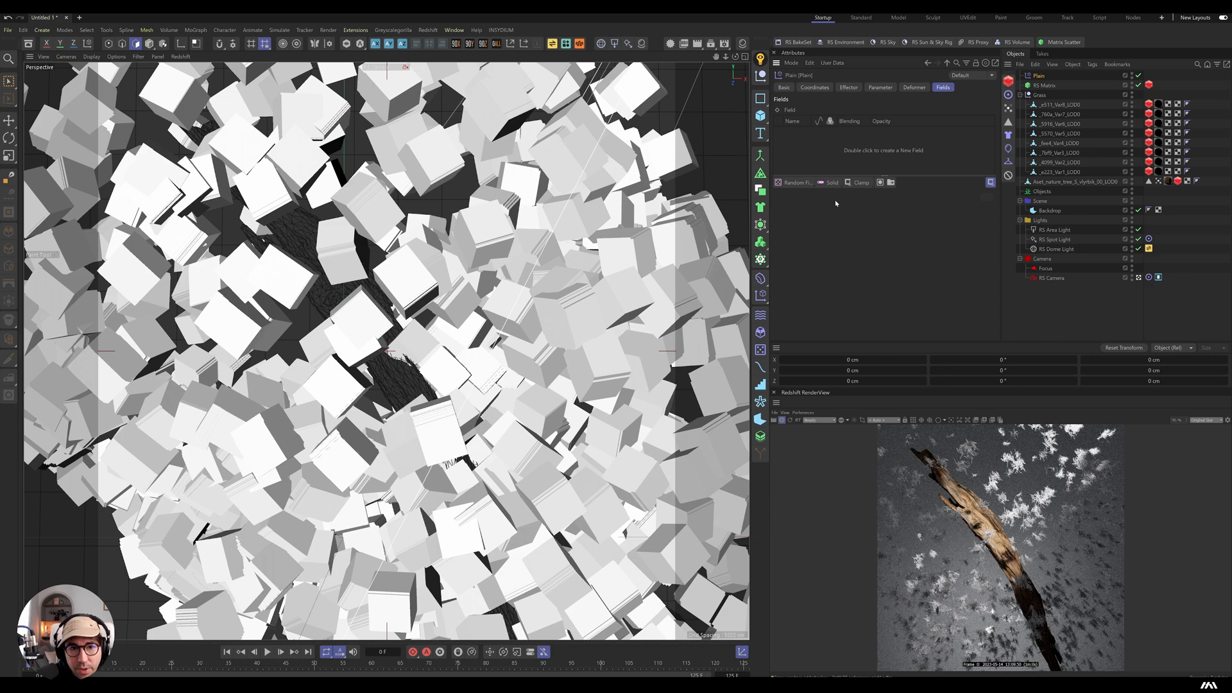
{"action": "left_click", "coordinate": [796, 182]}
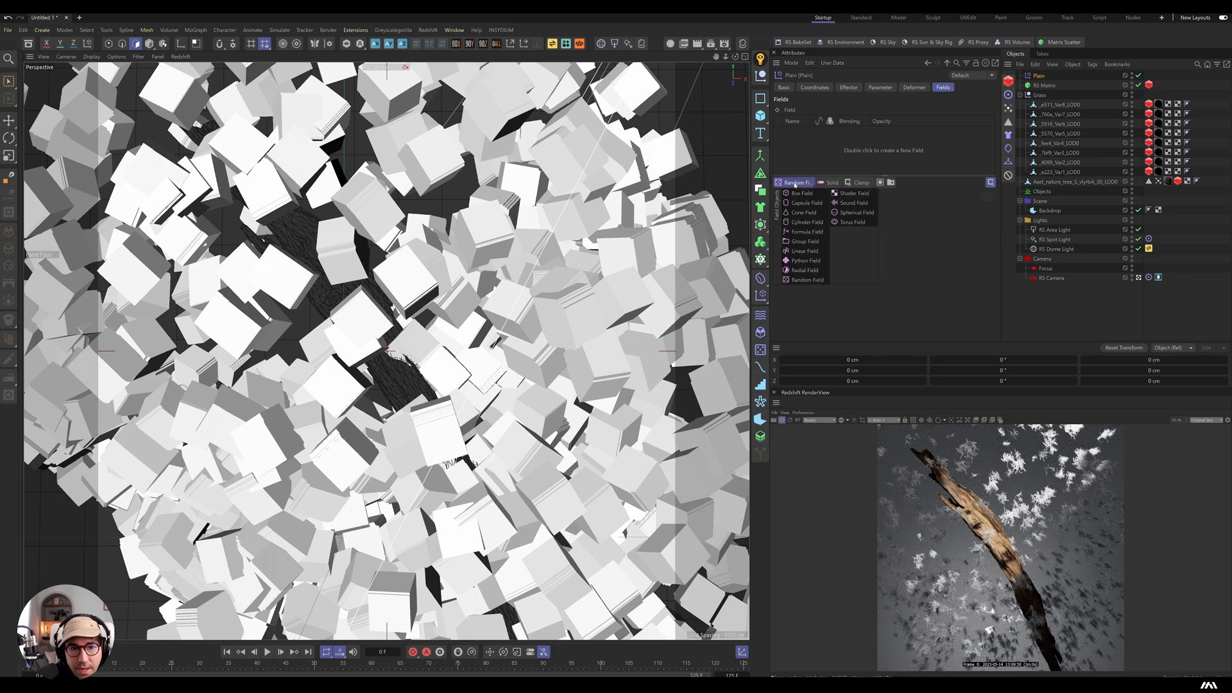
{"action": "left_click", "coordinate": [801, 250]}
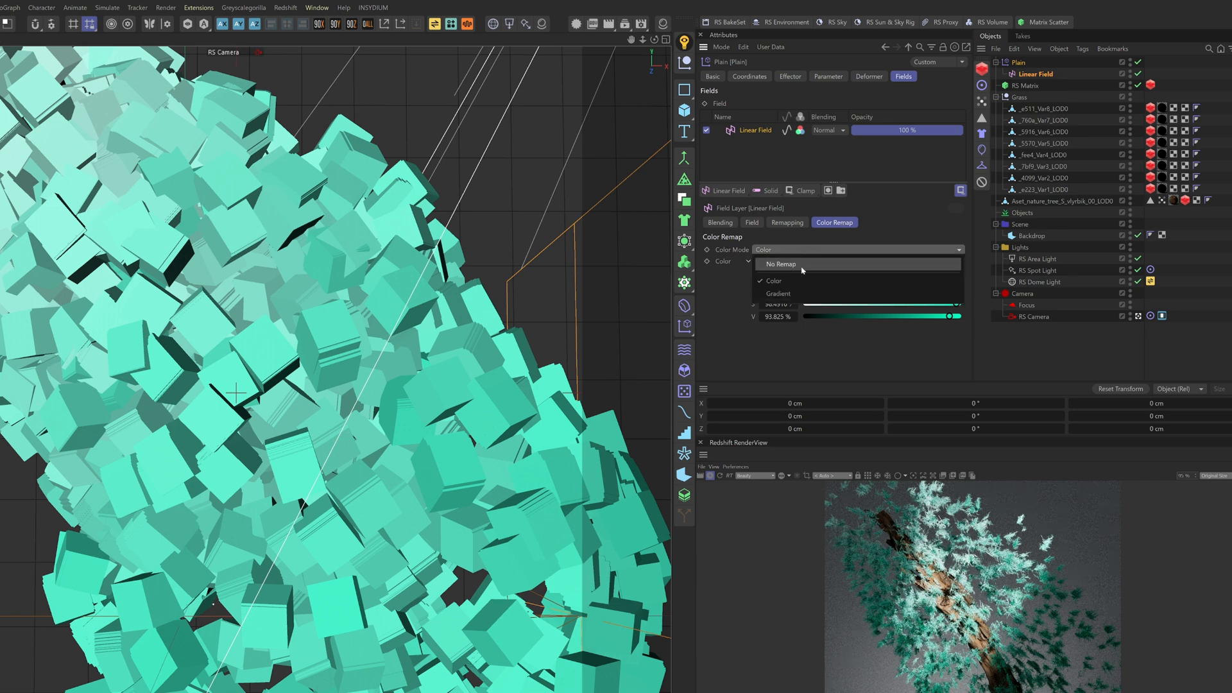
{"action": "left_click", "coordinate": [778, 293]}
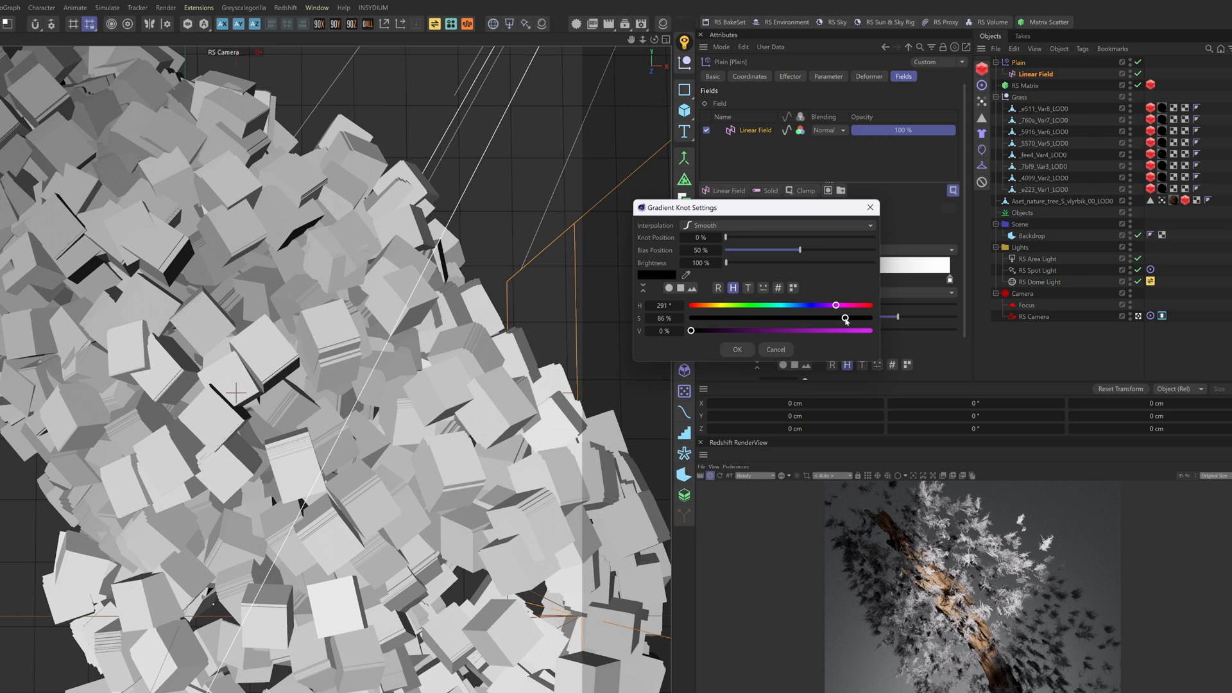
{"action": "left_click", "coordinate": [736, 350]}
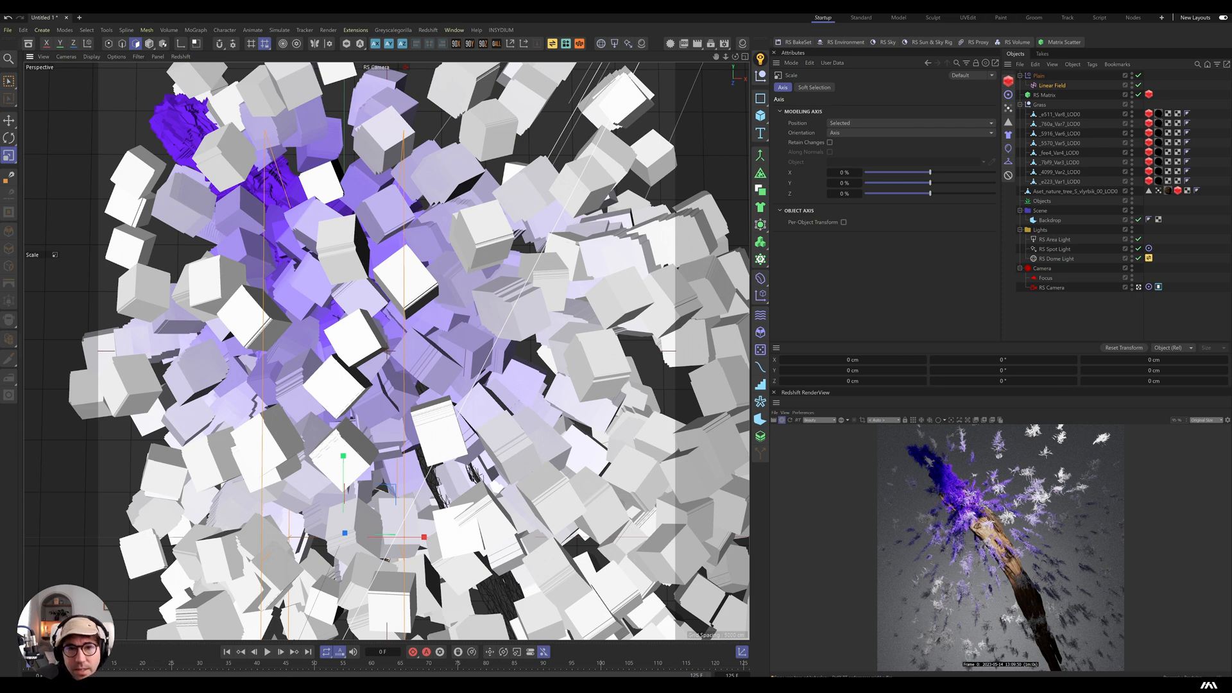
Step: Return from the Linear Field to the Plain effector and review its Fields settings
{"action": "left_click", "coordinate": [1052, 85]}
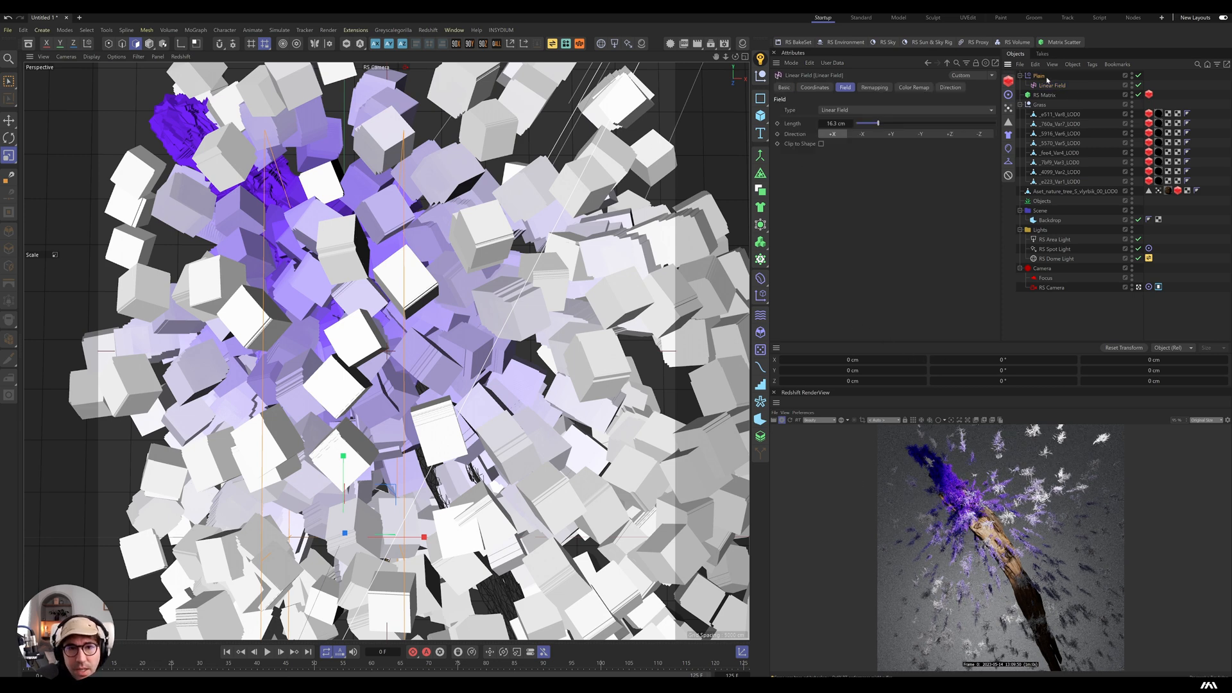
{"action": "left_click", "coordinate": [881, 87]}
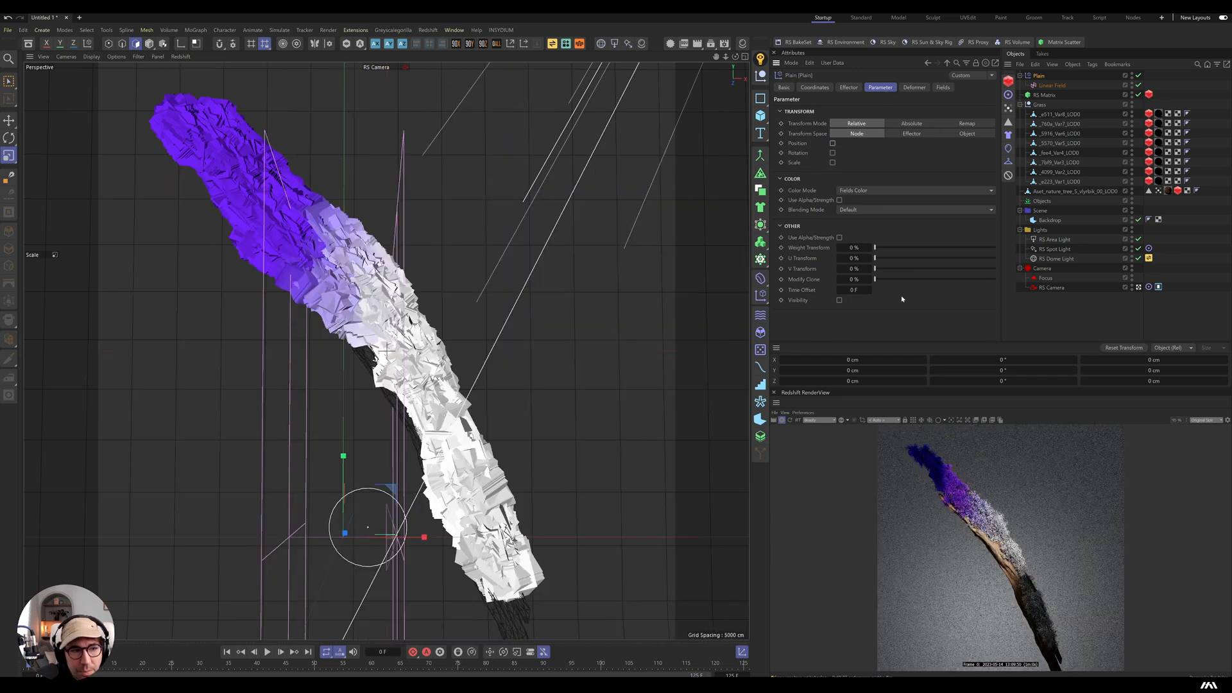
{"action": "mouse_move", "coordinate": [908, 147]}
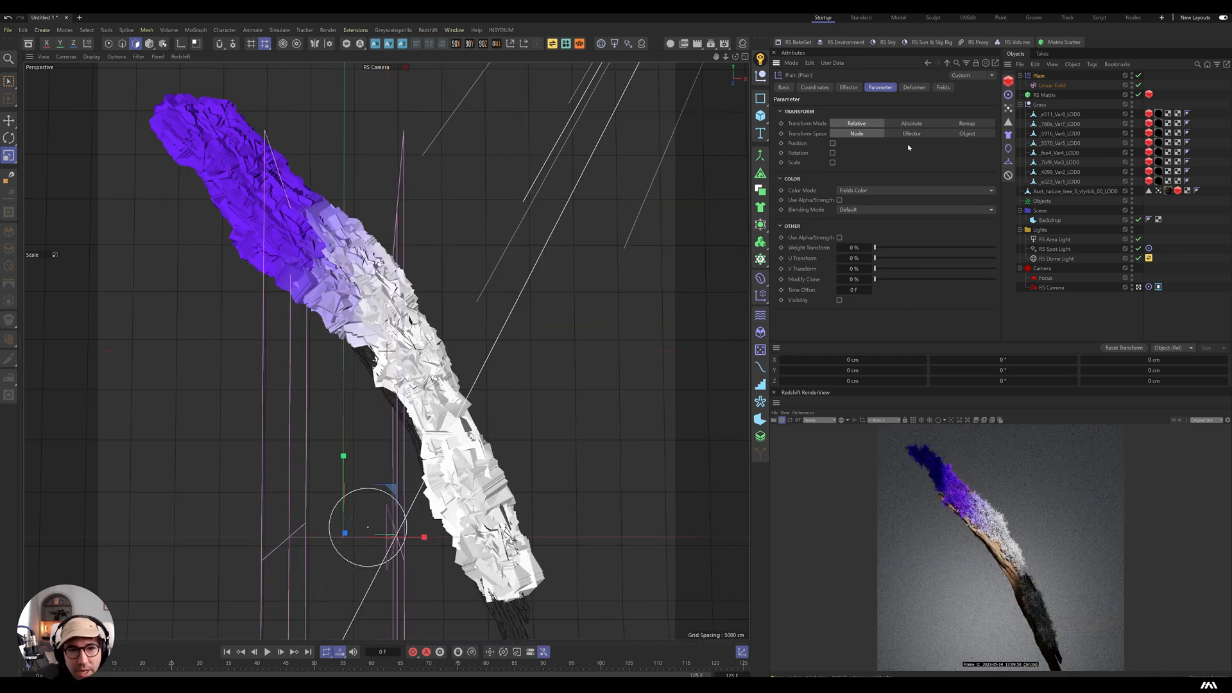
{"action": "left_click", "coordinate": [943, 87]}
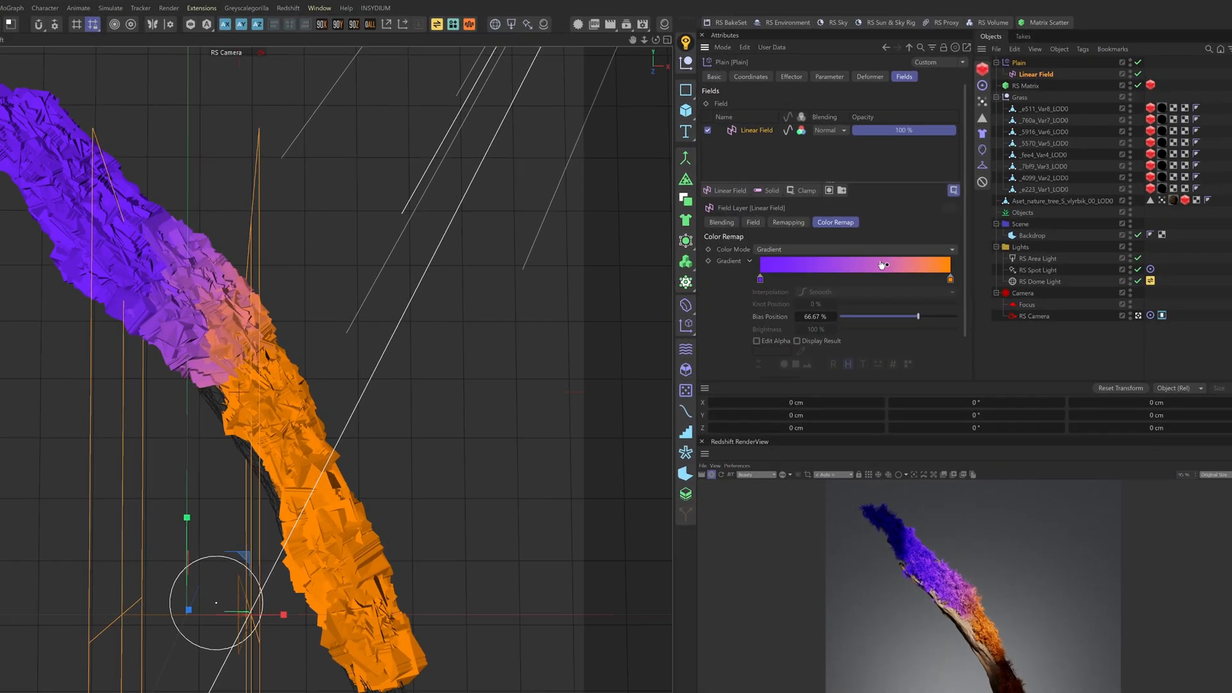
Step: Adjust the Linear Field's purple-to-orange gradient with remapping at 78% strength
{"action": "left_click", "coordinate": [786, 222]}
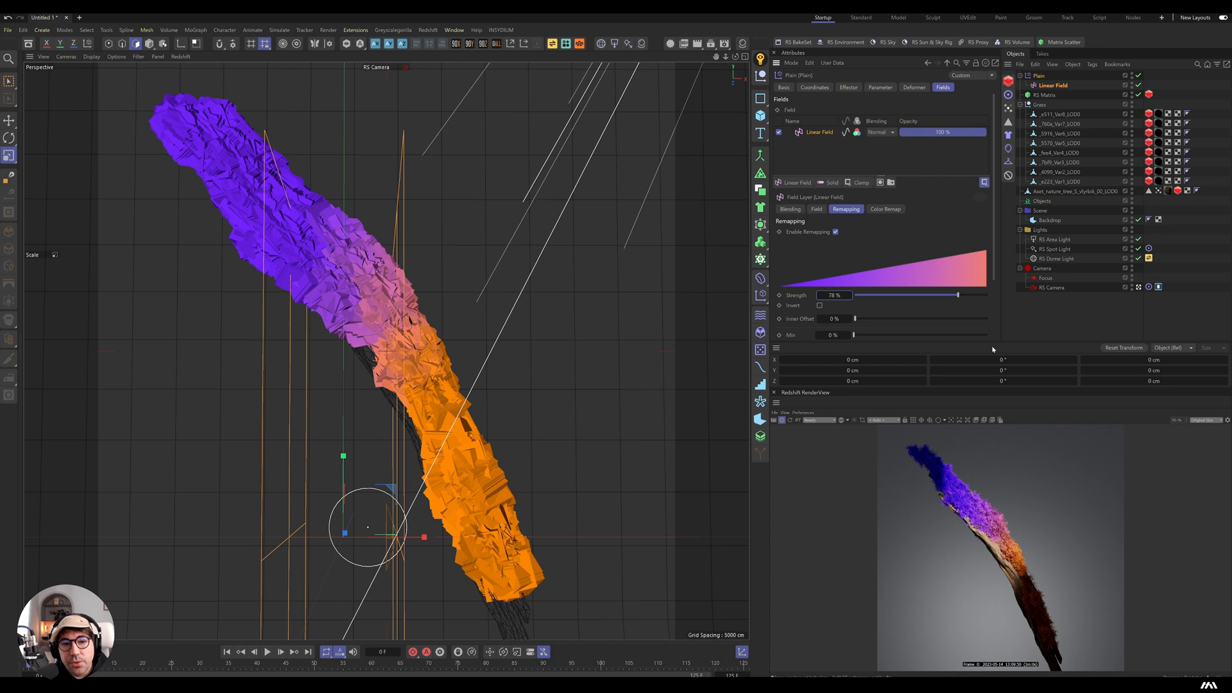
{"action": "mouse_move", "coordinate": [1017, 293]}
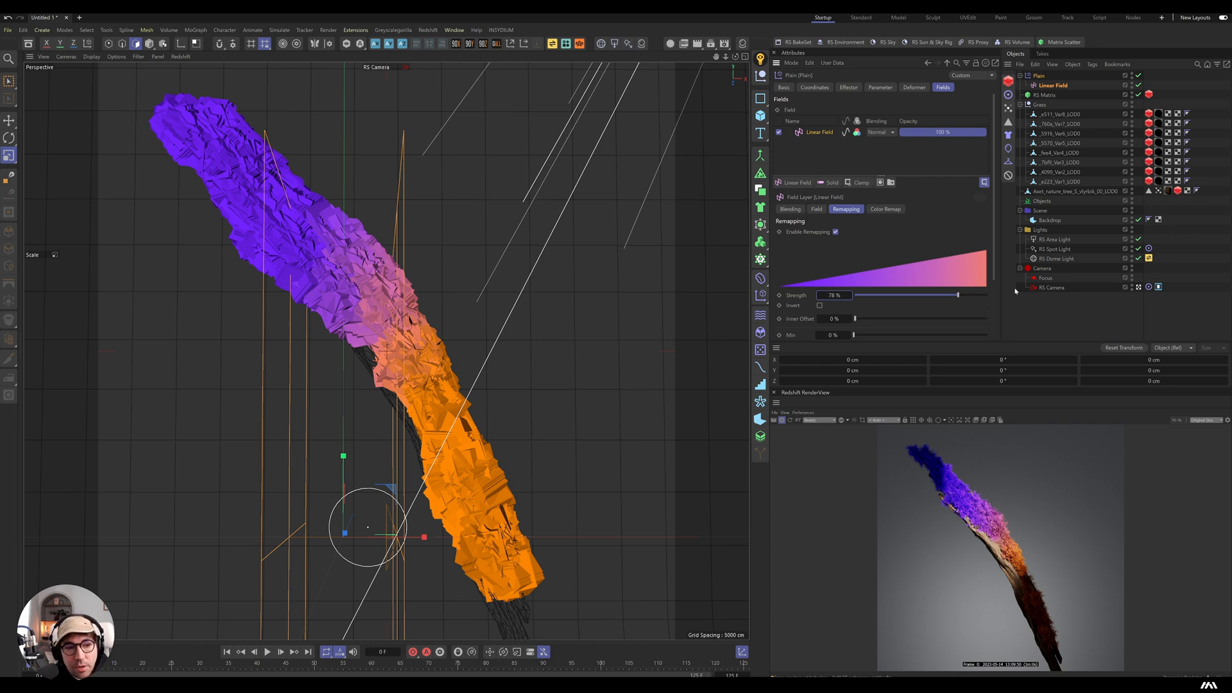
{"action": "mouse_move", "coordinate": [891, 477]}
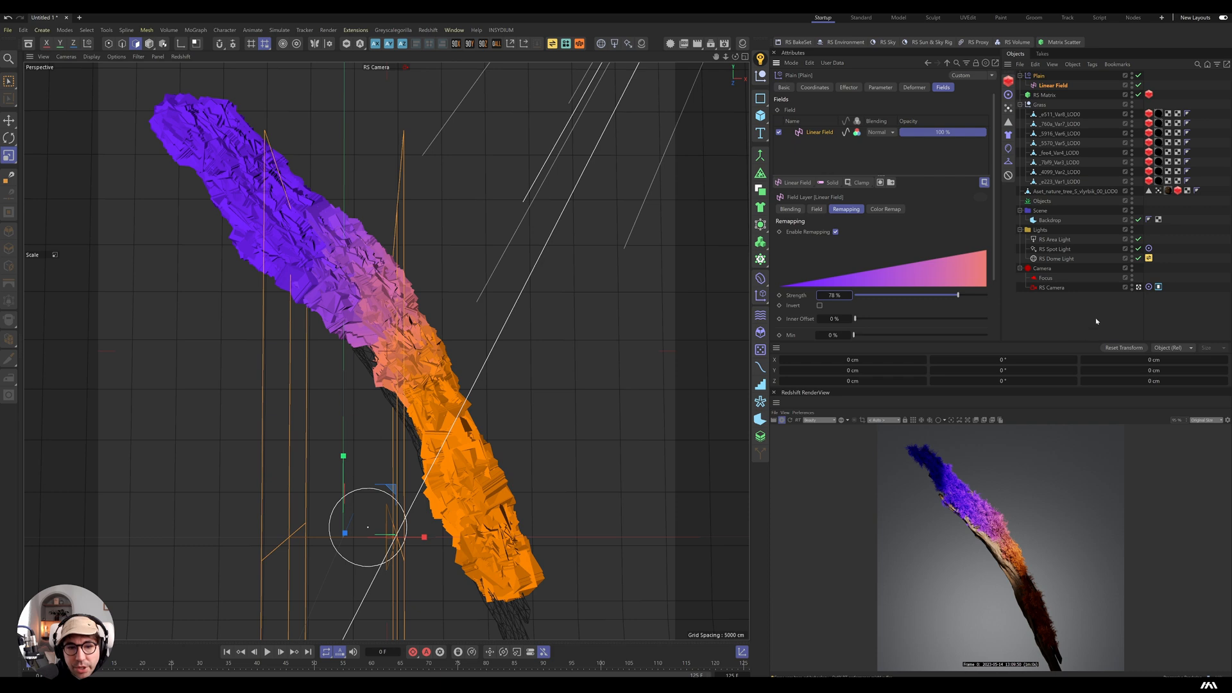
{"action": "mouse_move", "coordinate": [652, 50]}
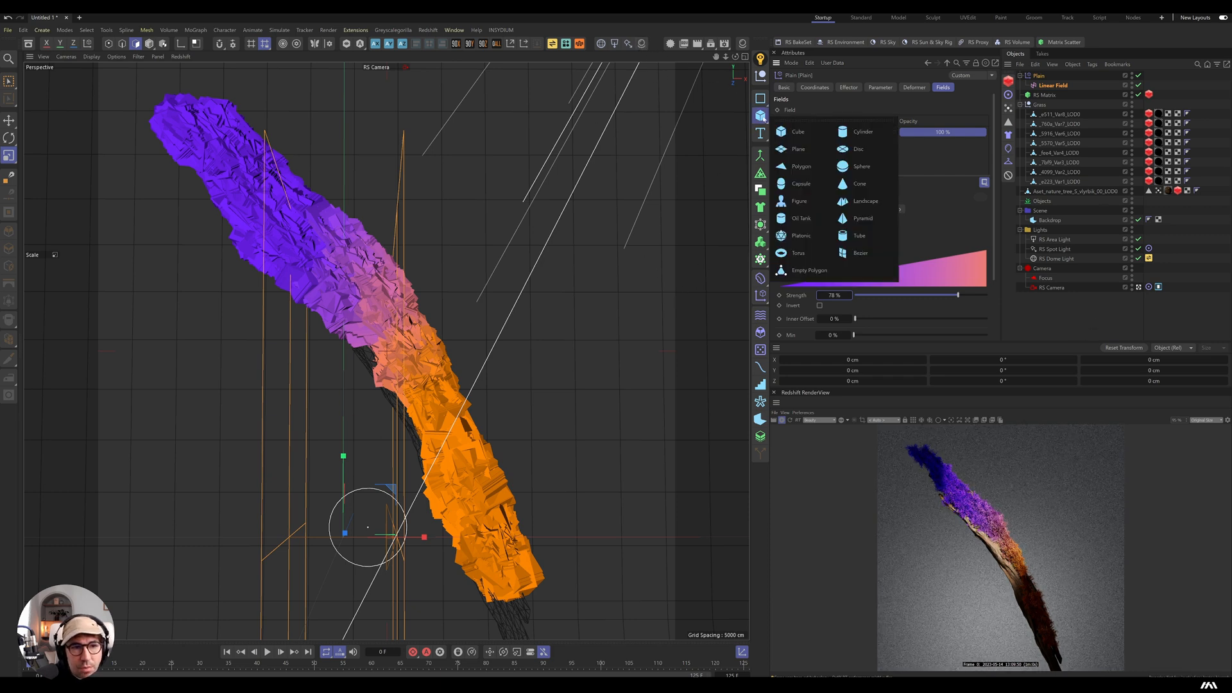
Step: Create a Cylinder and flatten it into a 41.564 cm radius, 1 cm tall disc
{"action": "left_click", "coordinate": [863, 131]}
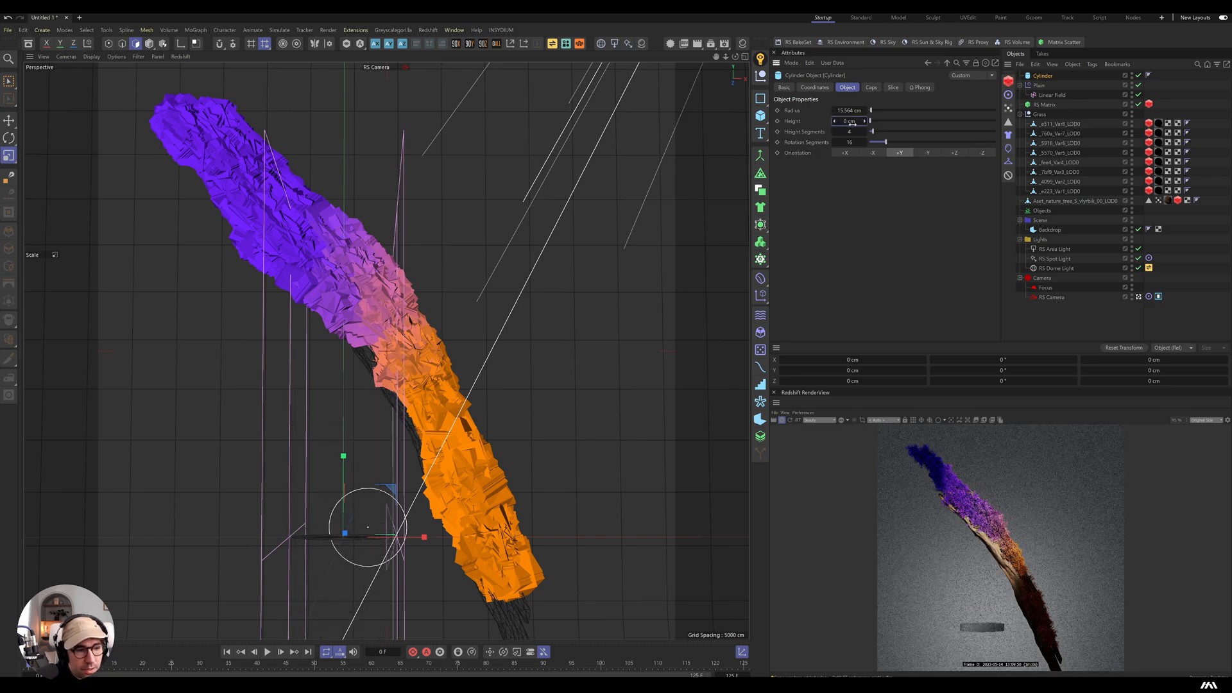
{"action": "left_click", "coordinate": [9, 119]}
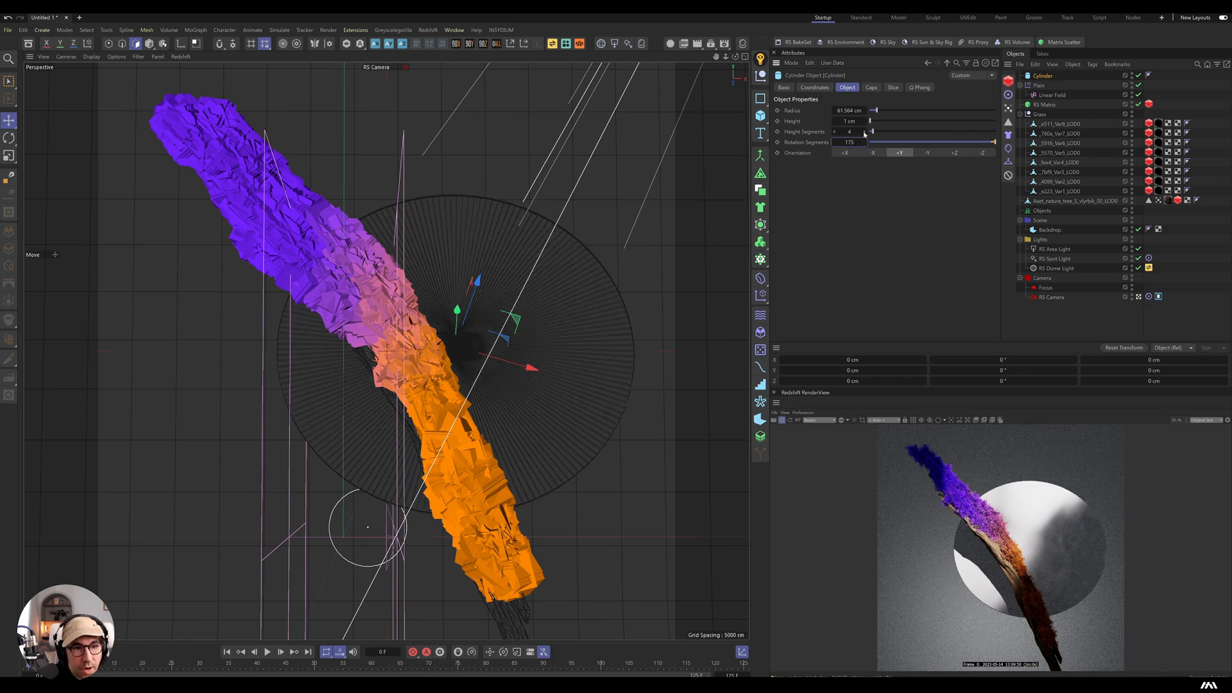
{"action": "left_click", "coordinate": [662, 49]}
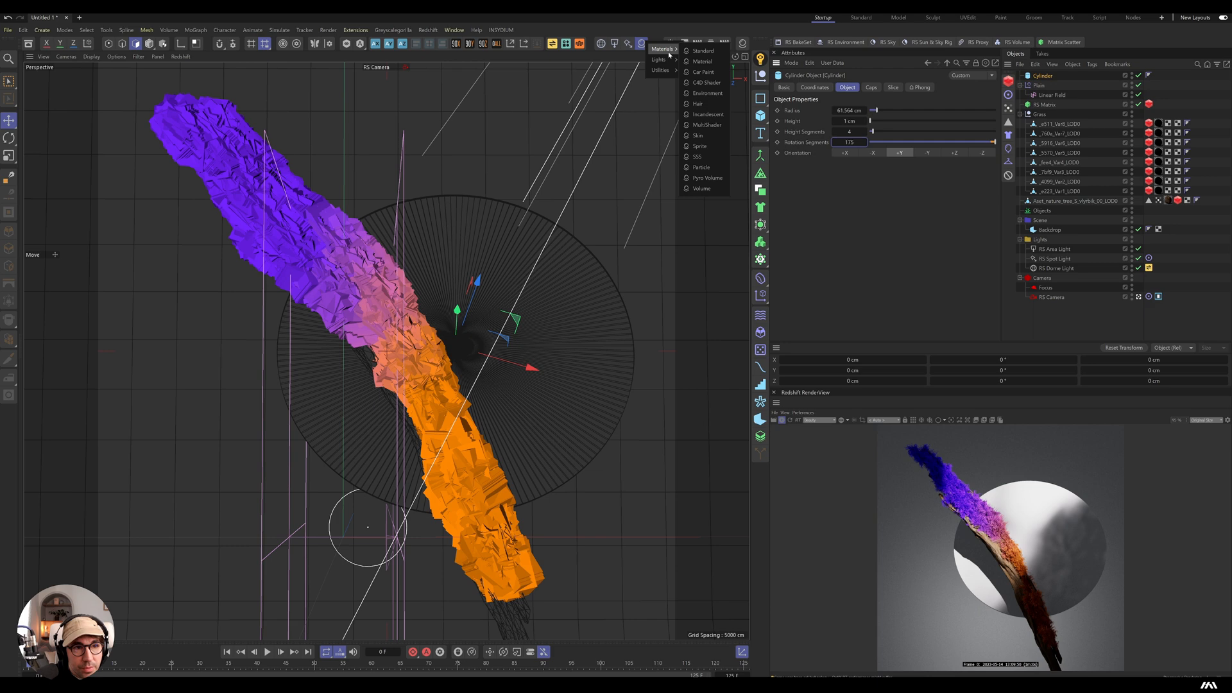
Step: Create a Redshift Standard material, apply it to the disc and show its graph in the Node Editor
{"action": "left_click", "coordinate": [704, 61]}
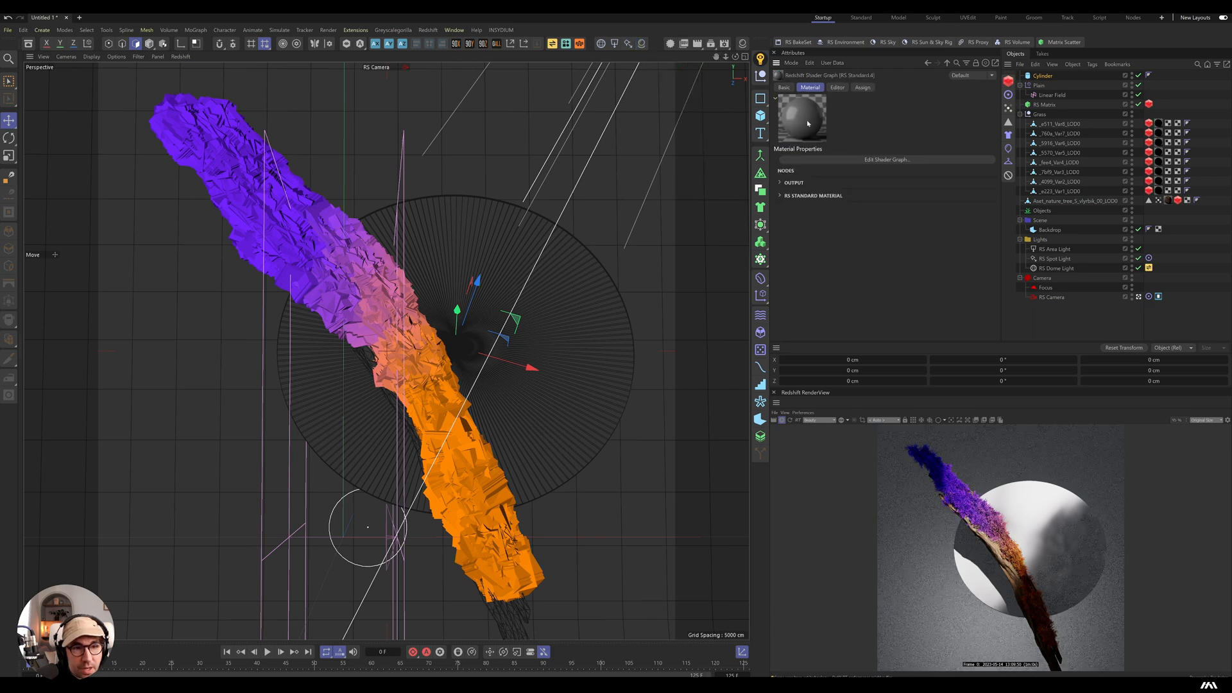
{"action": "left_click", "coordinate": [1158, 74]}
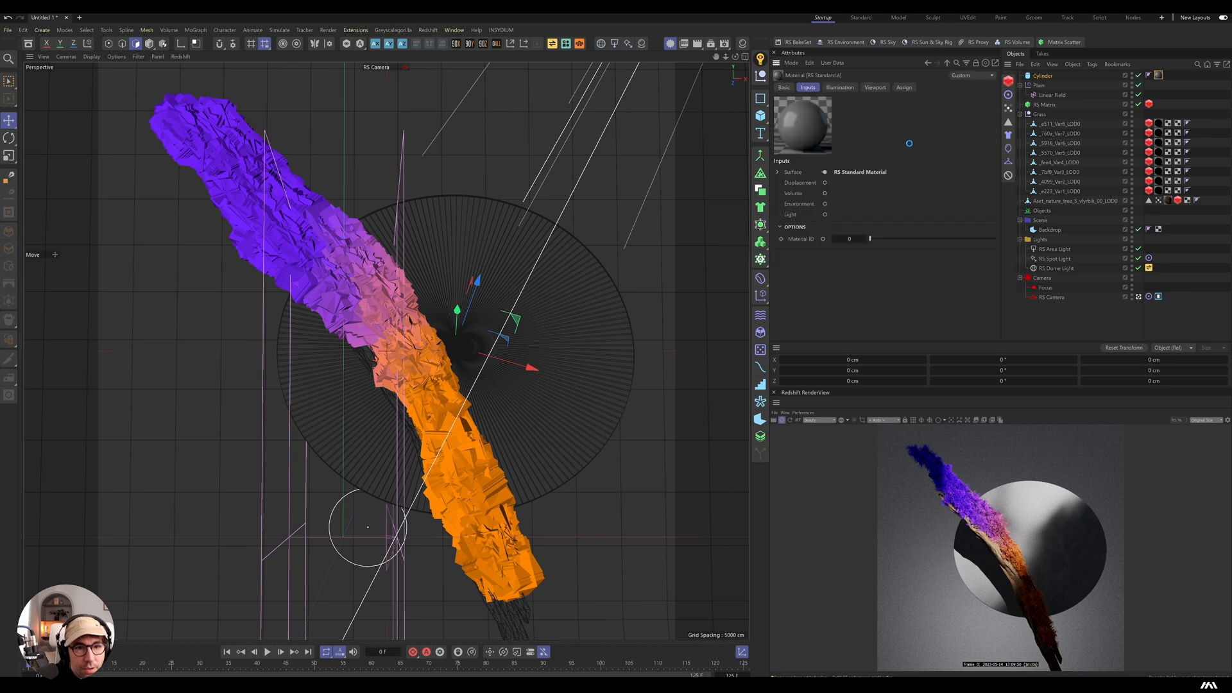
{"action": "right_click", "coordinate": [826, 172]}
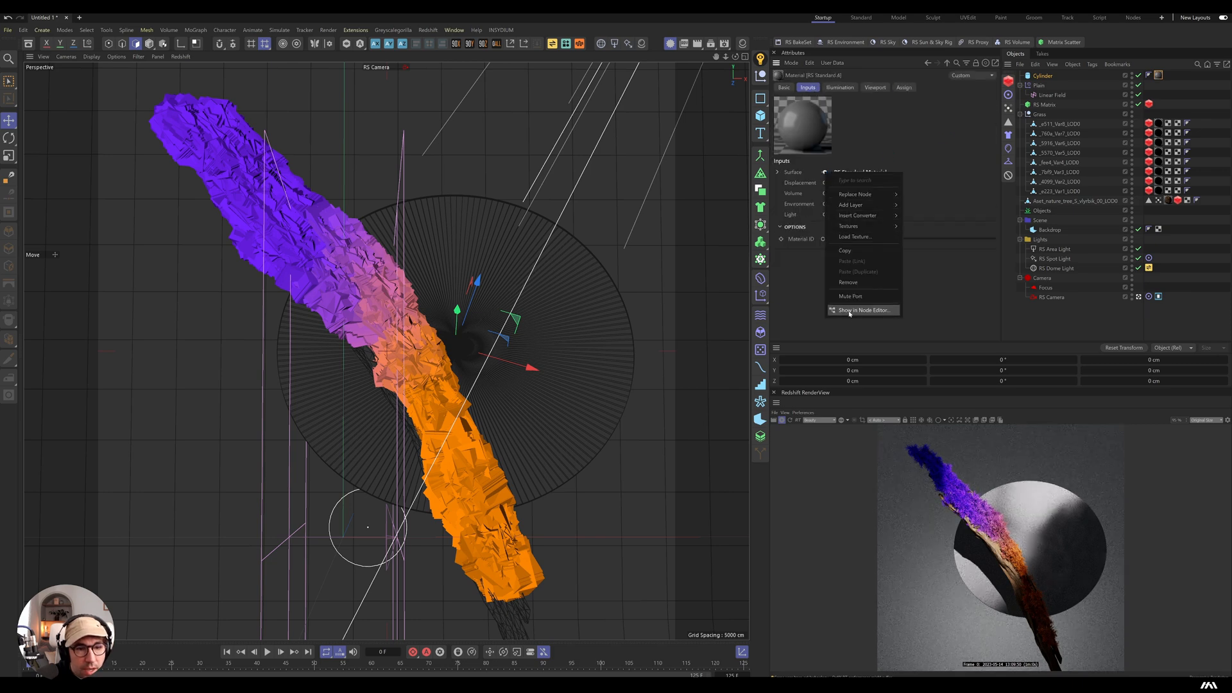
{"action": "left_click", "coordinate": [863, 309]}
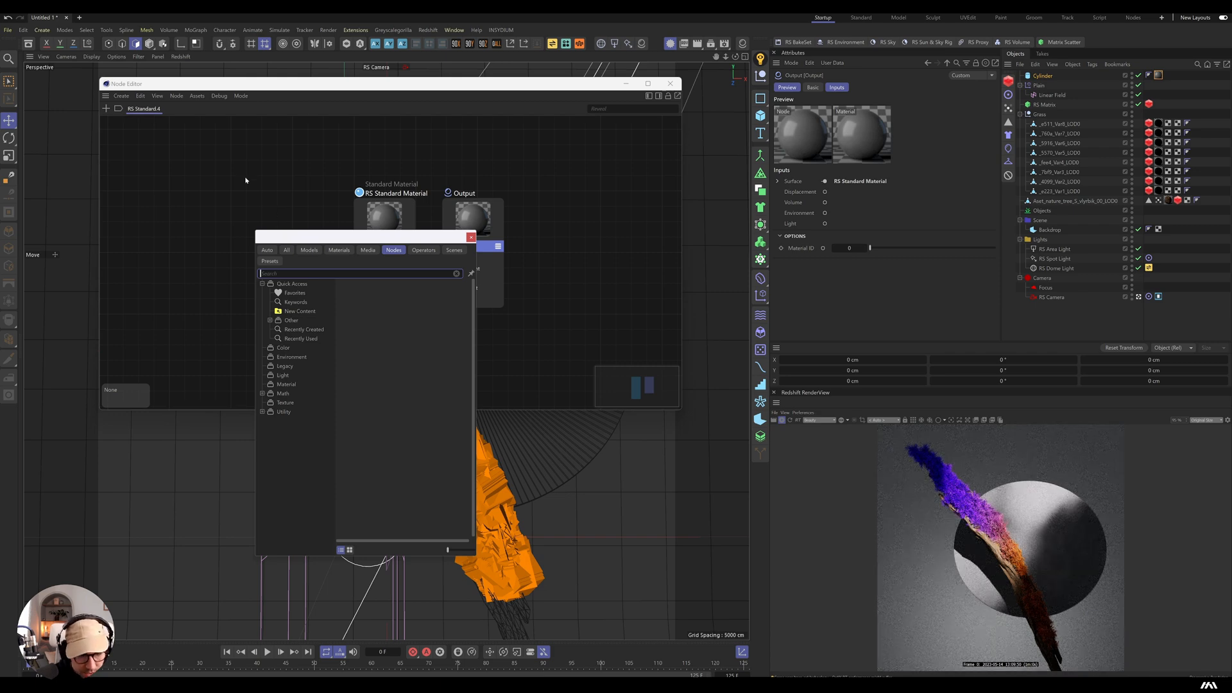
Step: Add a Ramp node into the base colour with a blue middle knot and Vertical mapping
{"action": "type", "text": "TEXT"}
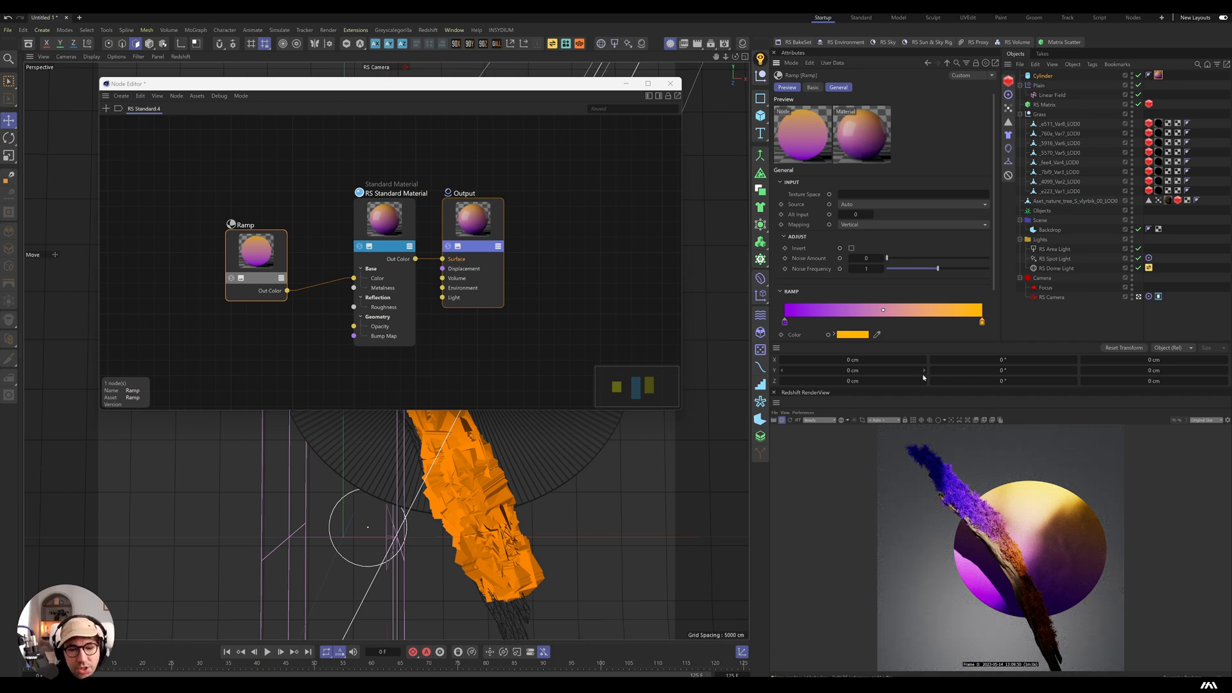
{"action": "left_click", "coordinate": [911, 224]}
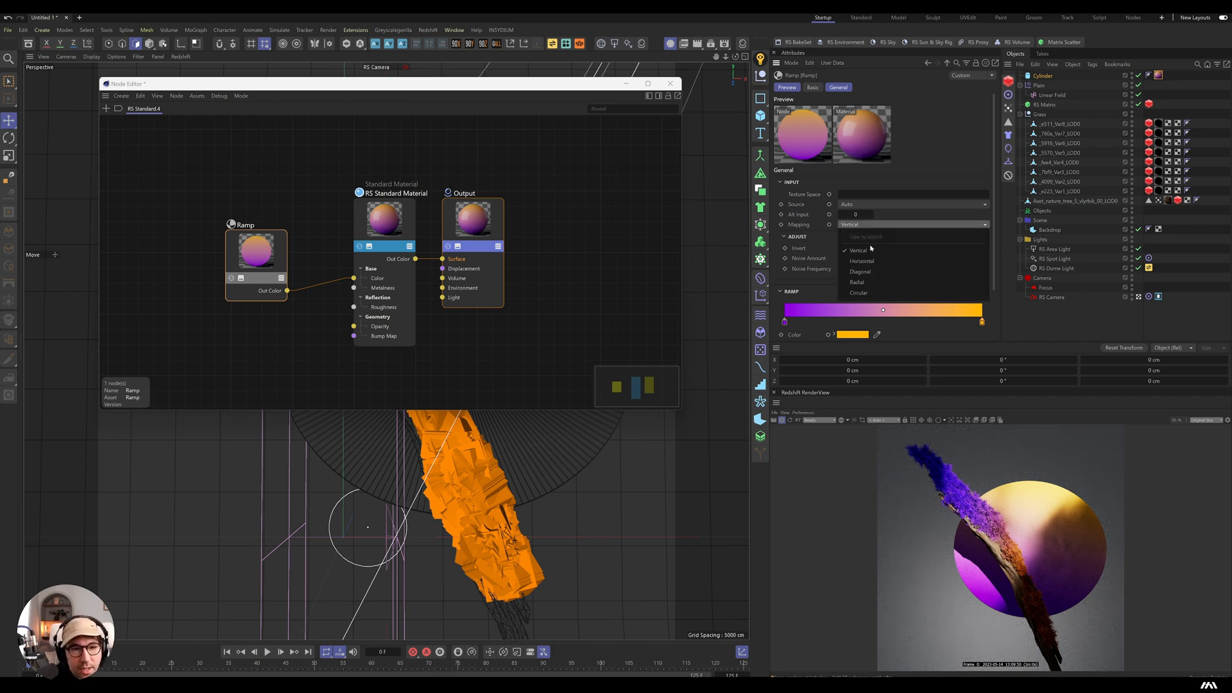
{"action": "left_click", "coordinate": [863, 260]}
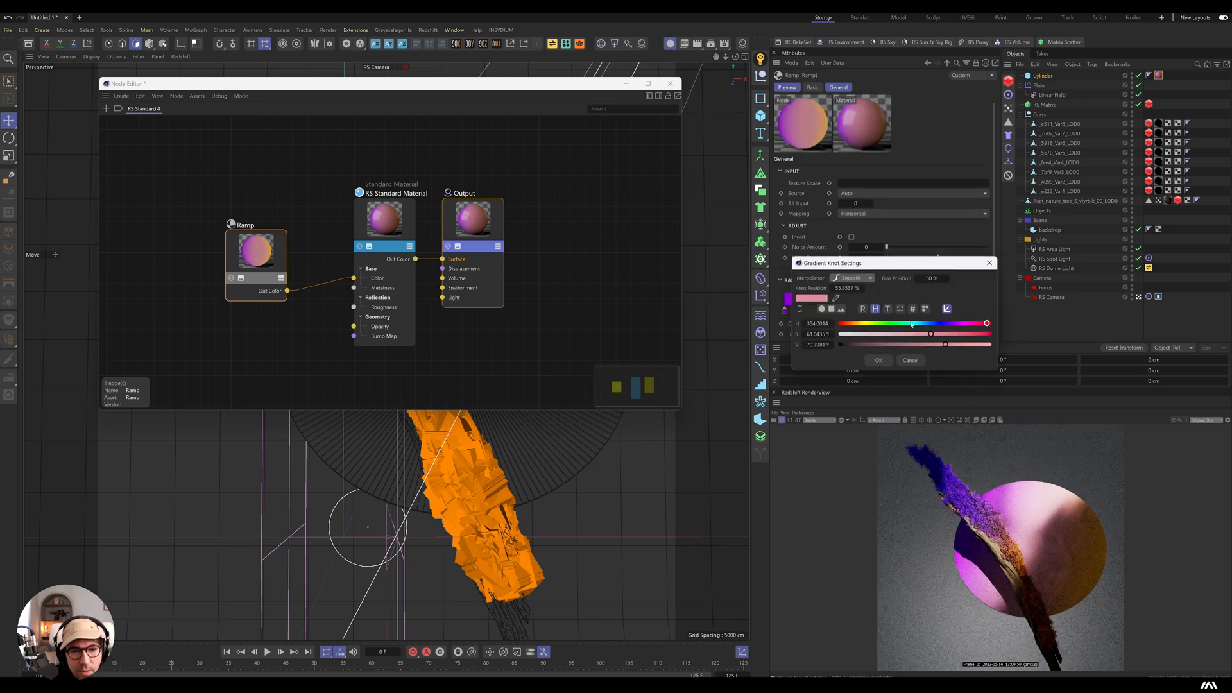
{"action": "left_click", "coordinate": [878, 360]}
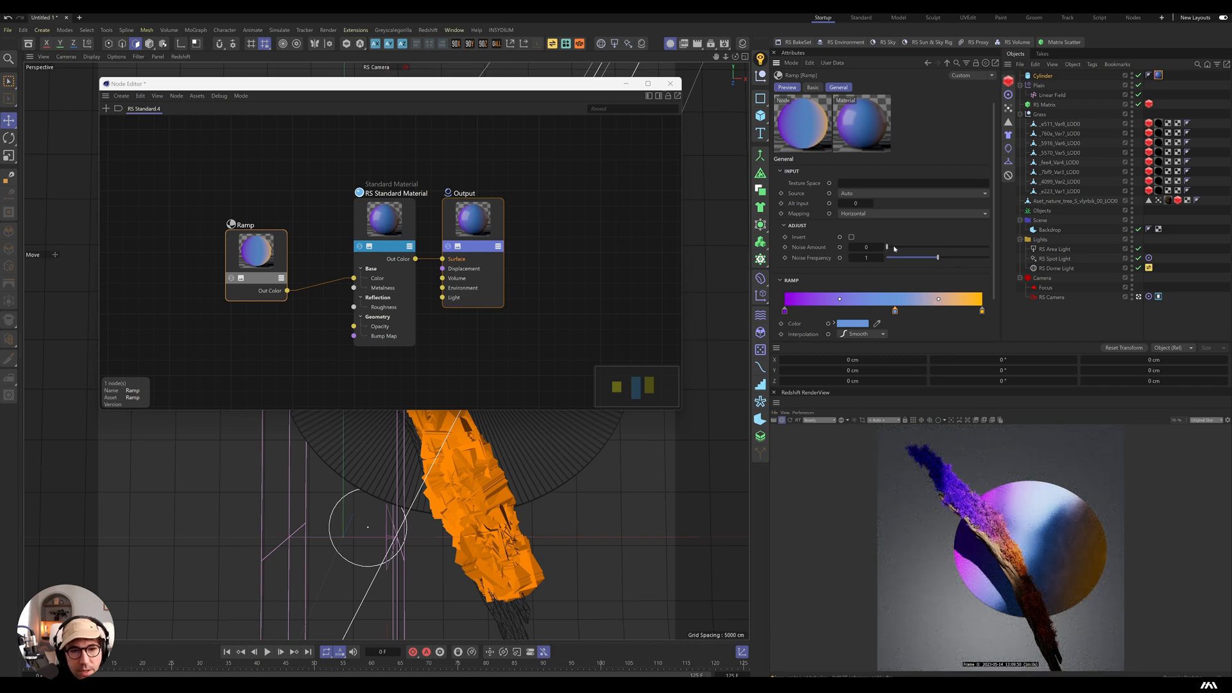
{"action": "left_click", "coordinate": [911, 213]}
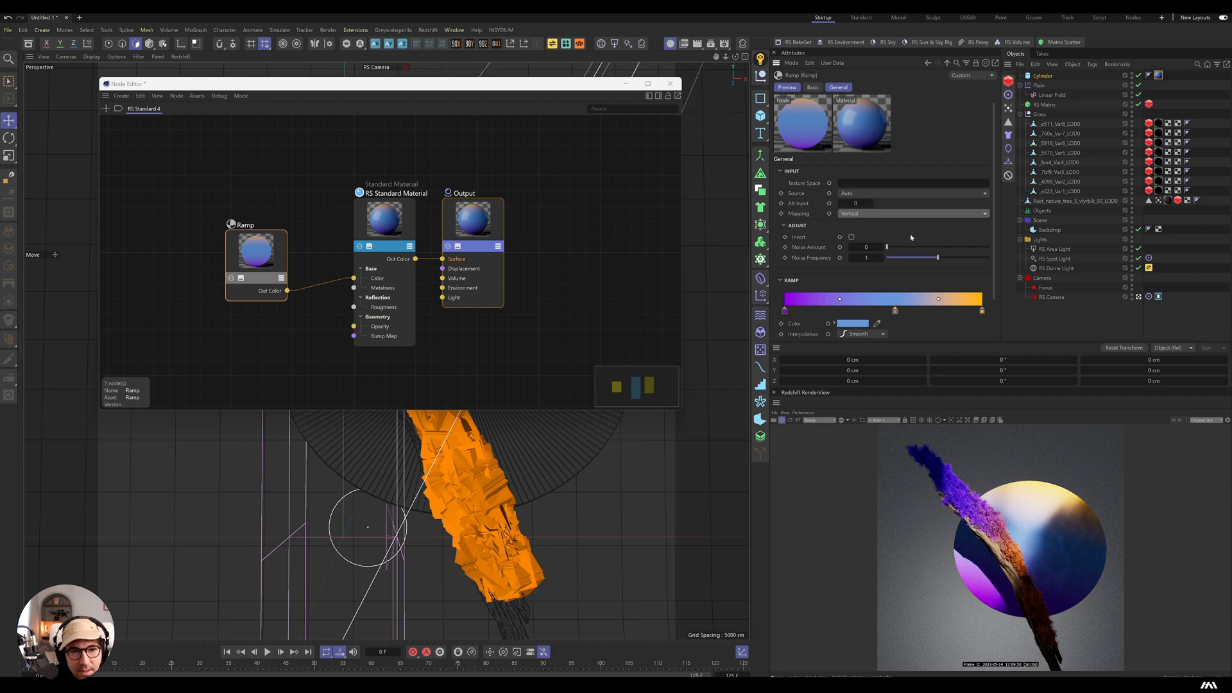
{"action": "left_click", "coordinate": [1023, 76]}
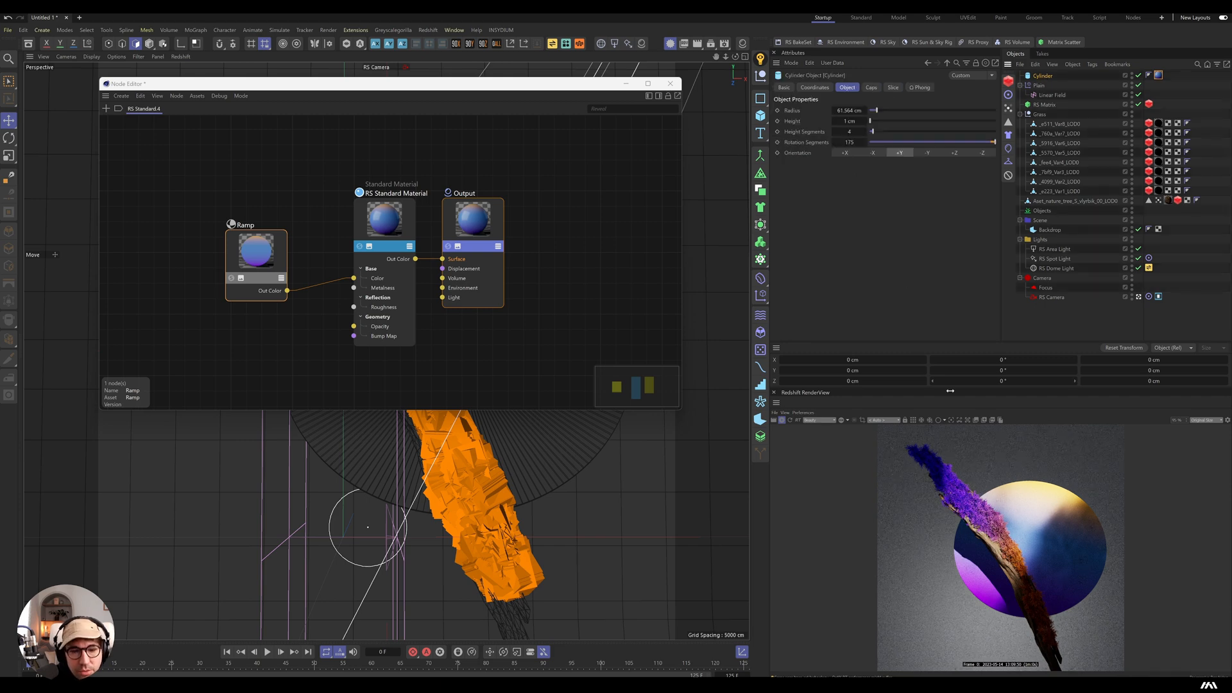
{"action": "left_click", "coordinate": [670, 84]}
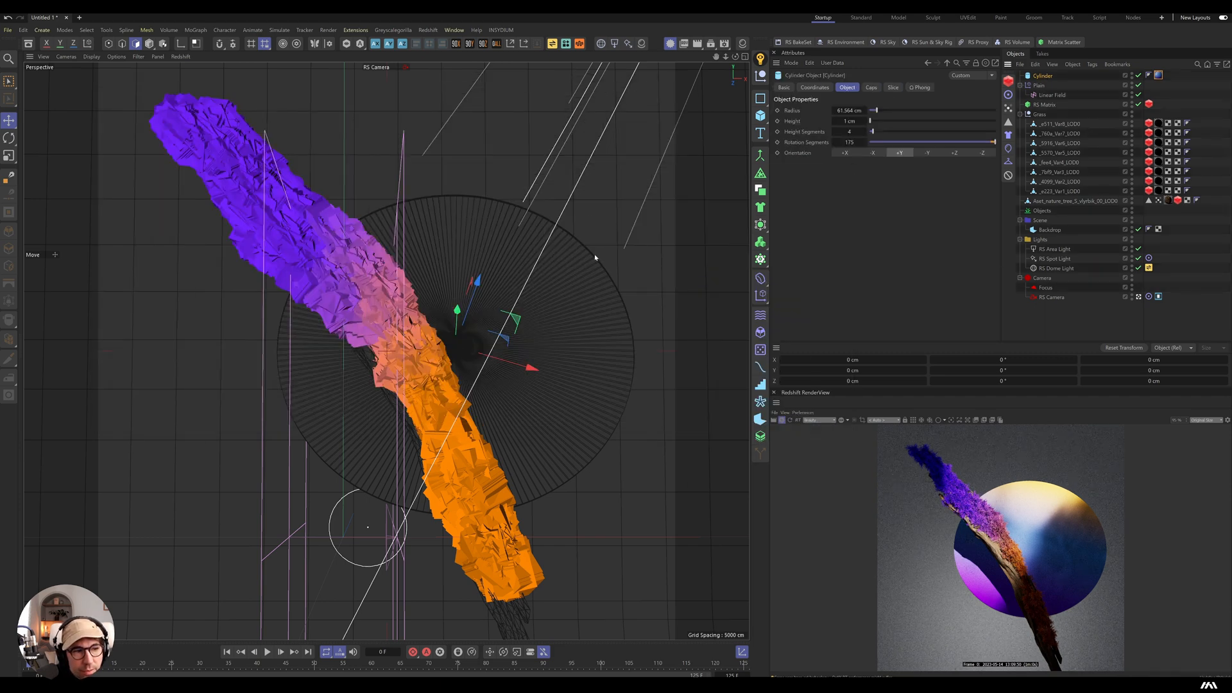
{"action": "left_click", "coordinate": [11, 138]}
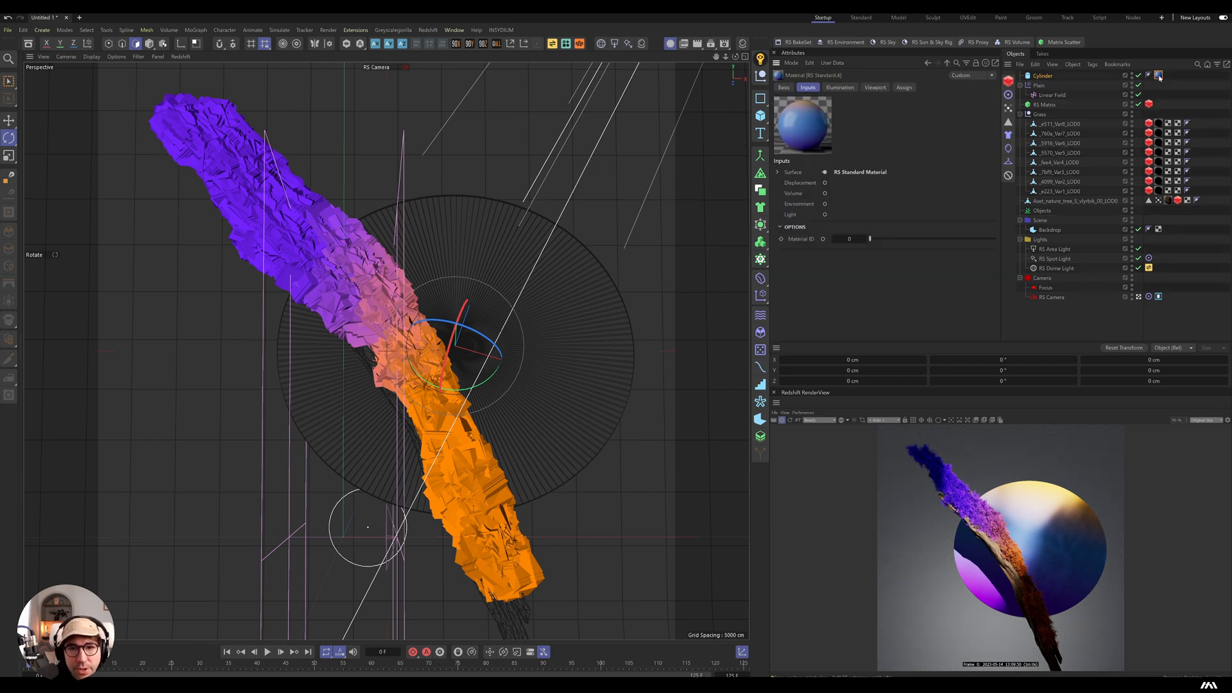
{"action": "left_click", "coordinate": [786, 87]}
{"action": "type", "text": "vert"}
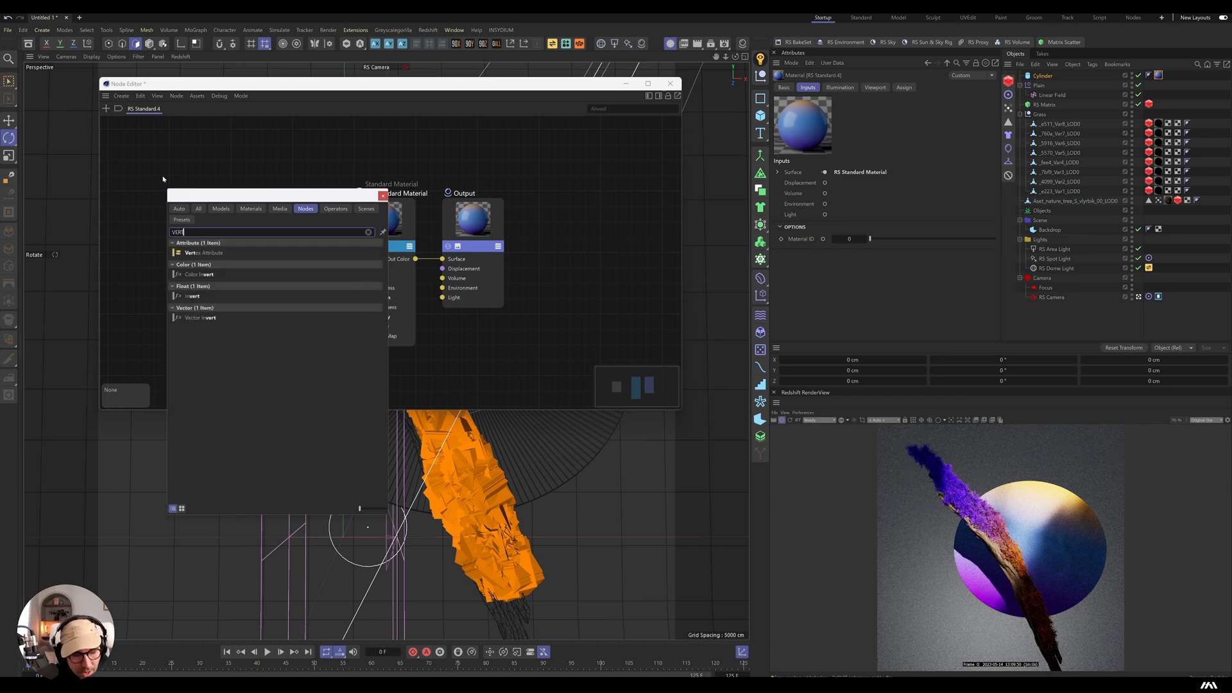
Step: Add a Vertex Attribute node reading the disc's vertex map and wire it into the Ramp's Alt Input
{"action": "left_click", "coordinate": [204, 253]}
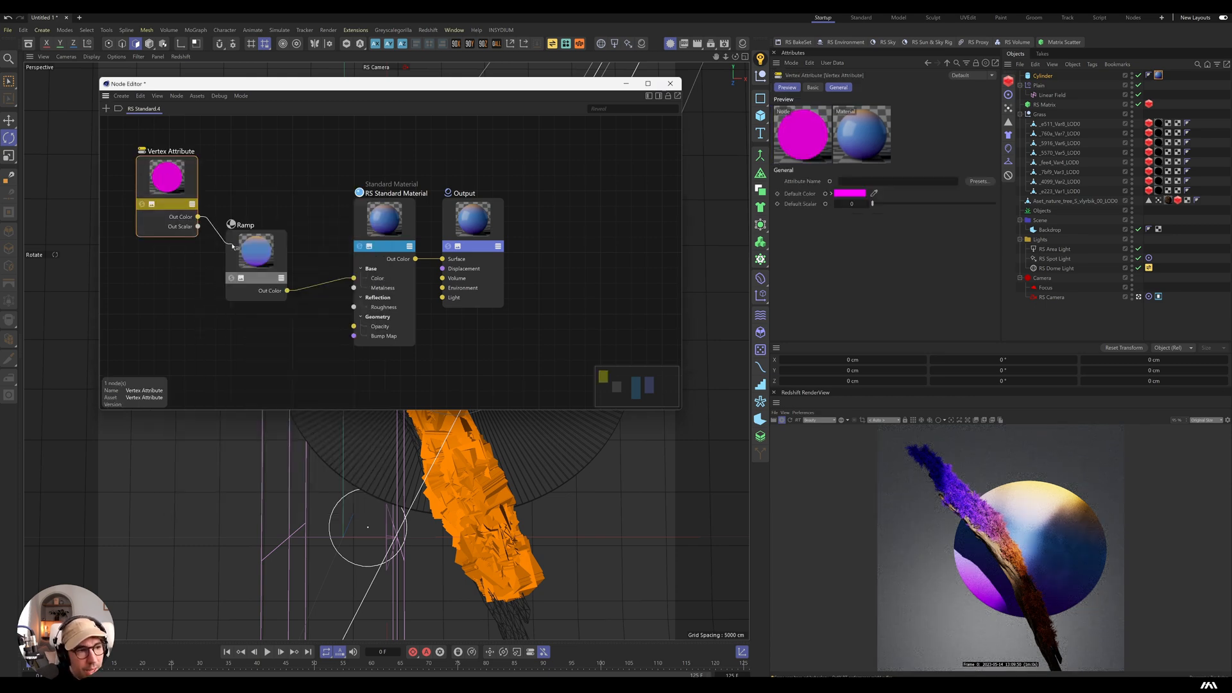
{"action": "right_click", "coordinate": [255, 244]}
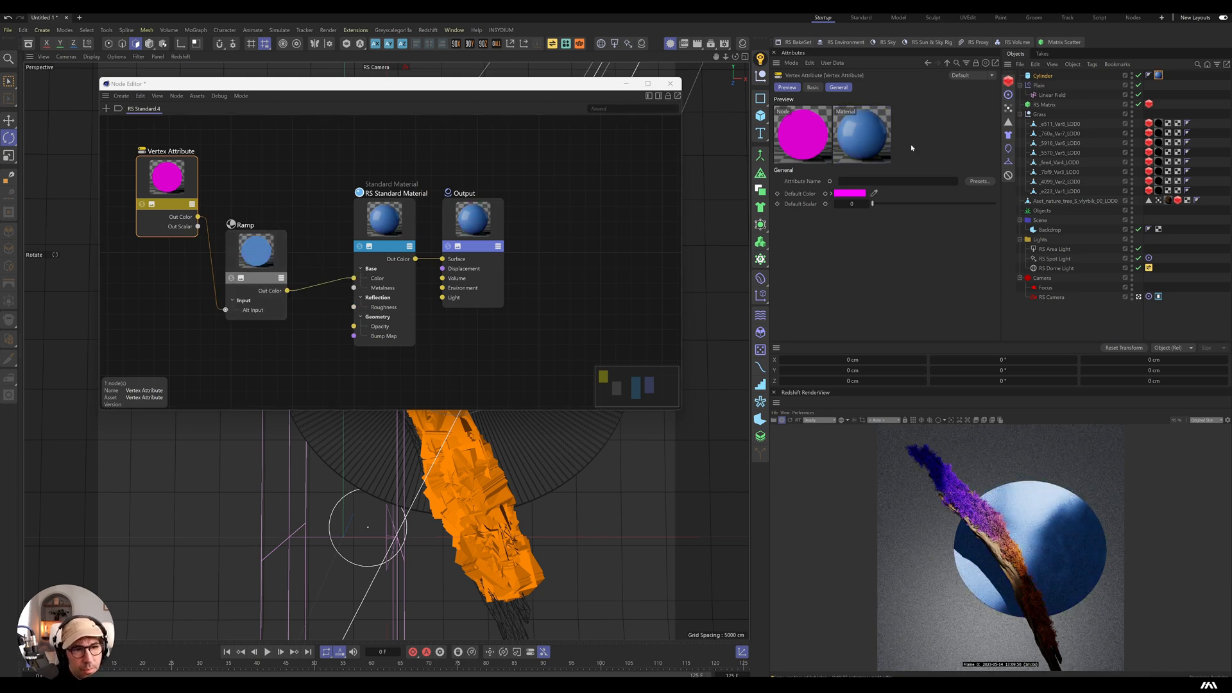
{"action": "left_click", "coordinate": [1043, 76]}
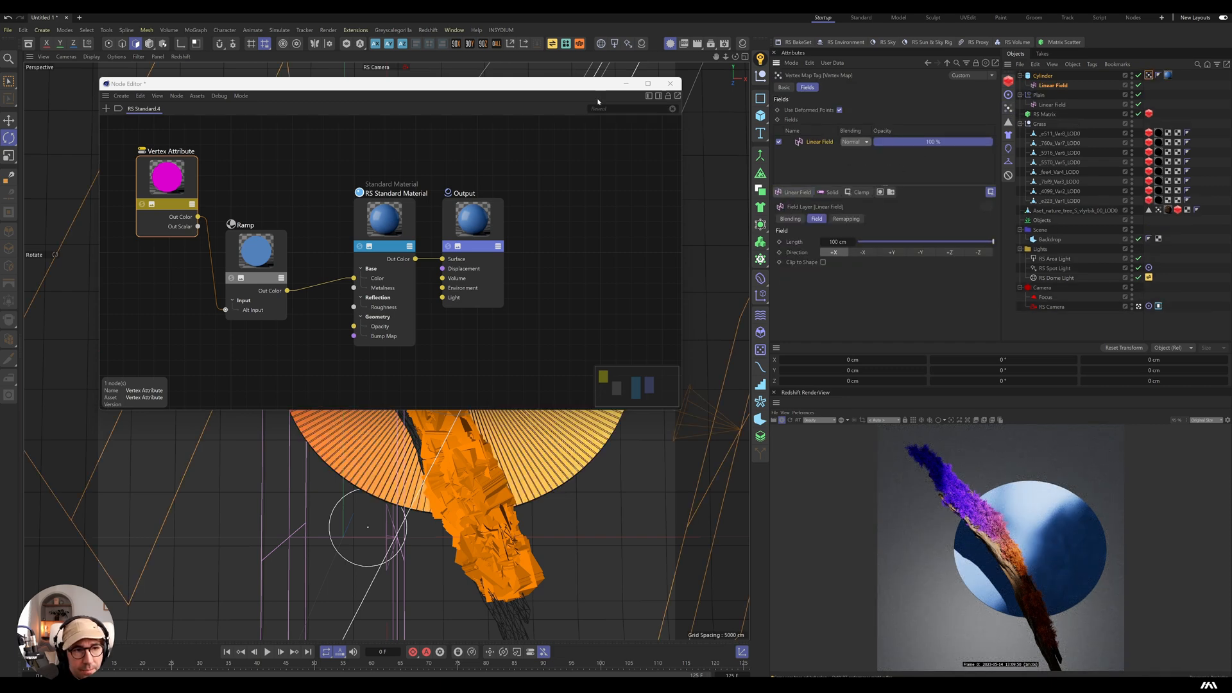
{"action": "left_click", "coordinate": [670, 83]}
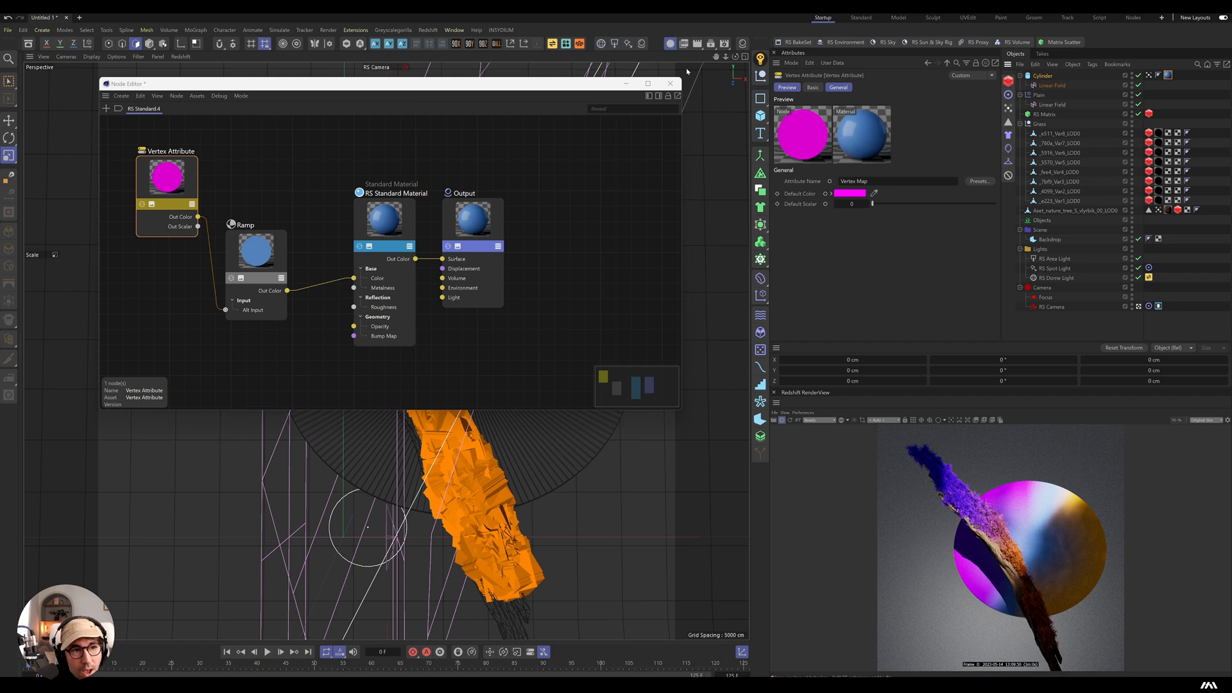
{"action": "left_click", "coordinate": [670, 83]}
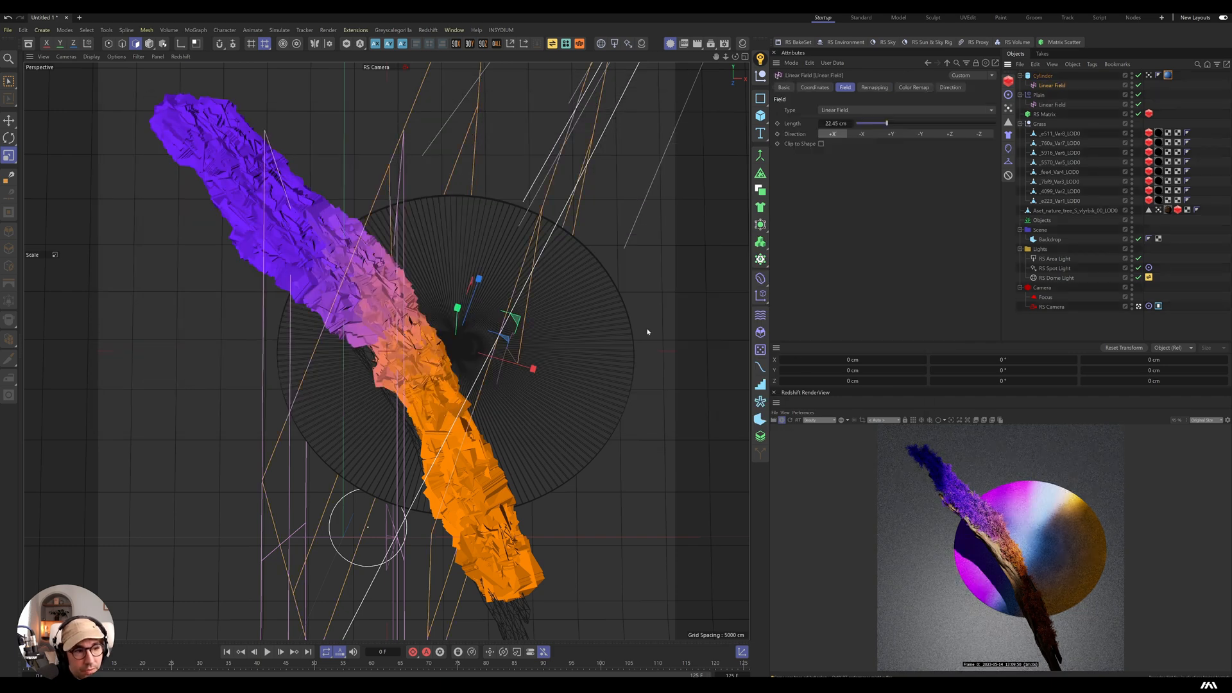
Step: Reopen the disc material's node graph with Ramp between Vertex Attribute and Standard Material
{"action": "left_click", "coordinate": [10, 119]}
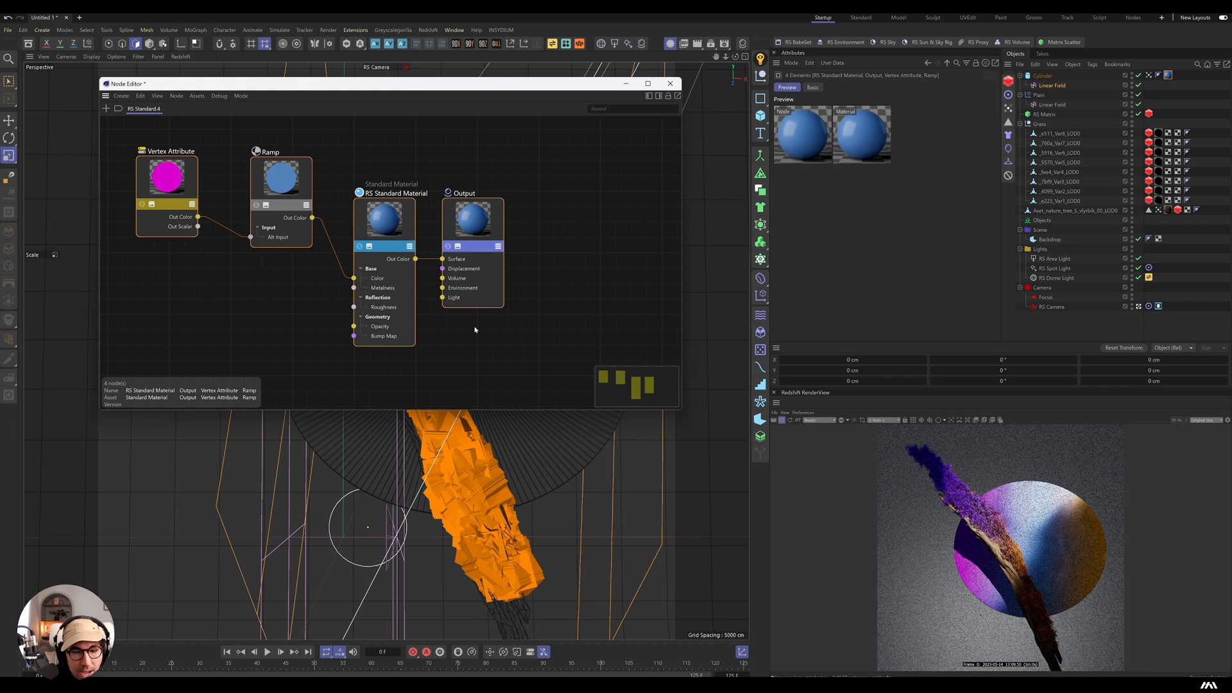
Step: Disconnect the Ramp from the Standard Material's Color, tweak base colour and set Reflection Roughness to 0
{"action": "left_click", "coordinate": [267, 182]}
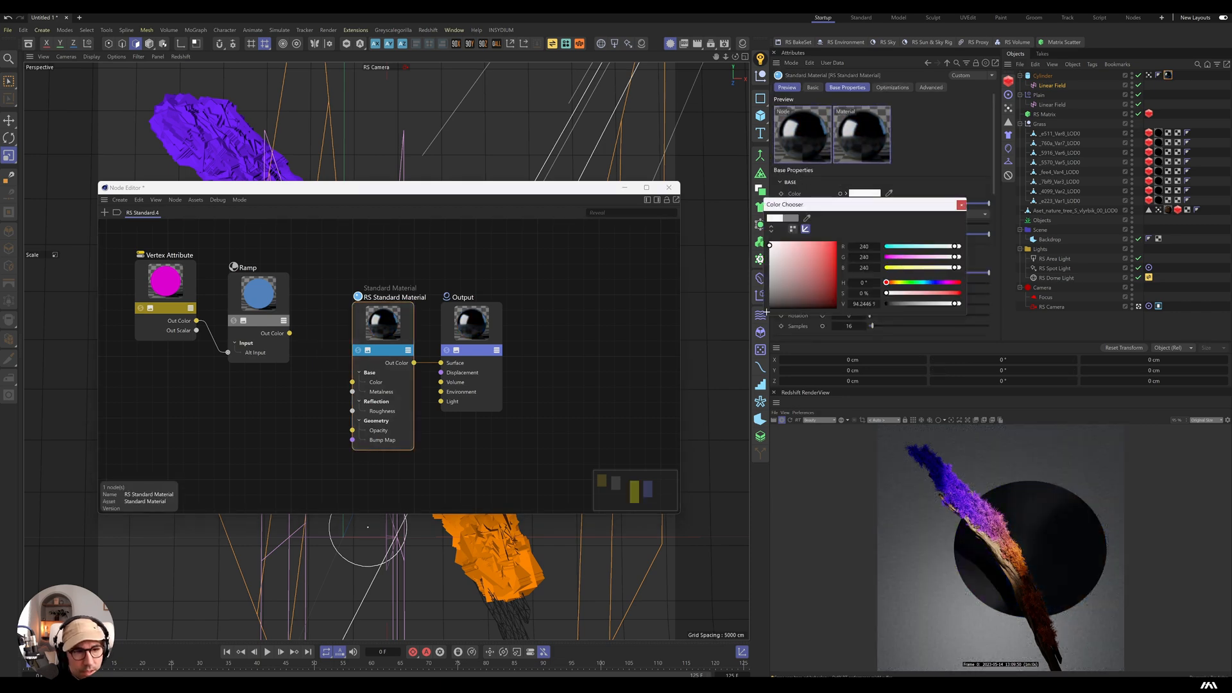
{"action": "left_click", "coordinate": [960, 205]}
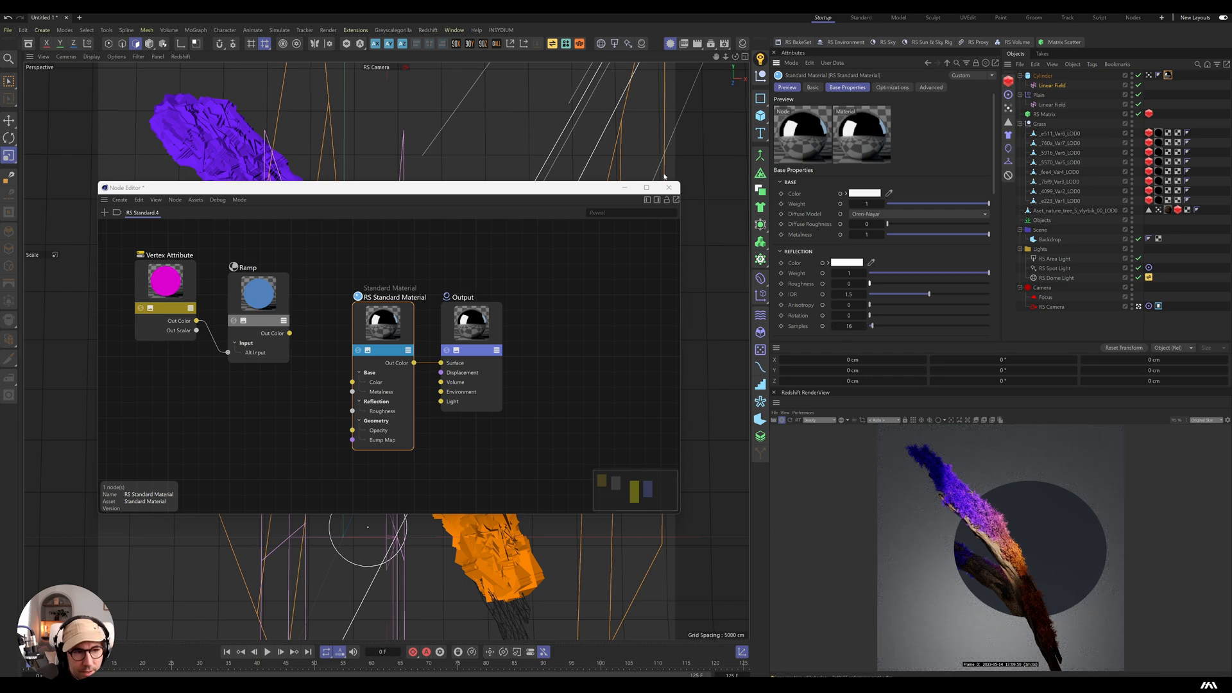
{"action": "left_click", "coordinate": [669, 188]}
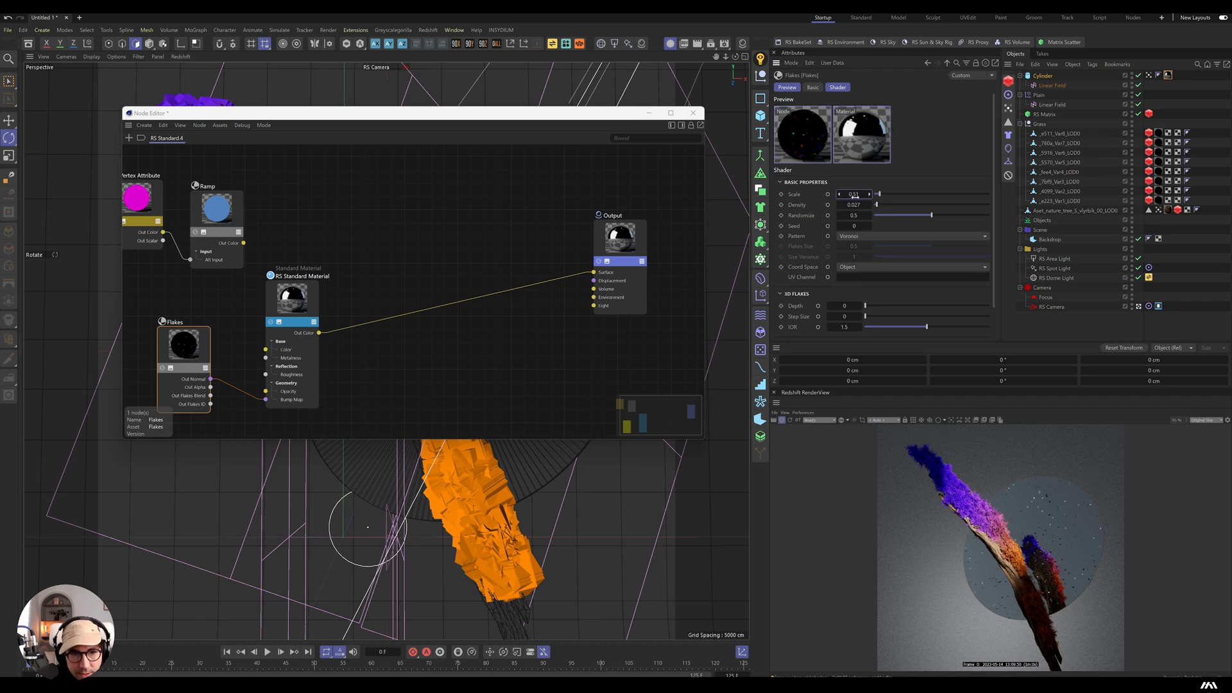
Step: Set the Flakes node Scale to 0.41 and close the Node Editor
{"action": "type", "text": "0.41"}
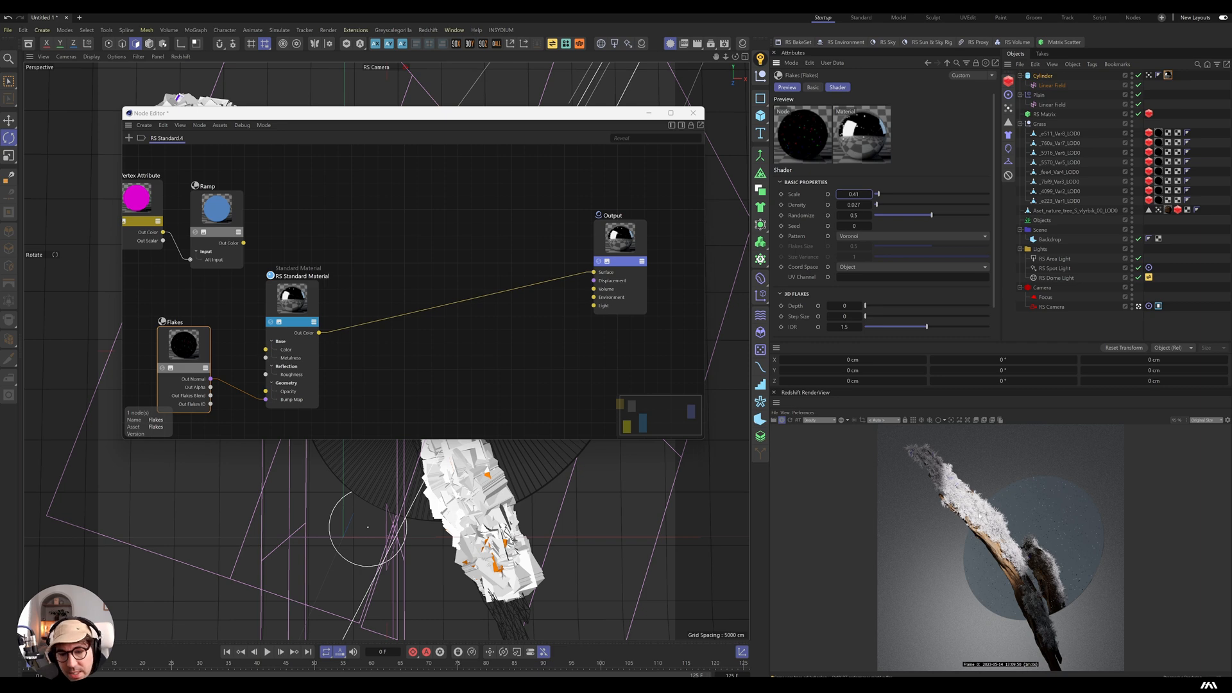
{"action": "left_click", "coordinate": [692, 113]}
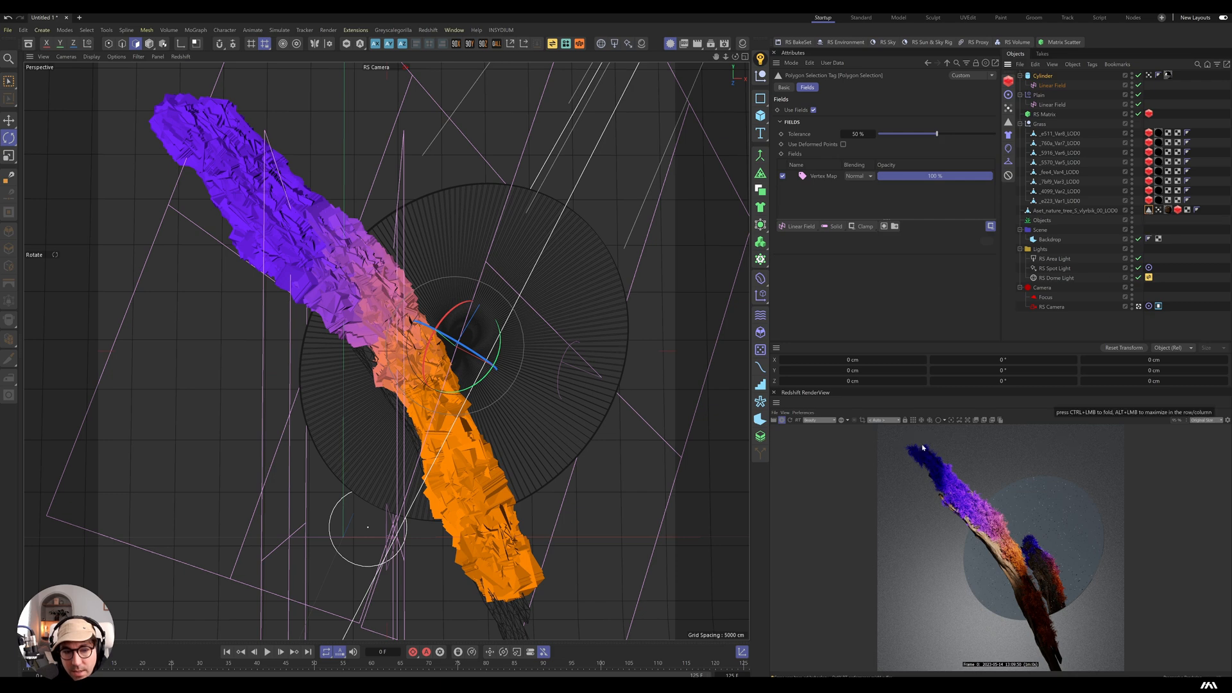
{"action": "mouse_move", "coordinate": [1038, 616]}
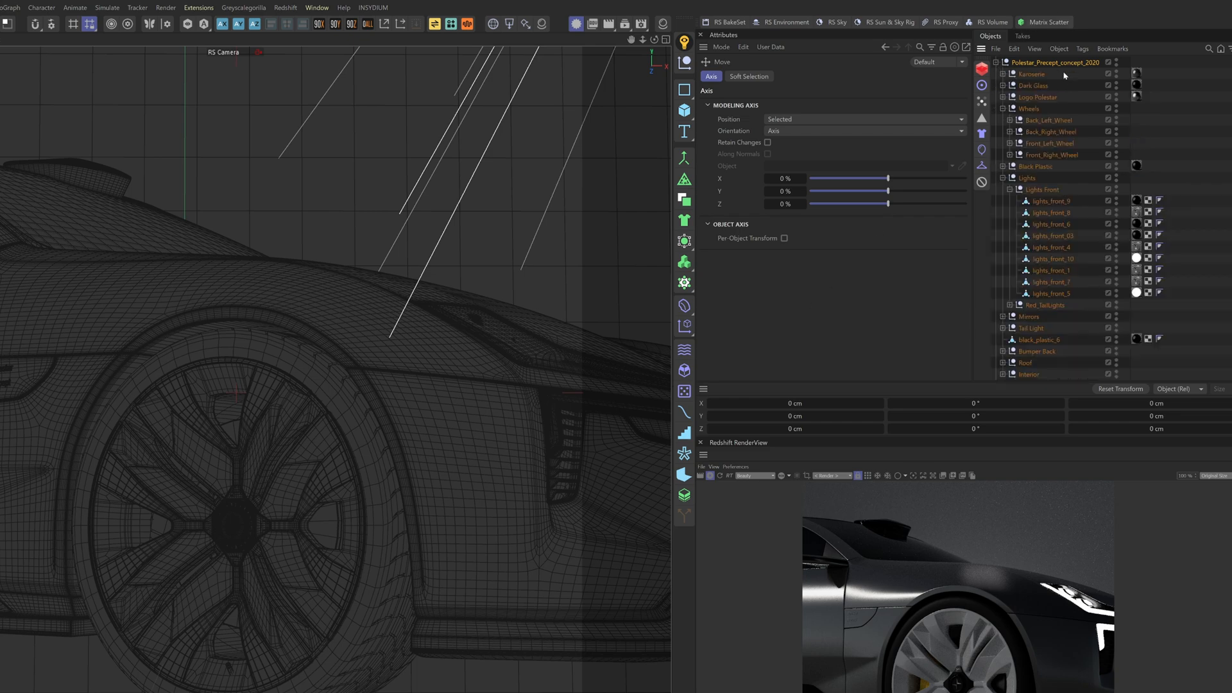
{"action": "mouse_move", "coordinate": [1057, 63]}
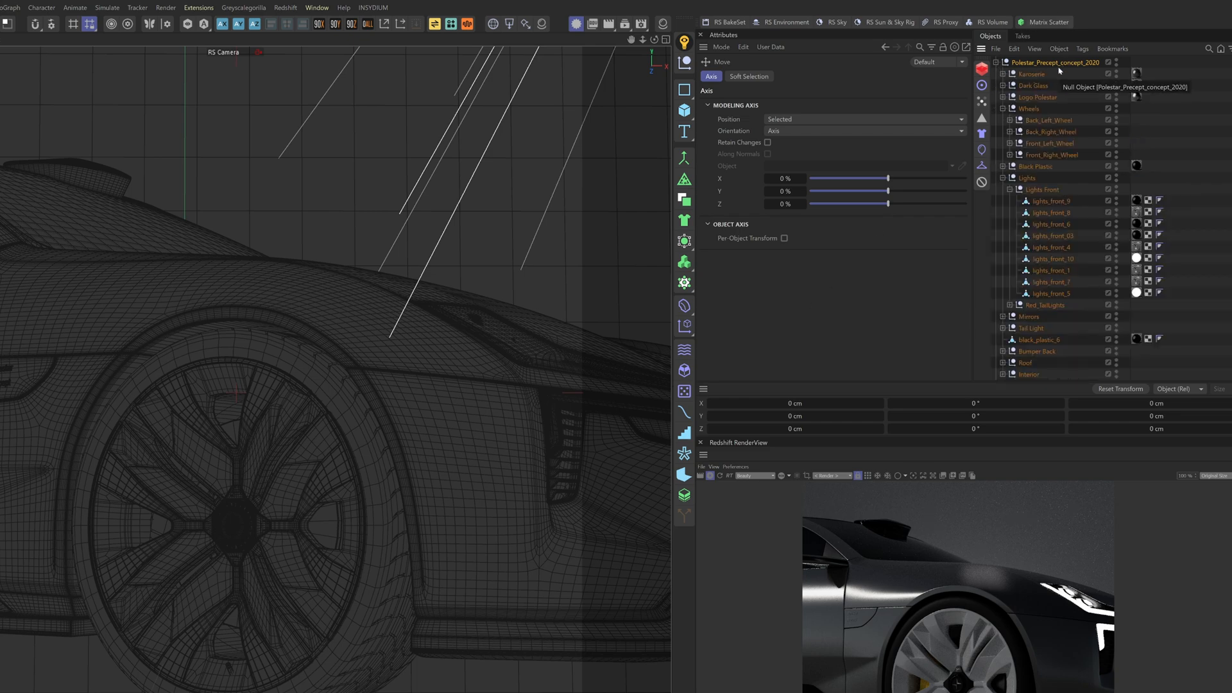
Step: Expand the Karosserie body group and create a new Redshift Standard material
{"action": "left_click", "coordinate": [1033, 74]}
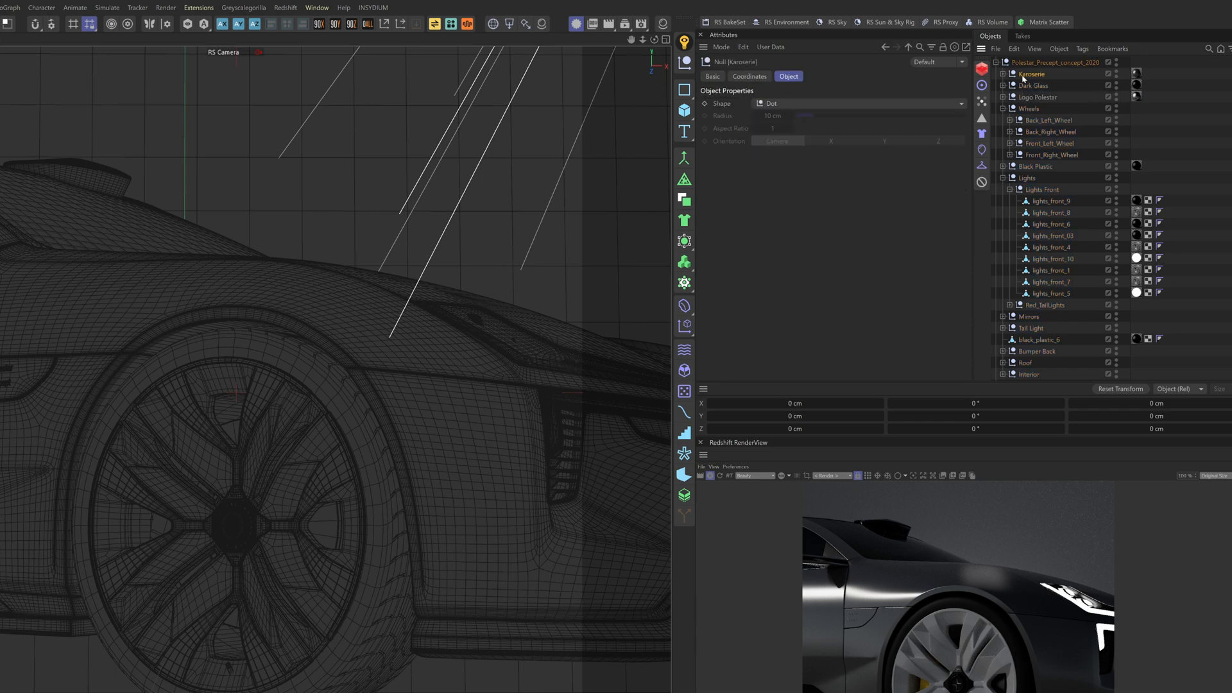
{"action": "left_click", "coordinate": [1003, 73]}
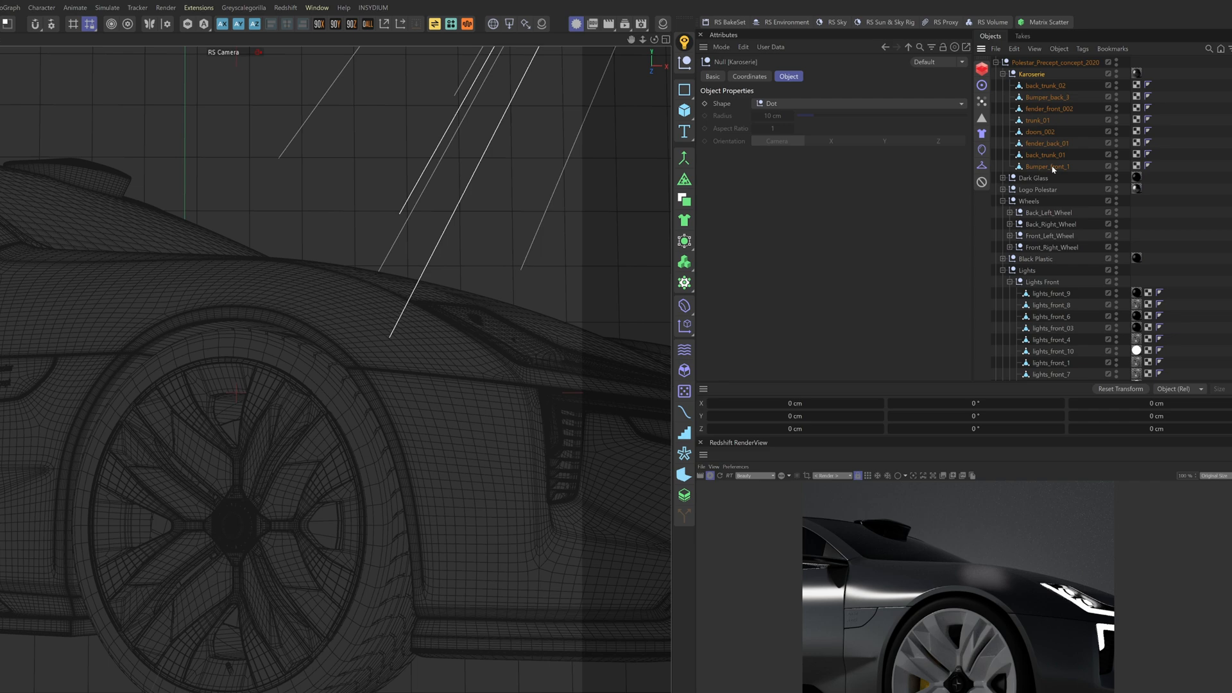
{"action": "mouse_move", "coordinate": [1026, 74]}
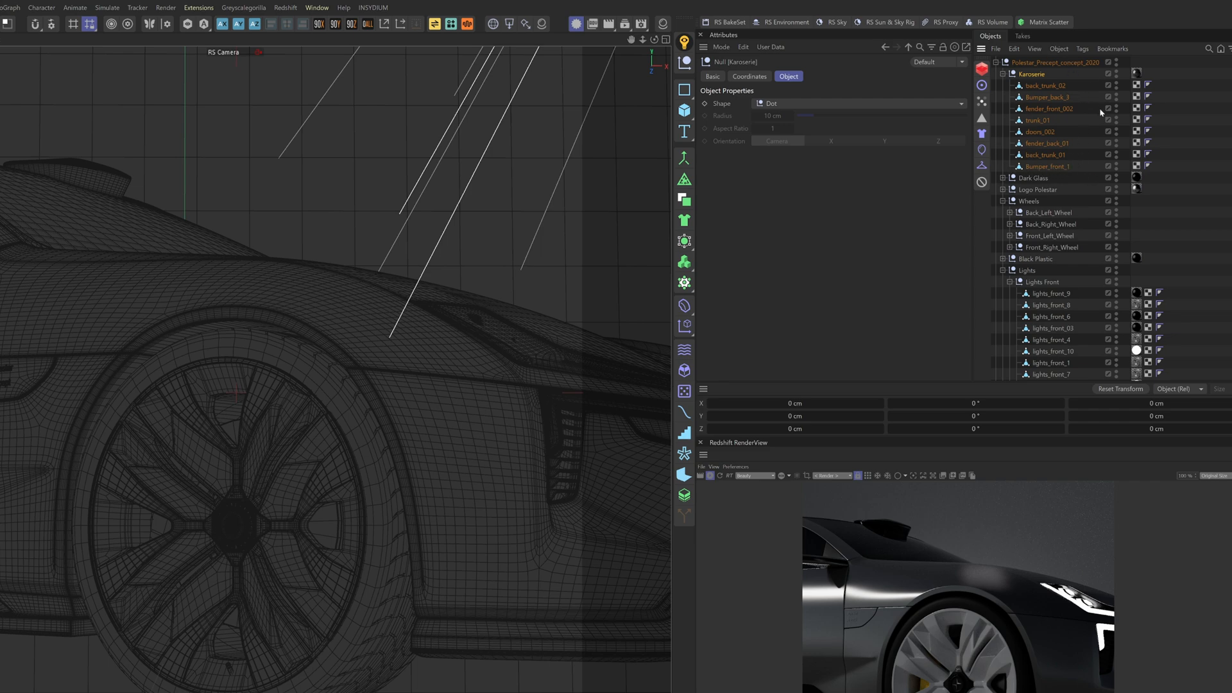
{"action": "left_click", "coordinate": [540, 23]}
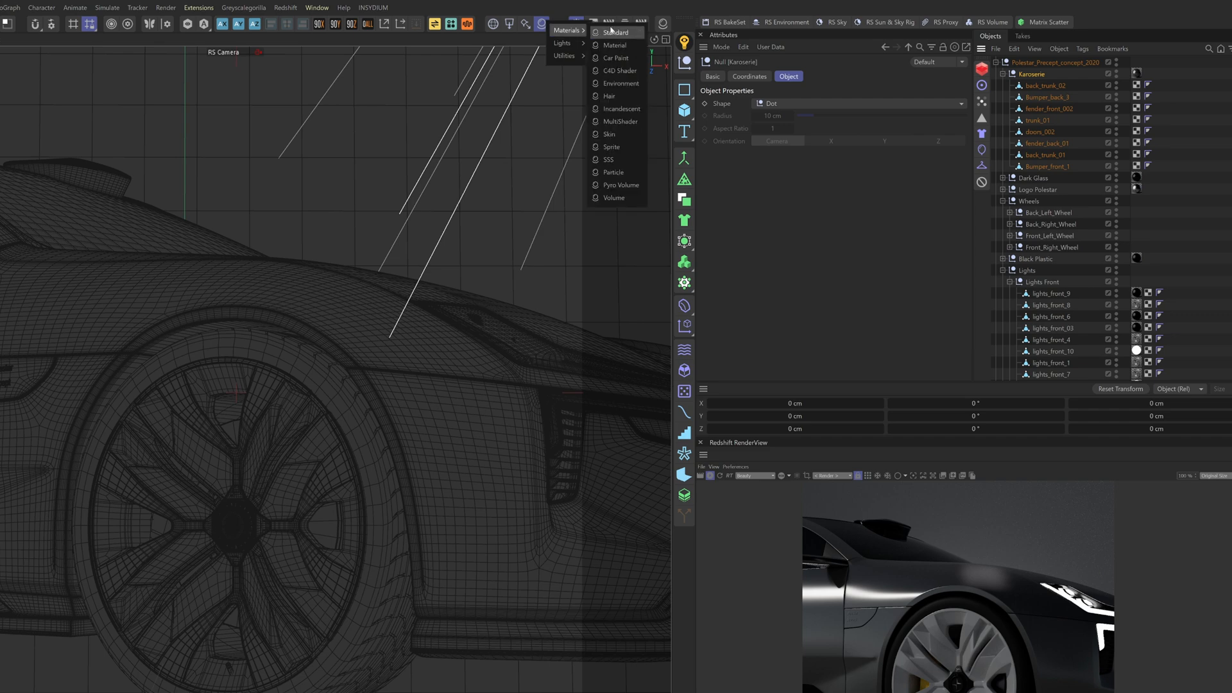
{"action": "left_click", "coordinate": [617, 32]}
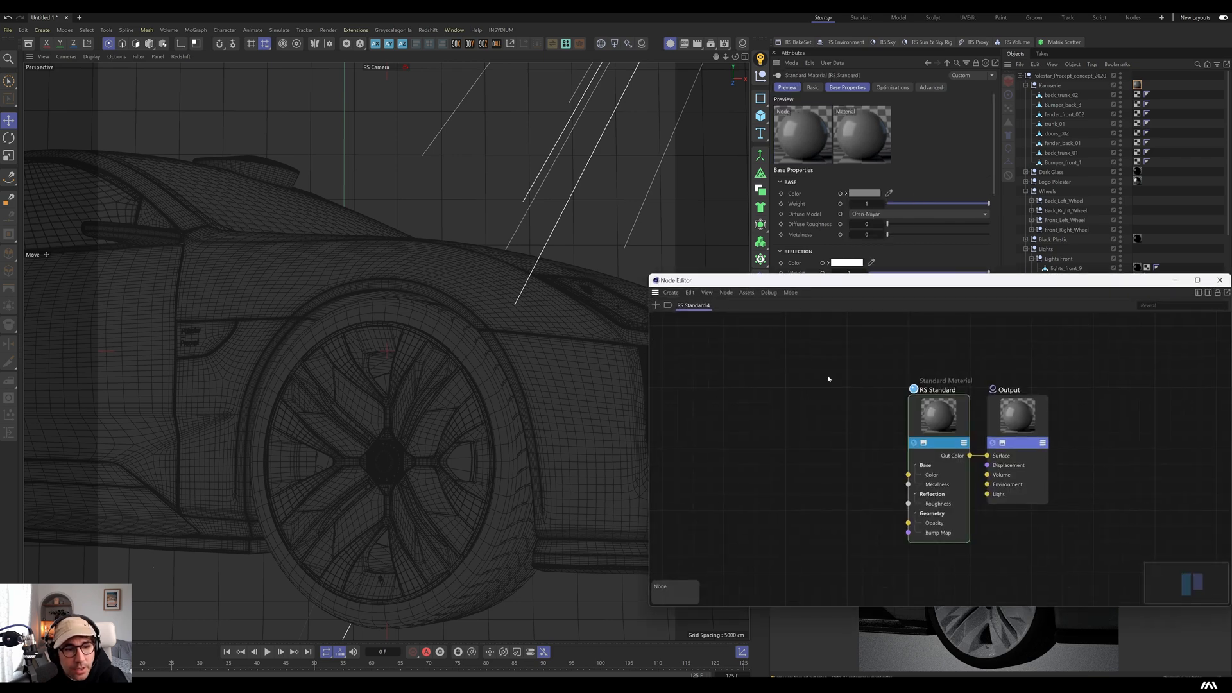
Step: Add a Ramp node and wire it into the material's Base Color, then close the editor
{"action": "type", "text": "ramp"}
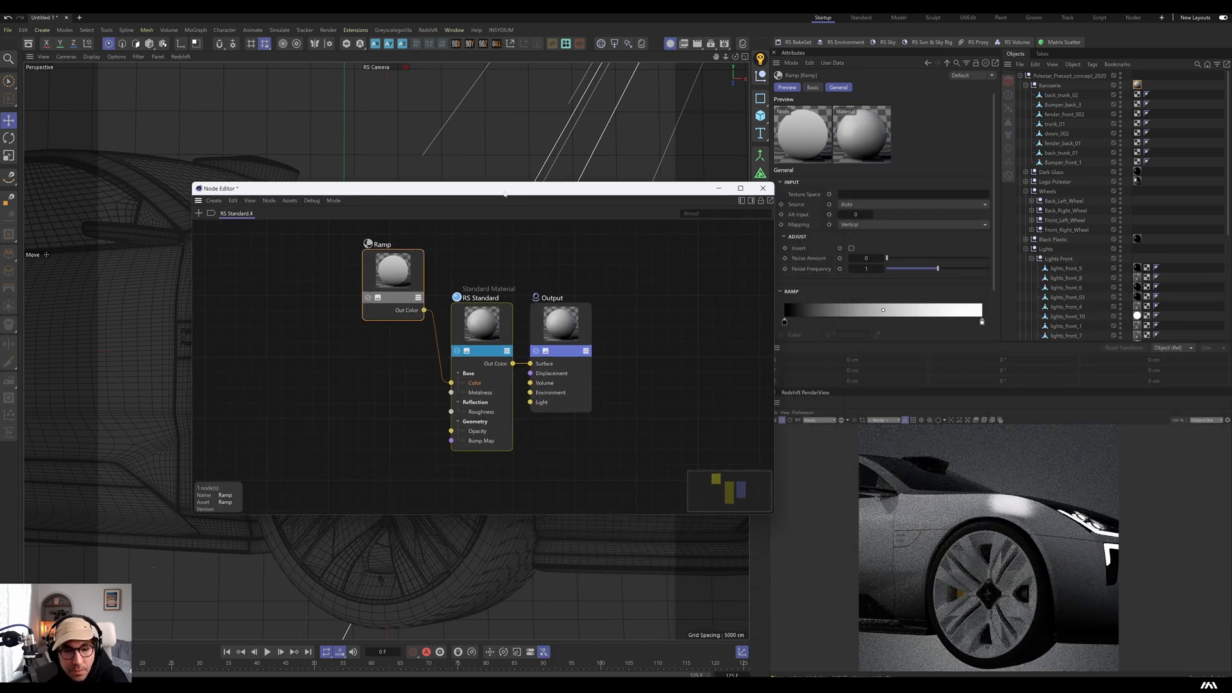
{"action": "left_click_drag", "start_coordinate": [393, 271], "coordinate": [368, 297]}
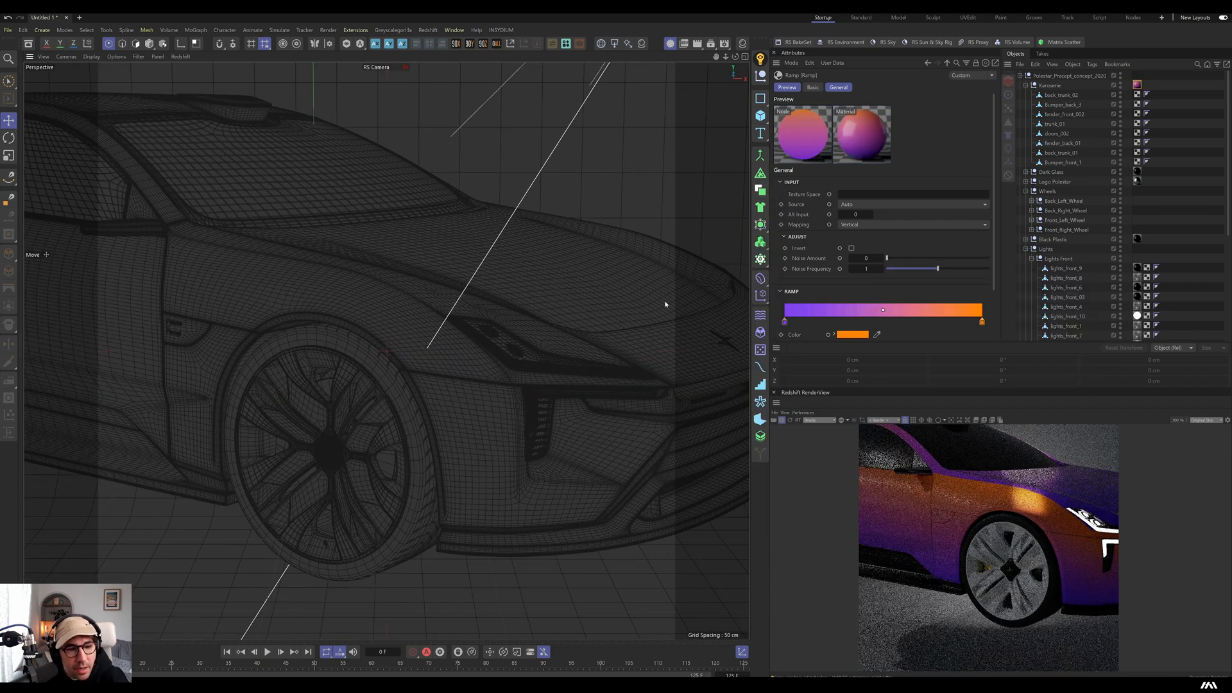
{"action": "left_click", "coordinate": [1063, 94]}
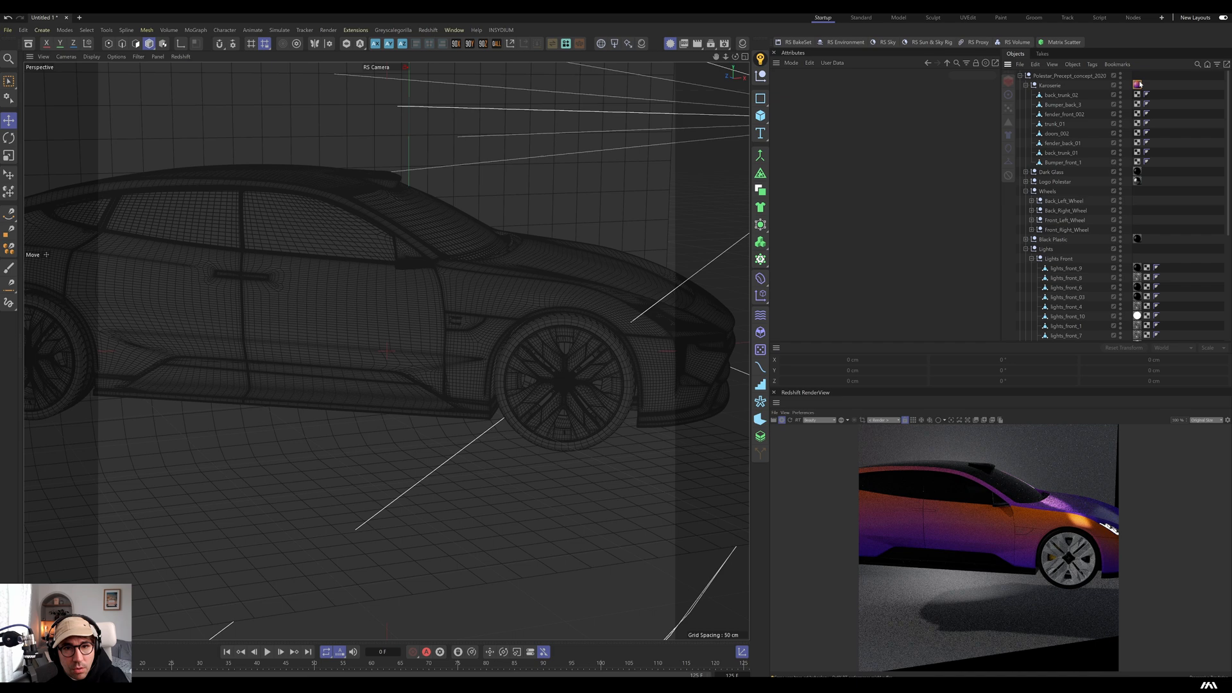
Step: Change the projection of the body's material tag
{"action": "left_click", "coordinate": [912, 131]}
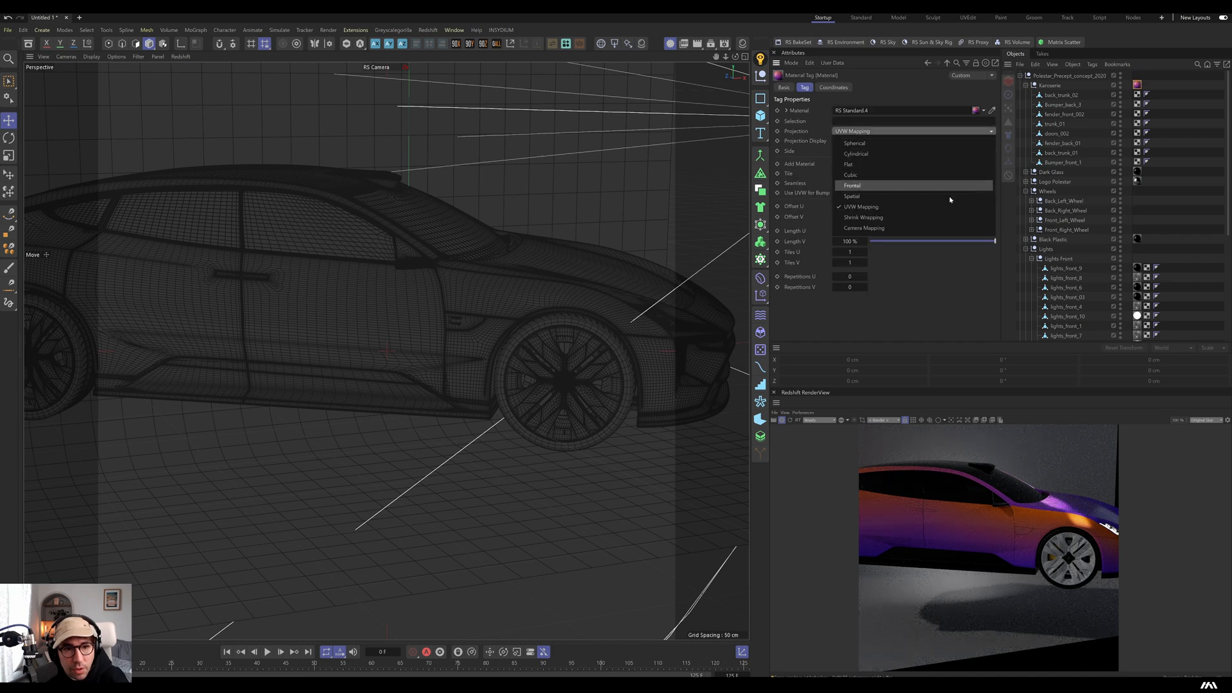
{"action": "left_click", "coordinate": [849, 174]}
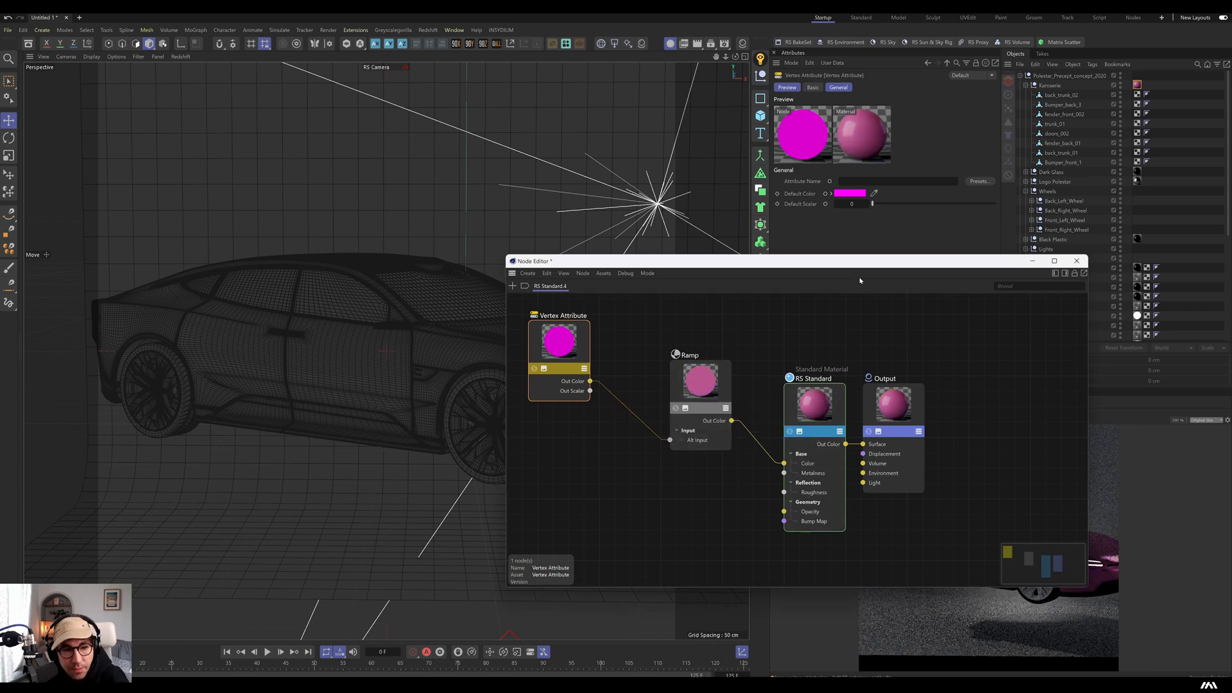
Step: Set the body material tag's projection to cubic
{"action": "left_click", "coordinate": [911, 131]}
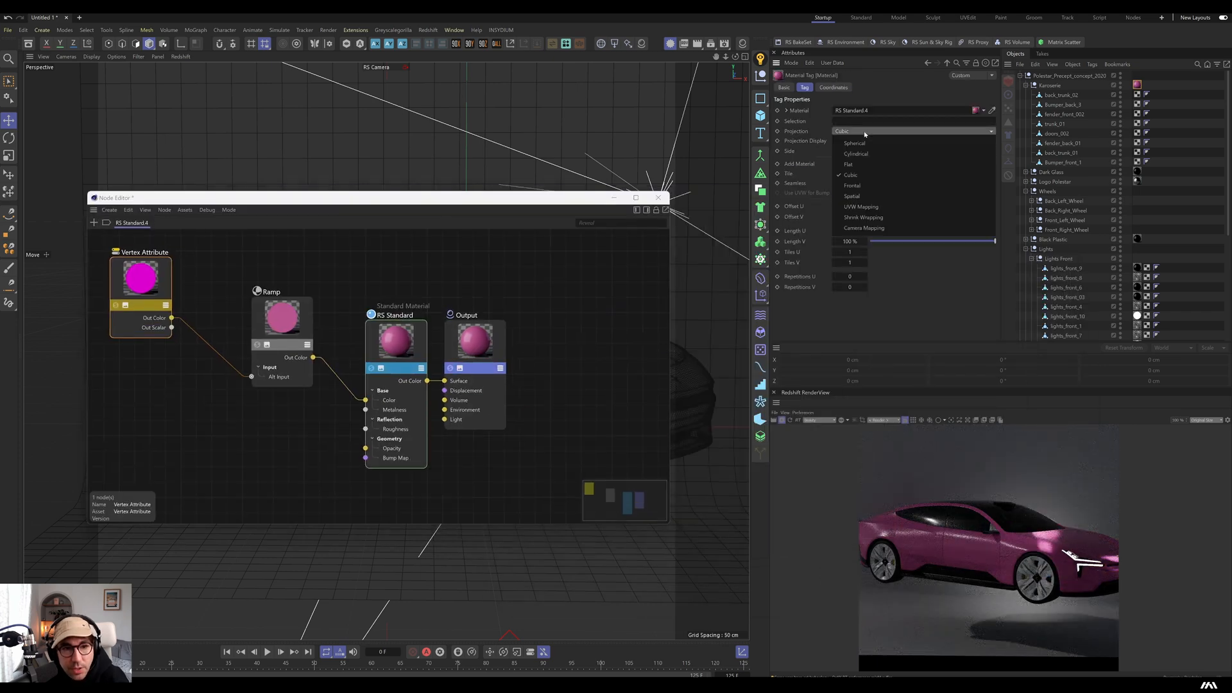
{"action": "left_click", "coordinate": [281, 318]}
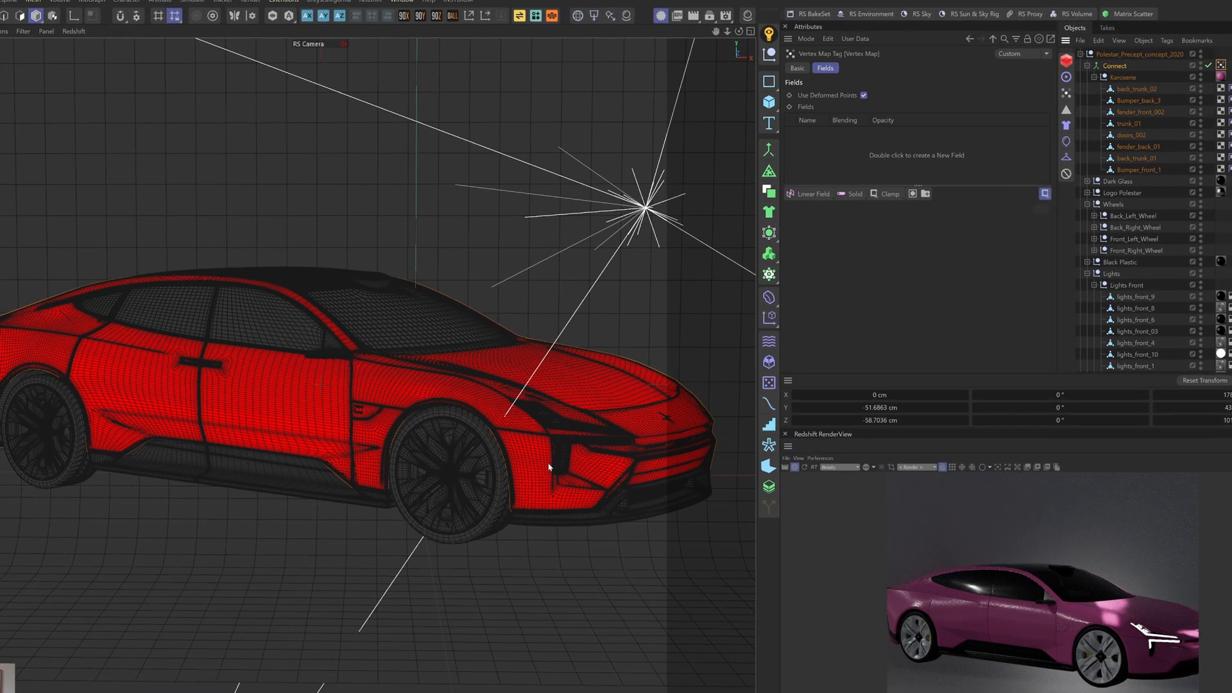
Step: Point the Vertex Attribute node at the Vertex Map and select the added Linear Field
{"action": "double_click", "coordinate": [917, 155]}
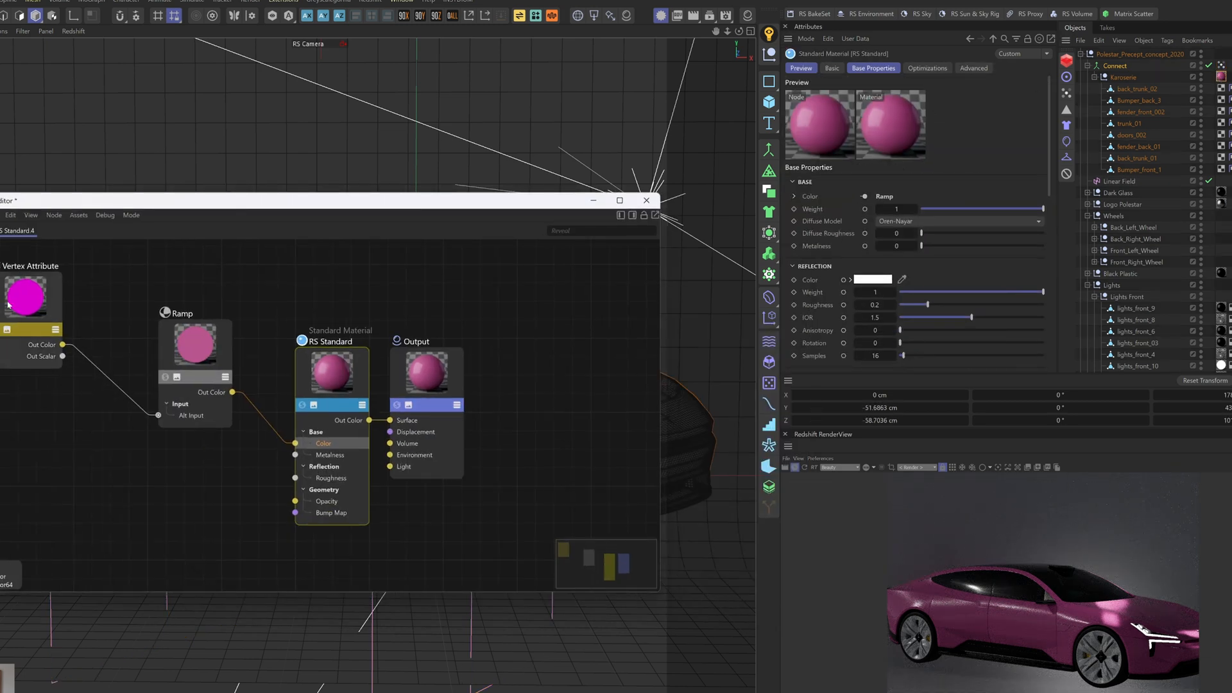
{"action": "left_click", "coordinate": [23, 299]}
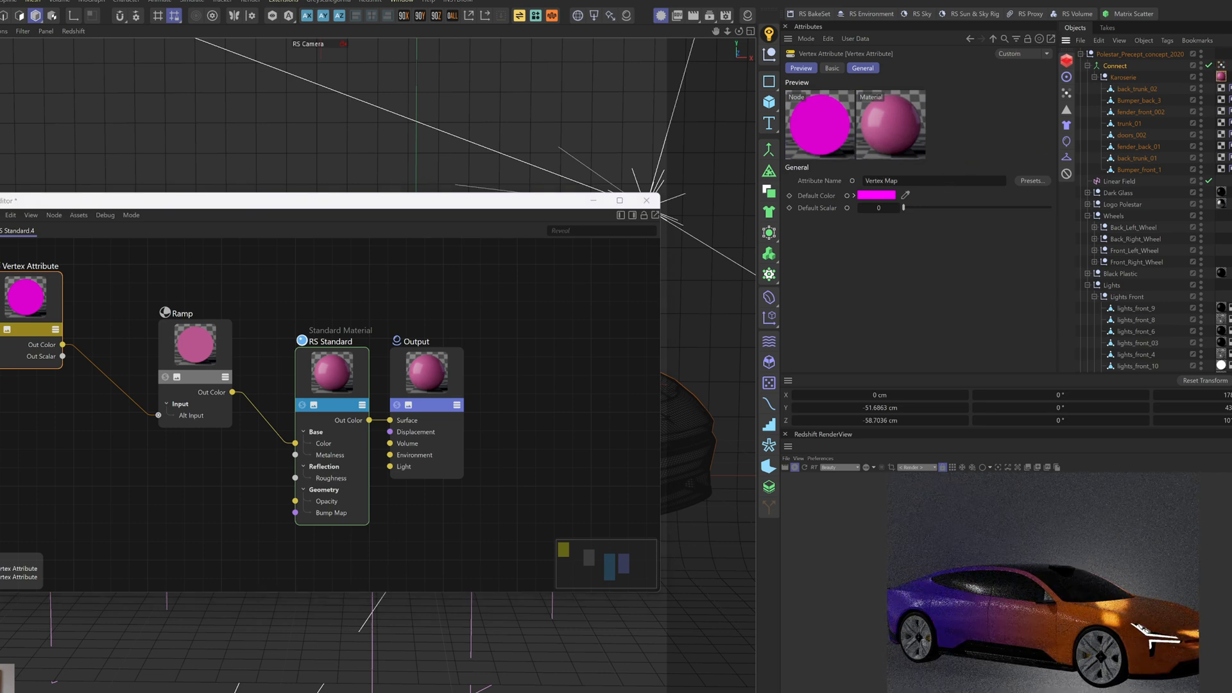
{"action": "left_click", "coordinate": [647, 200]}
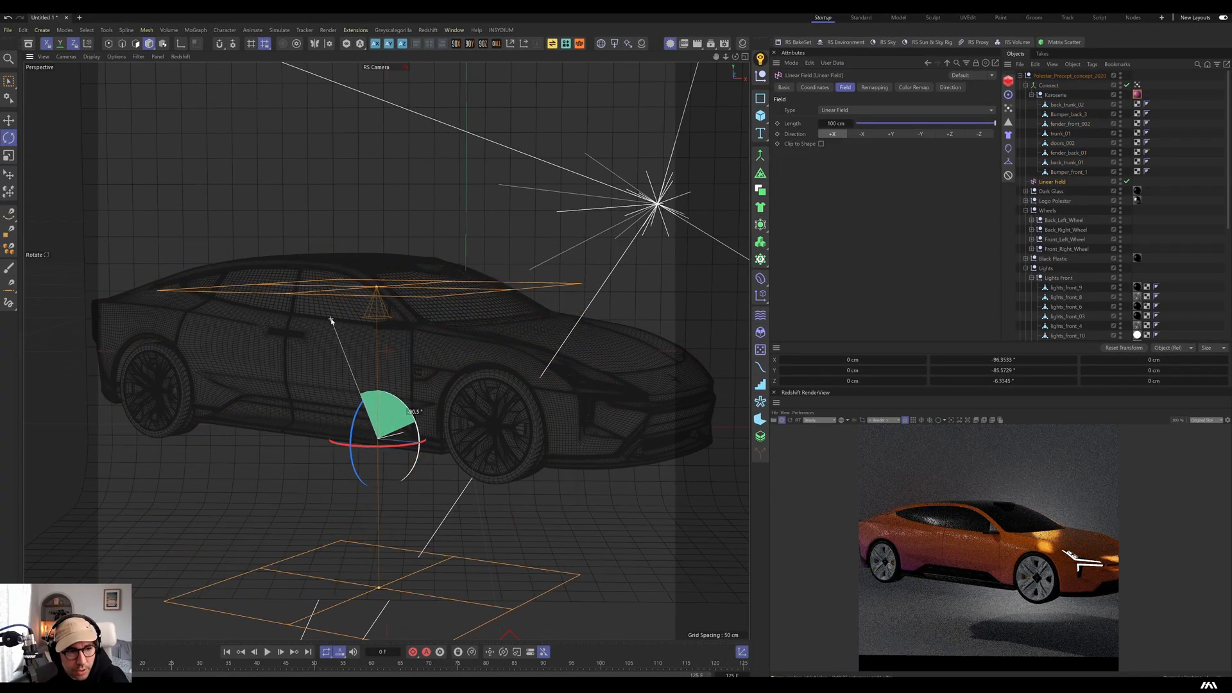
Step: Lower the Linear Field along Y across the car body and collapse the hierarchy
{"action": "left_click", "coordinate": [10, 156]}
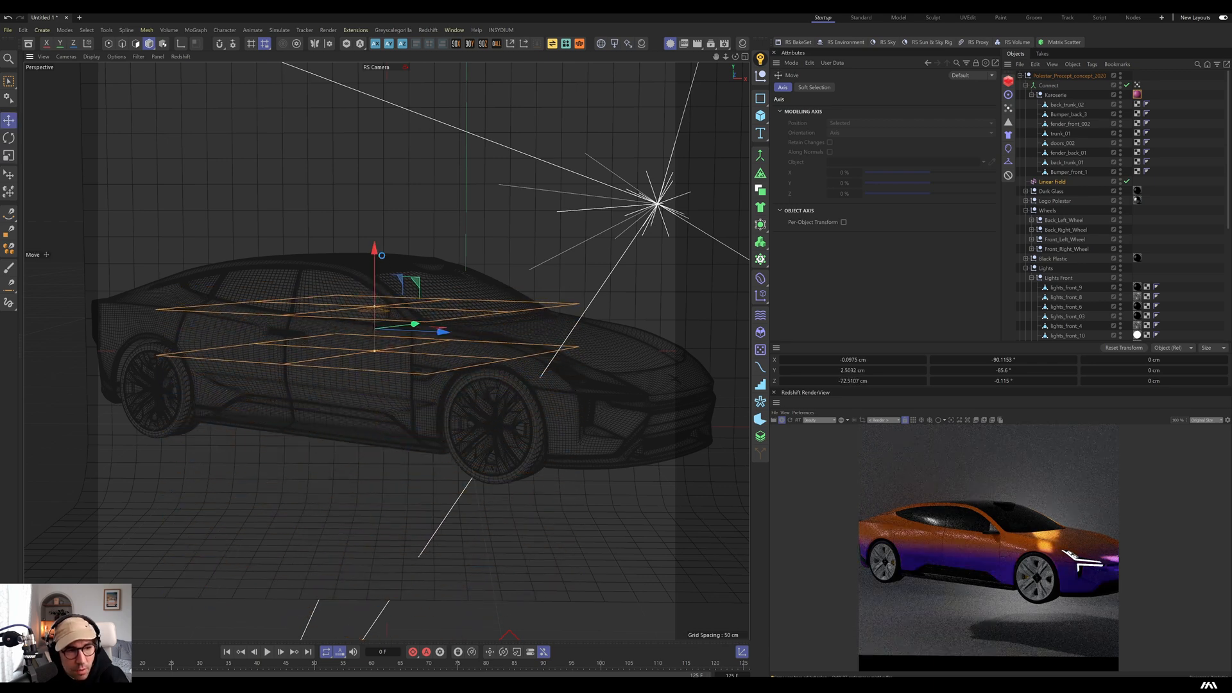
{"action": "left_click_drag", "start_coordinate": [375, 251], "coordinate": [375, 248]}
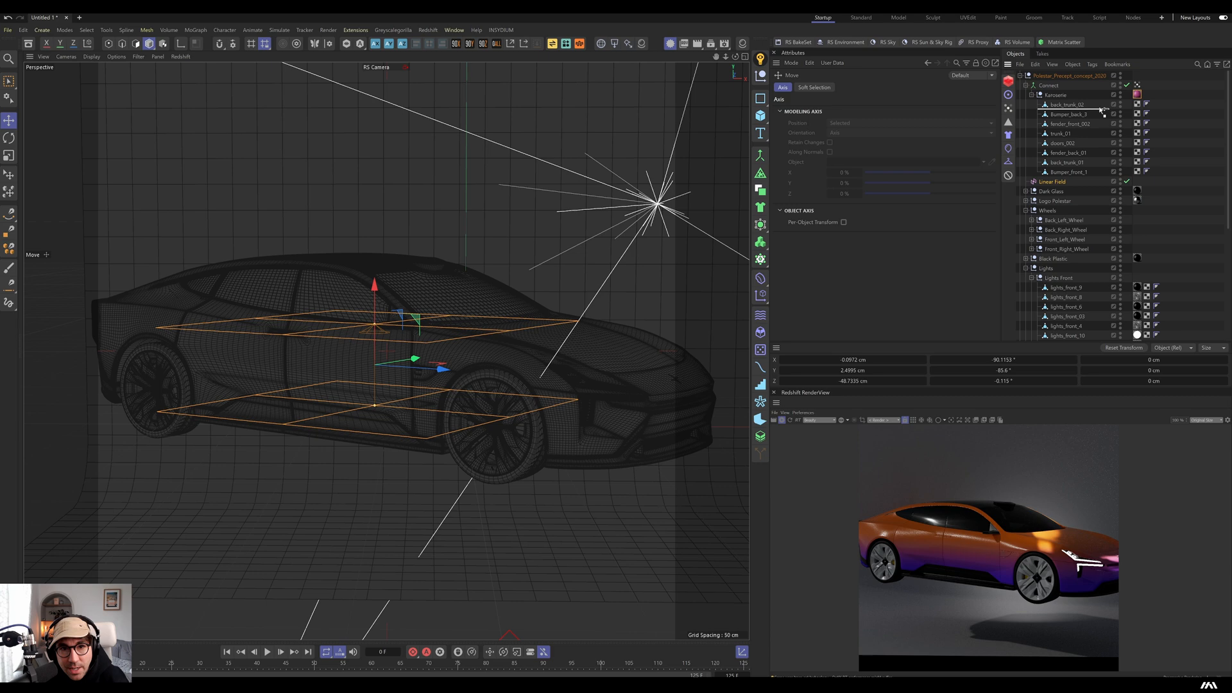
{"action": "left_click", "coordinate": [1049, 84]}
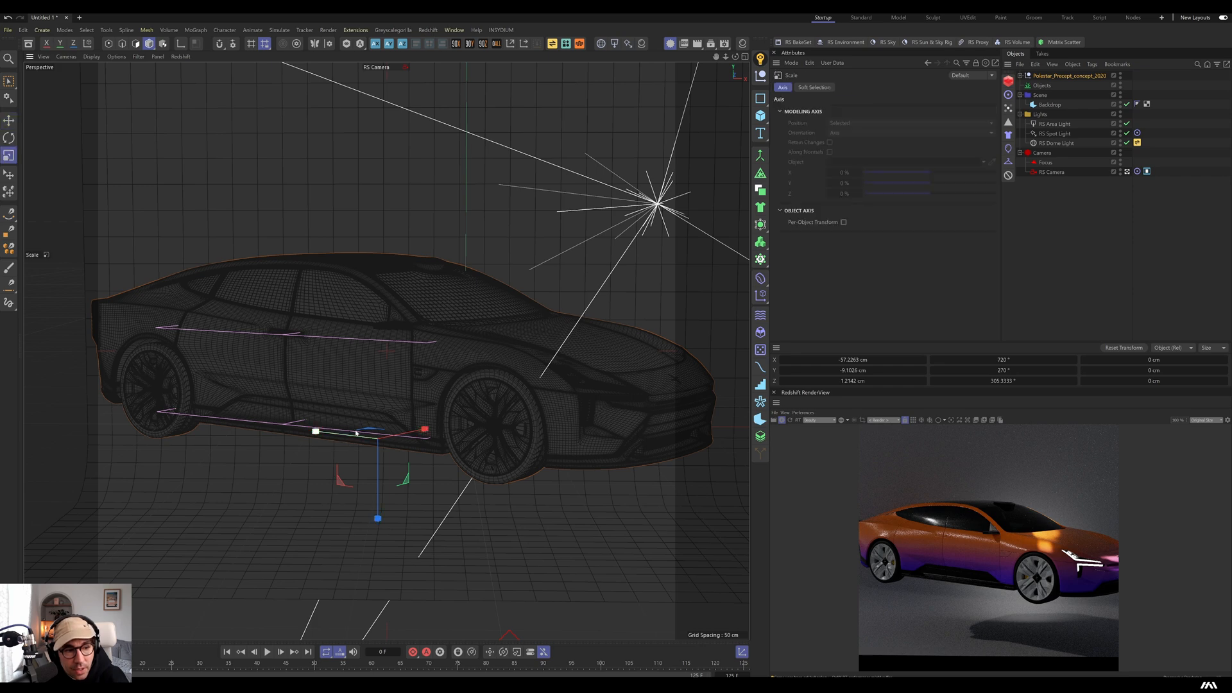
Step: Select the Polestar null and switch back to the grass branch project
{"action": "left_click", "coordinate": [1067, 75]}
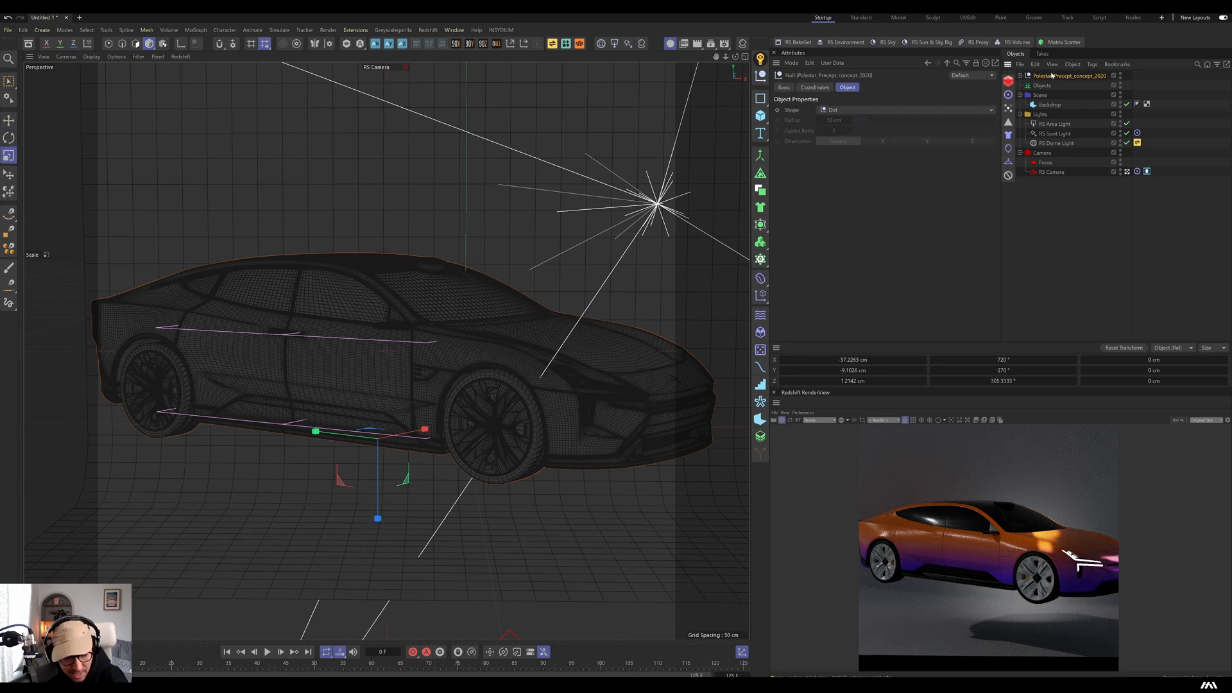
{"action": "left_click", "coordinate": [10, 121]}
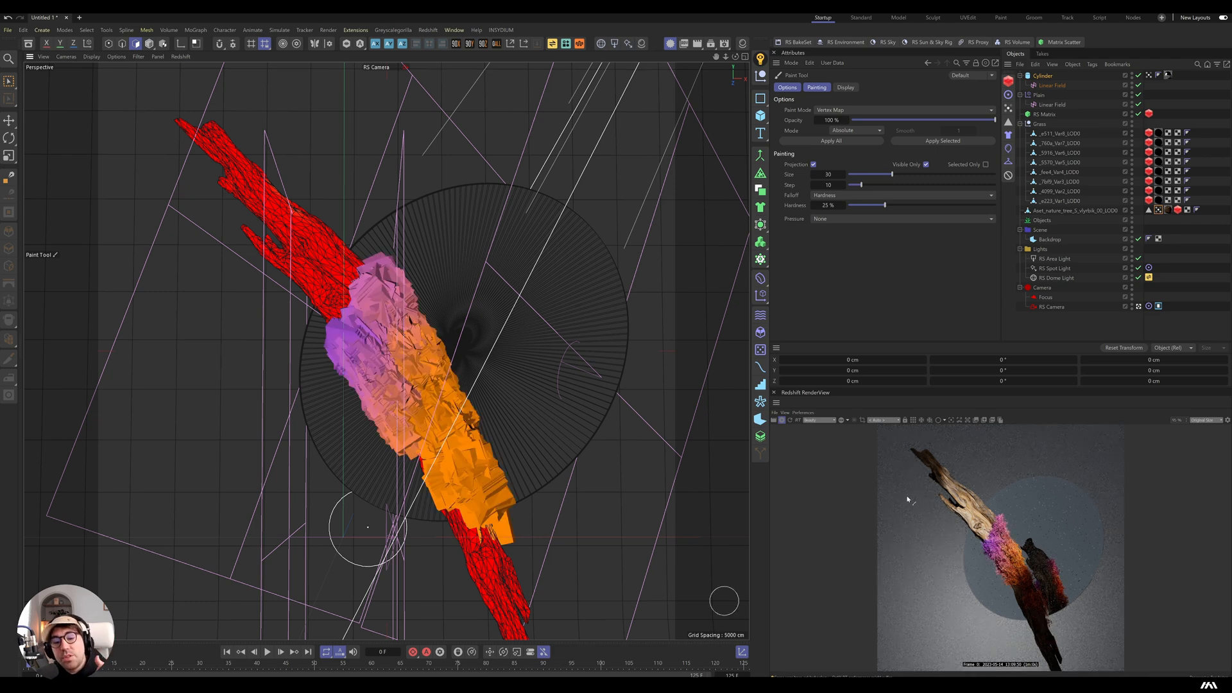
{"action": "mouse_move", "coordinate": [904, 503]}
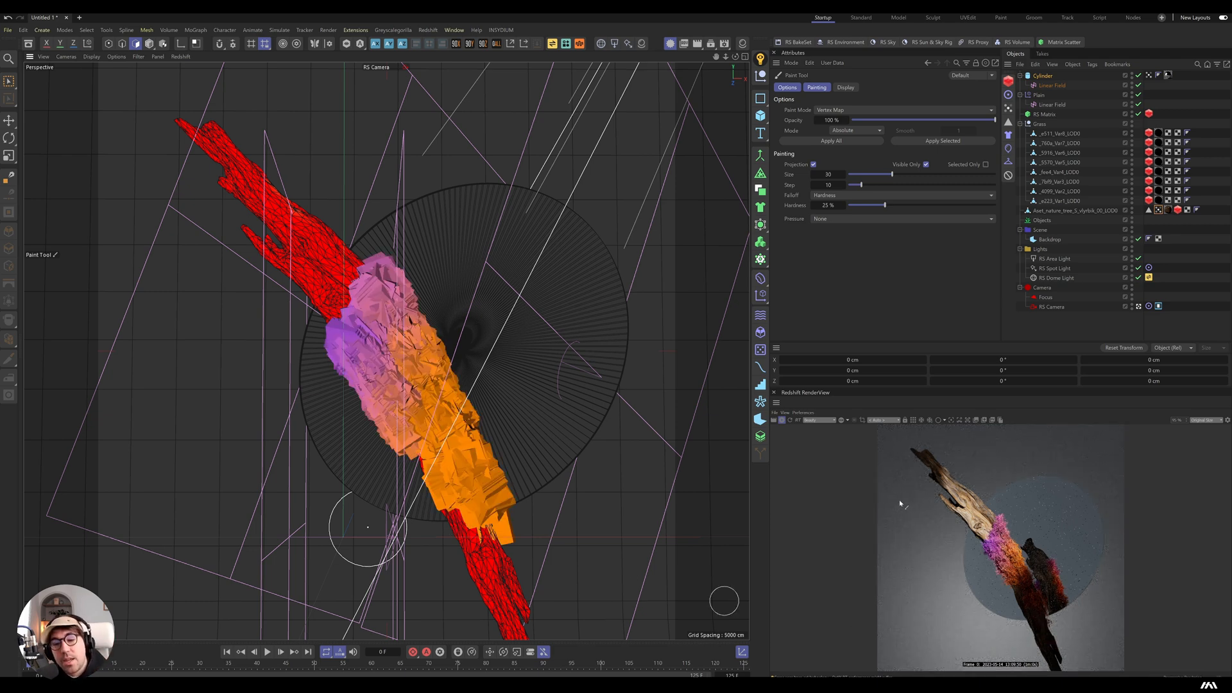